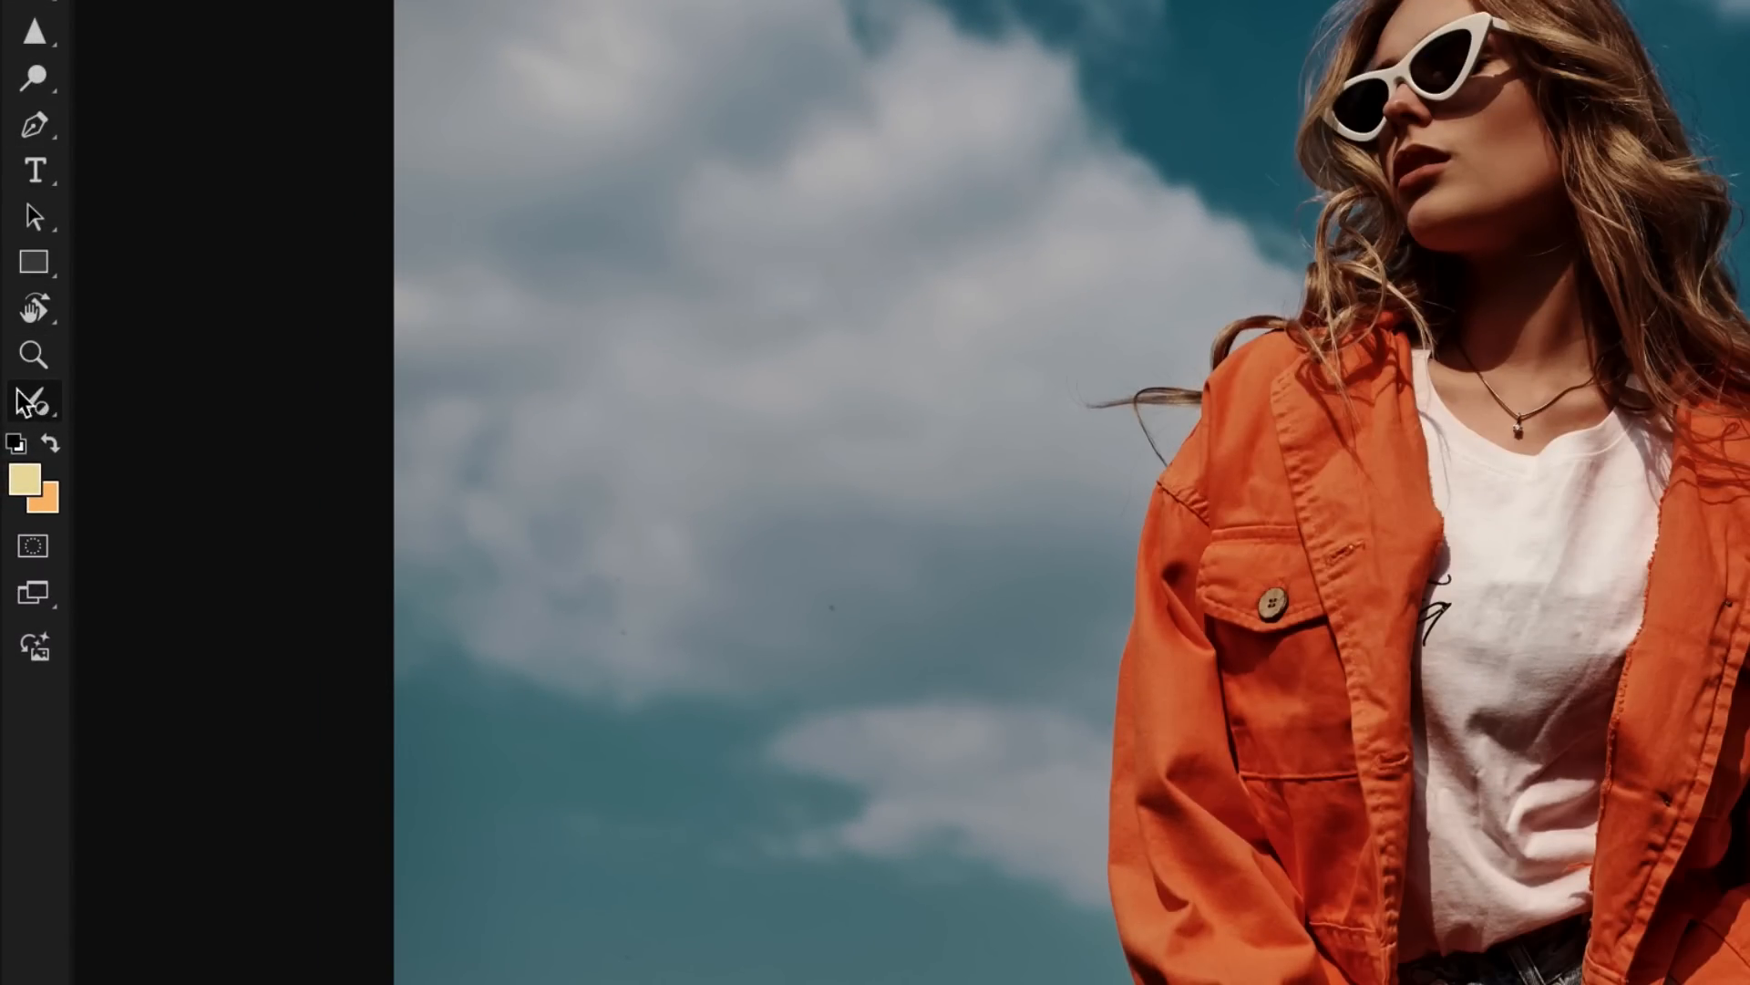
mouse_move(34, 404)
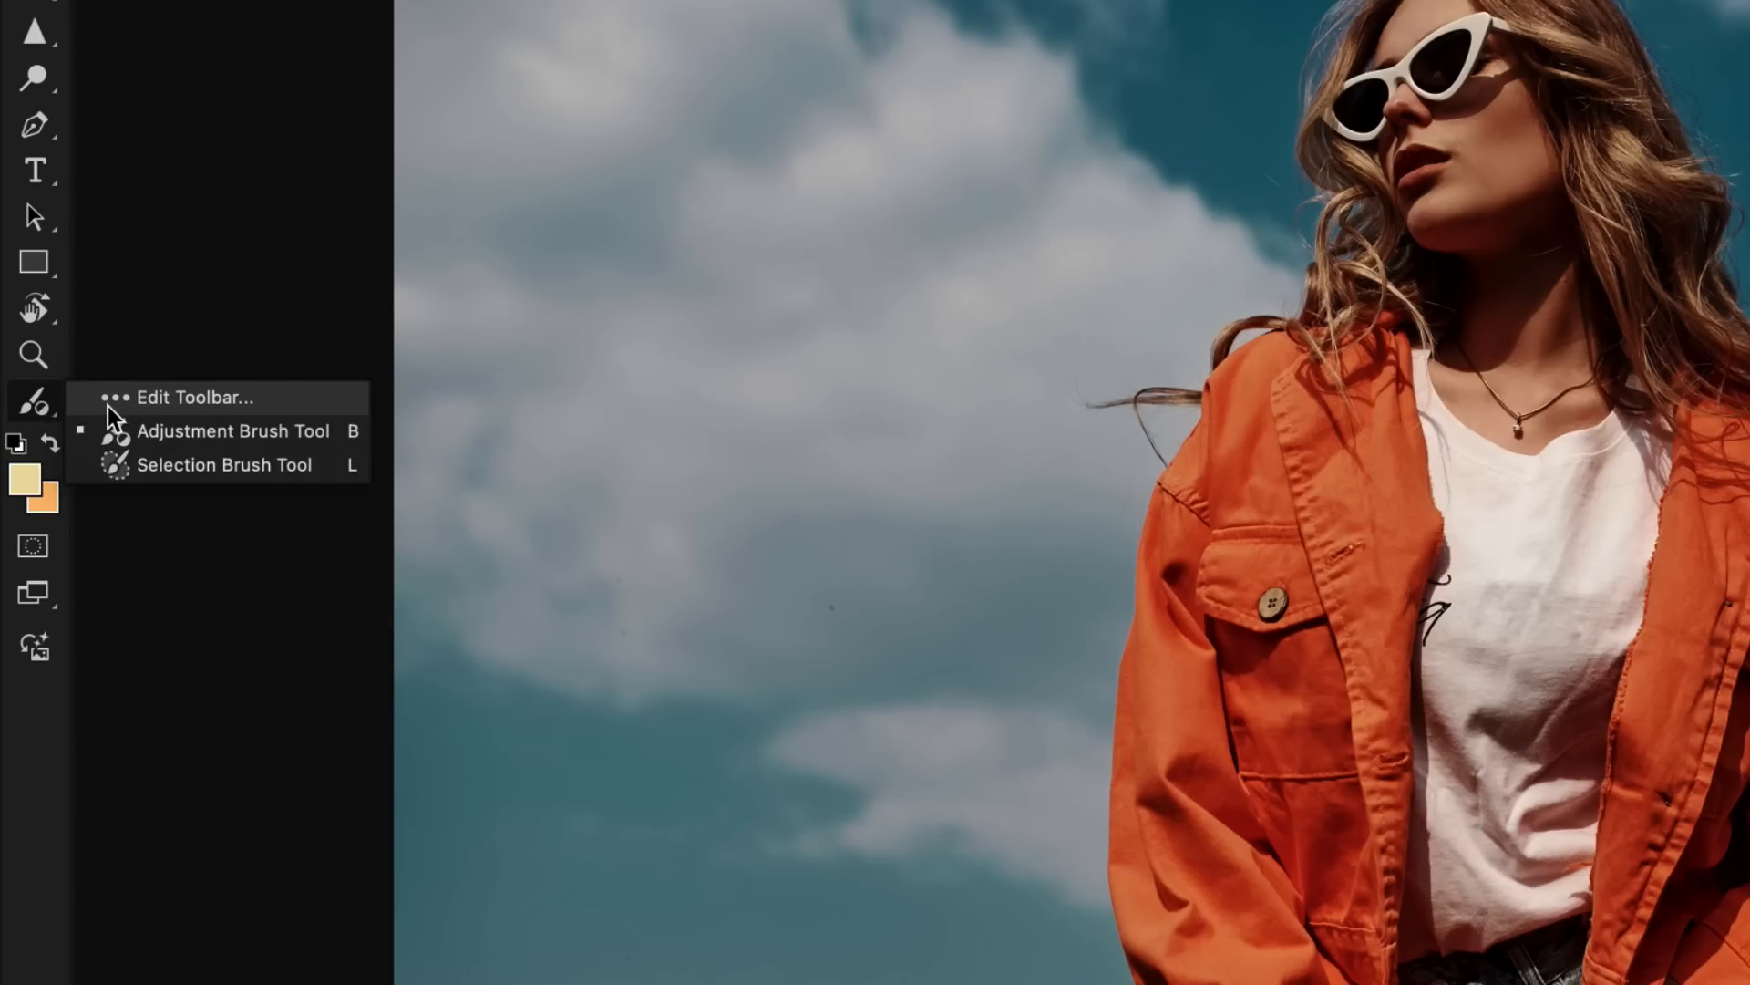
mouse_move(87, 411)
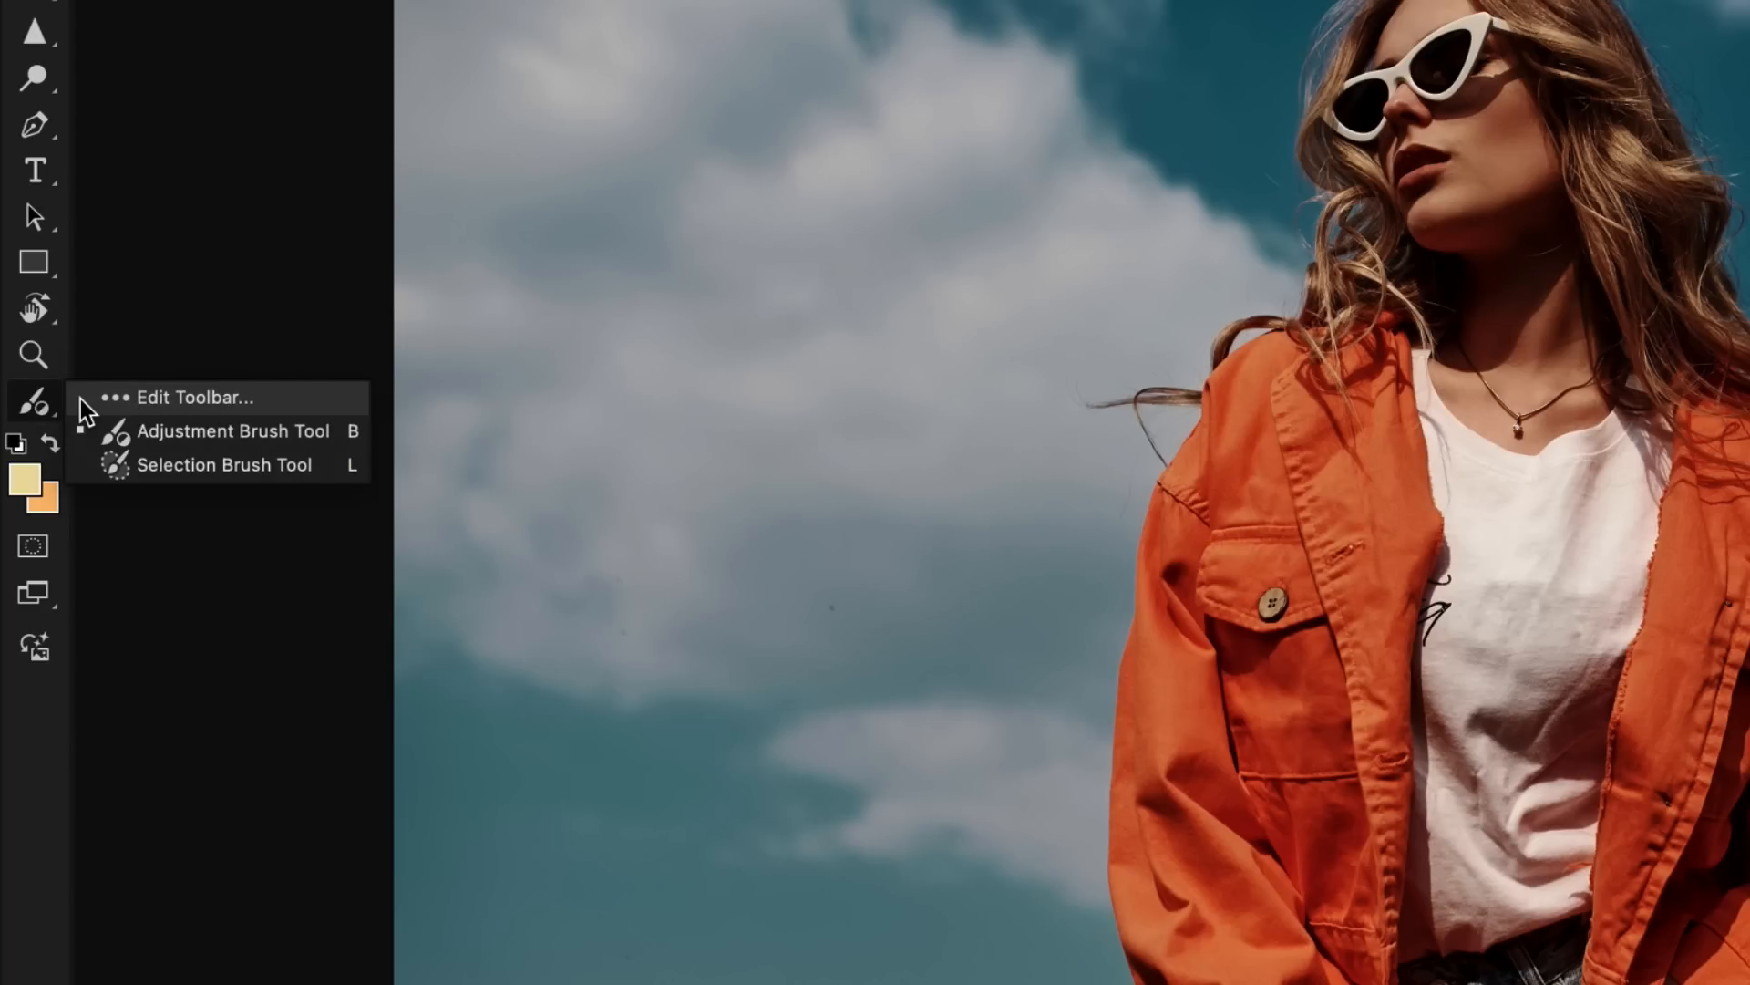
mouse_move(265, 408)
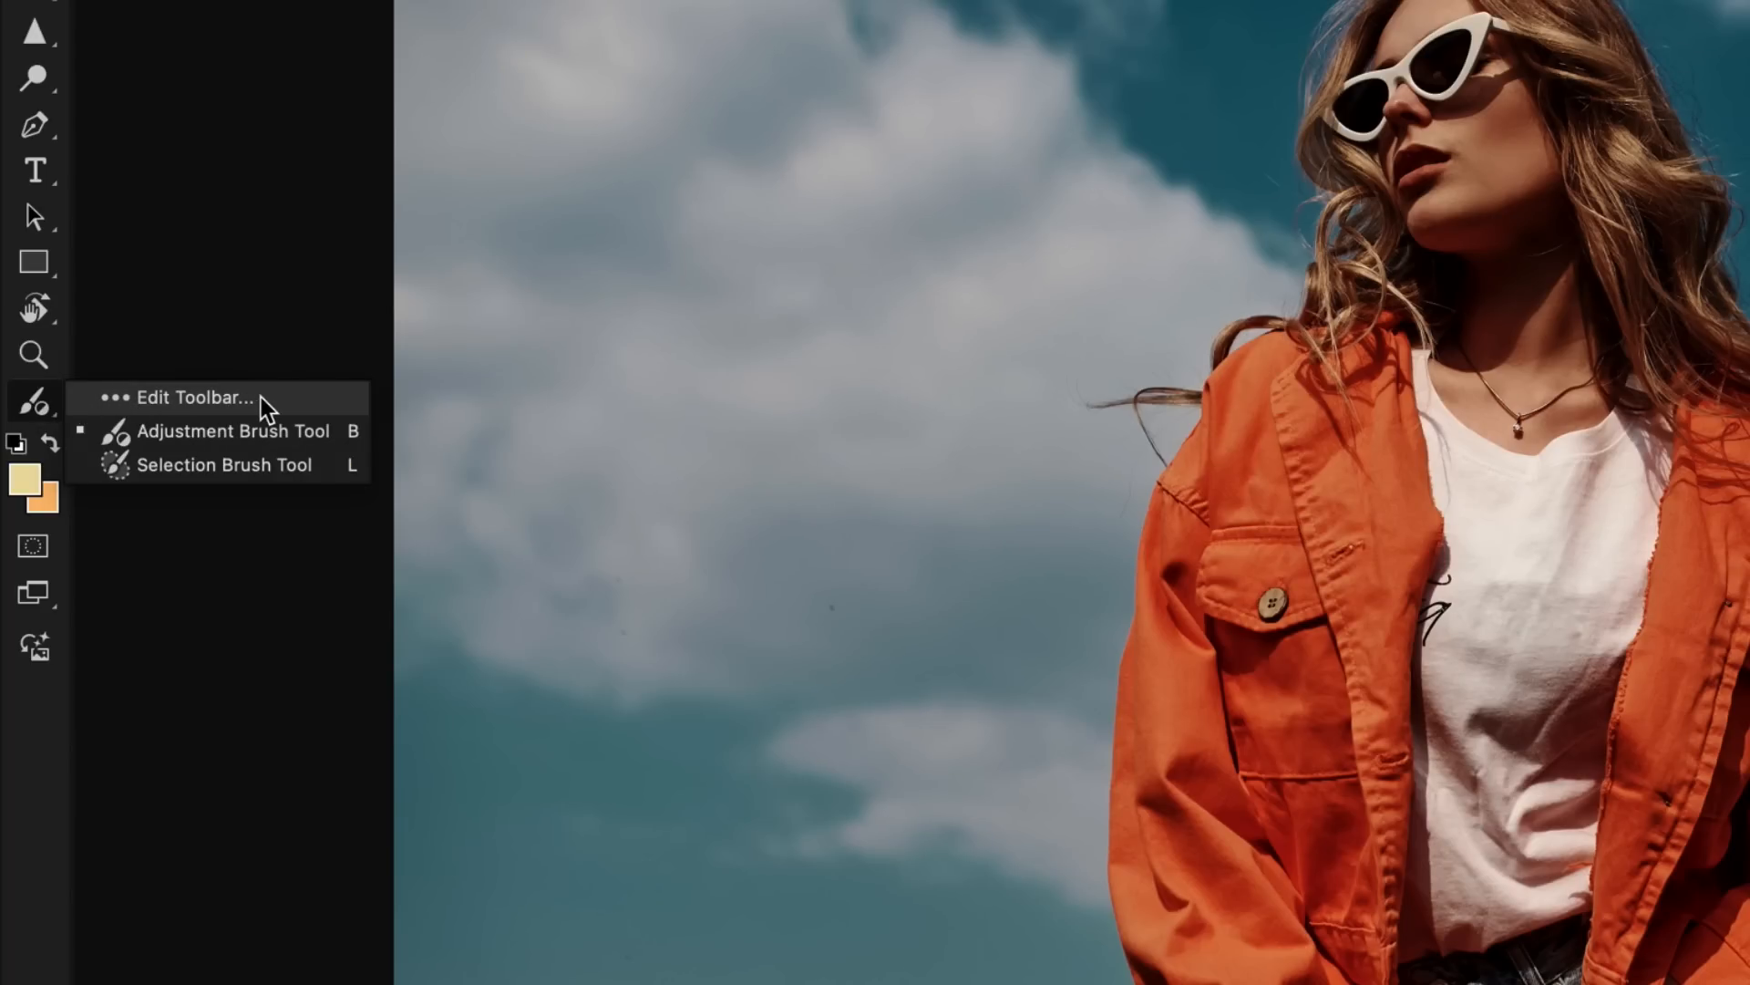
Move the Selection Brush Tool into the lasso group and Adjustment Brush into brushes.
click(192, 397)
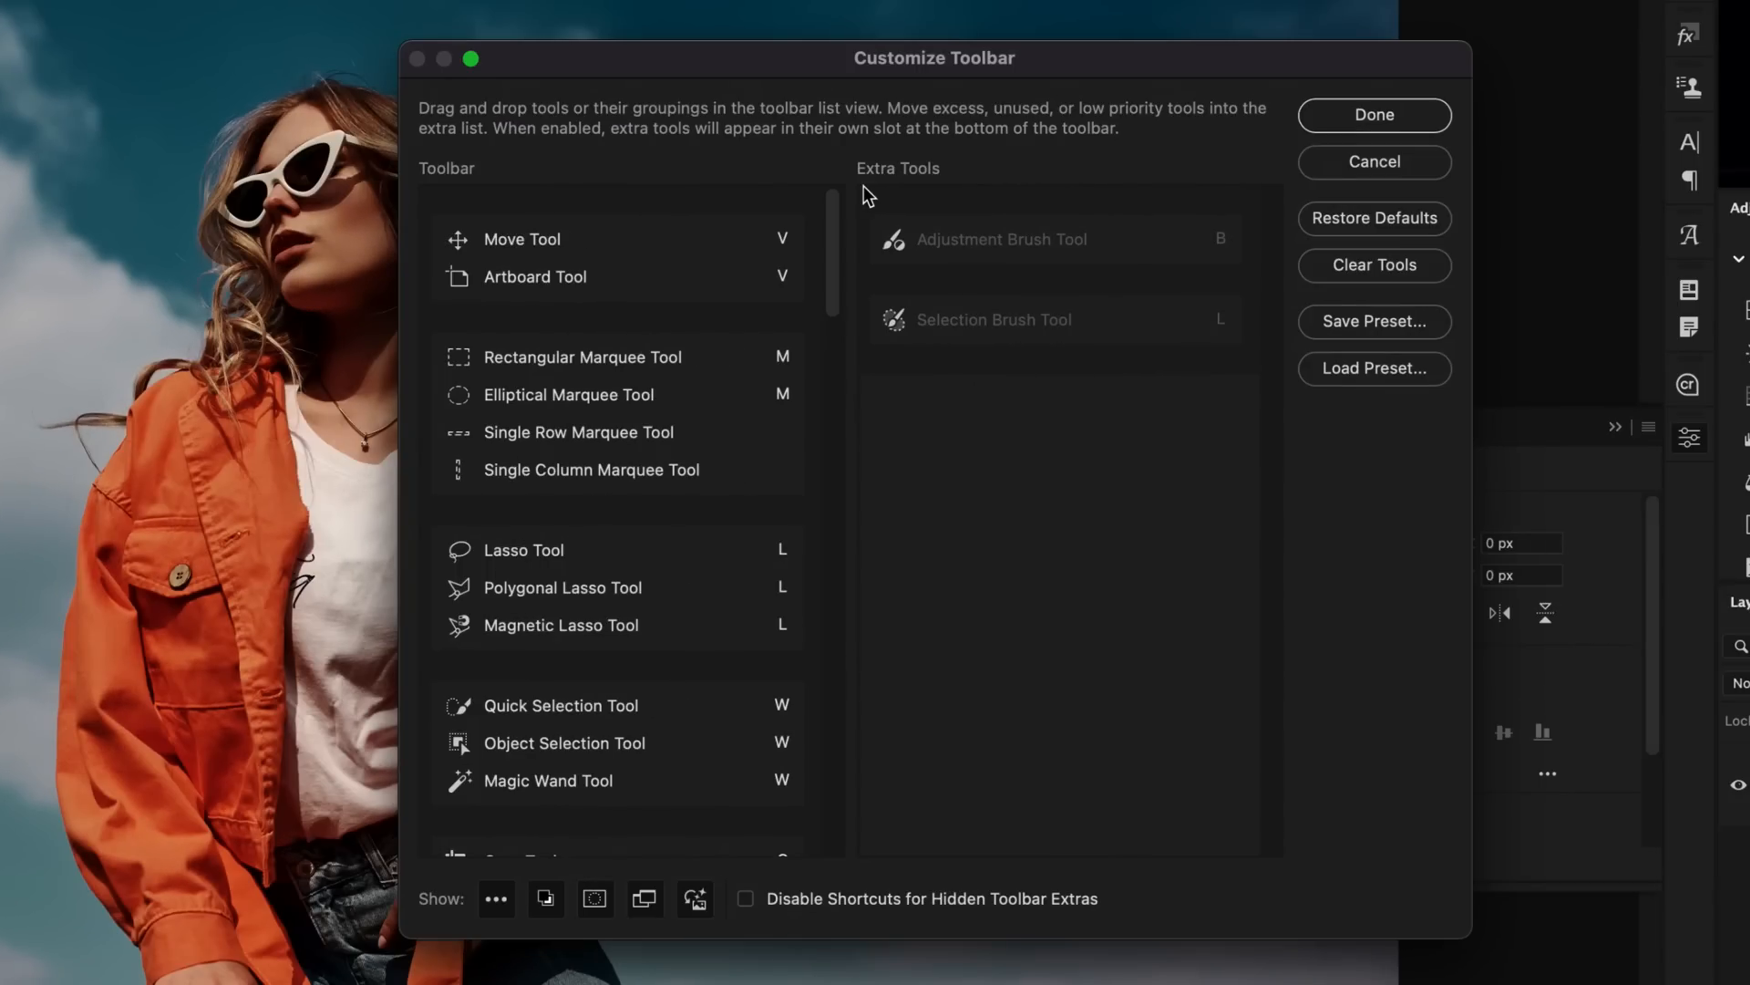
mouse_move(874, 188)
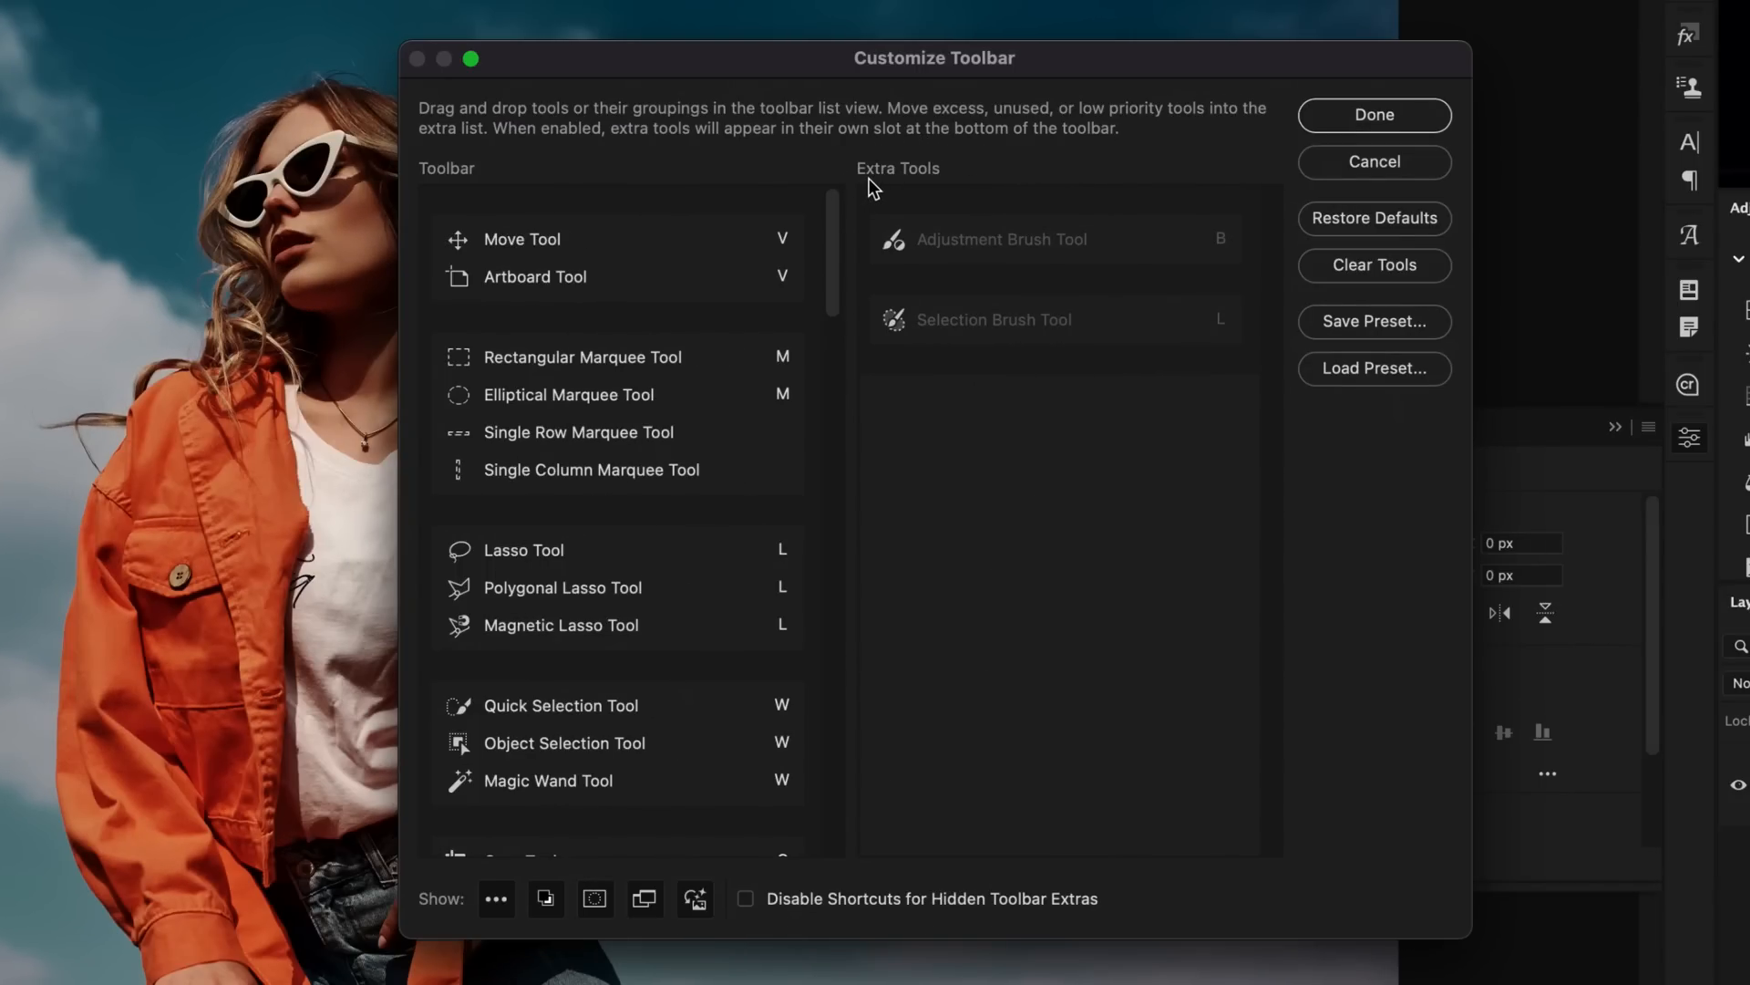
click(1055, 239)
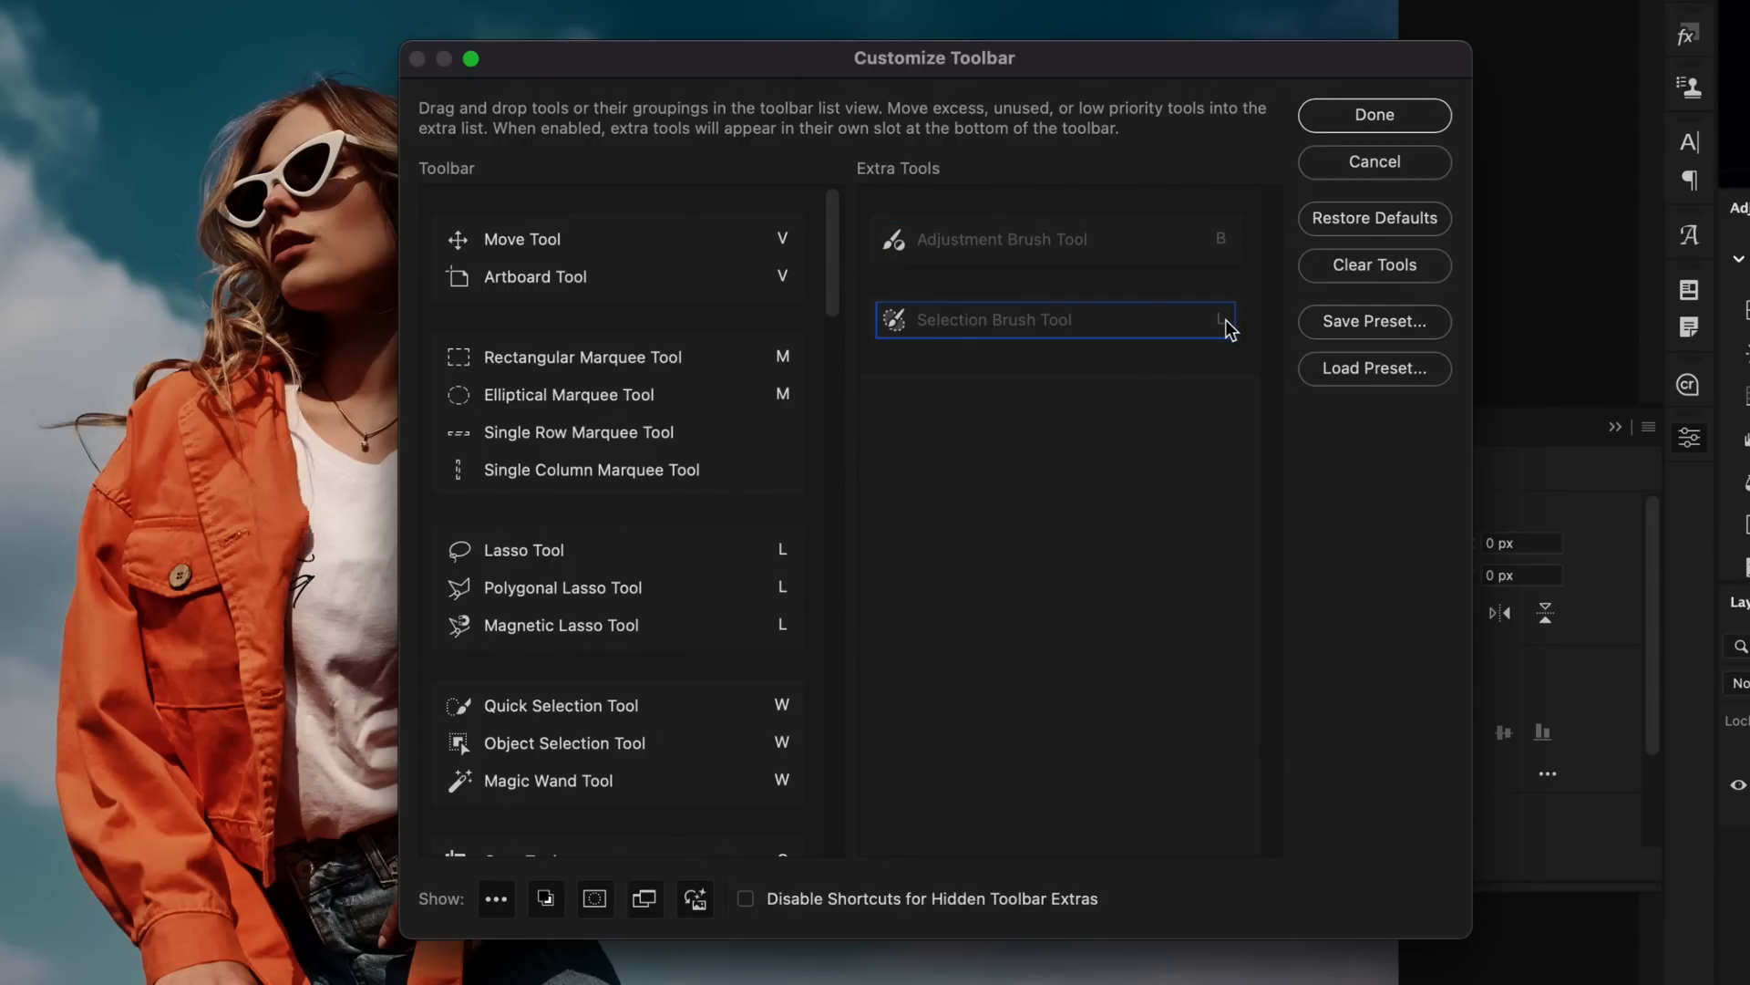
mouse_move(1177, 322)
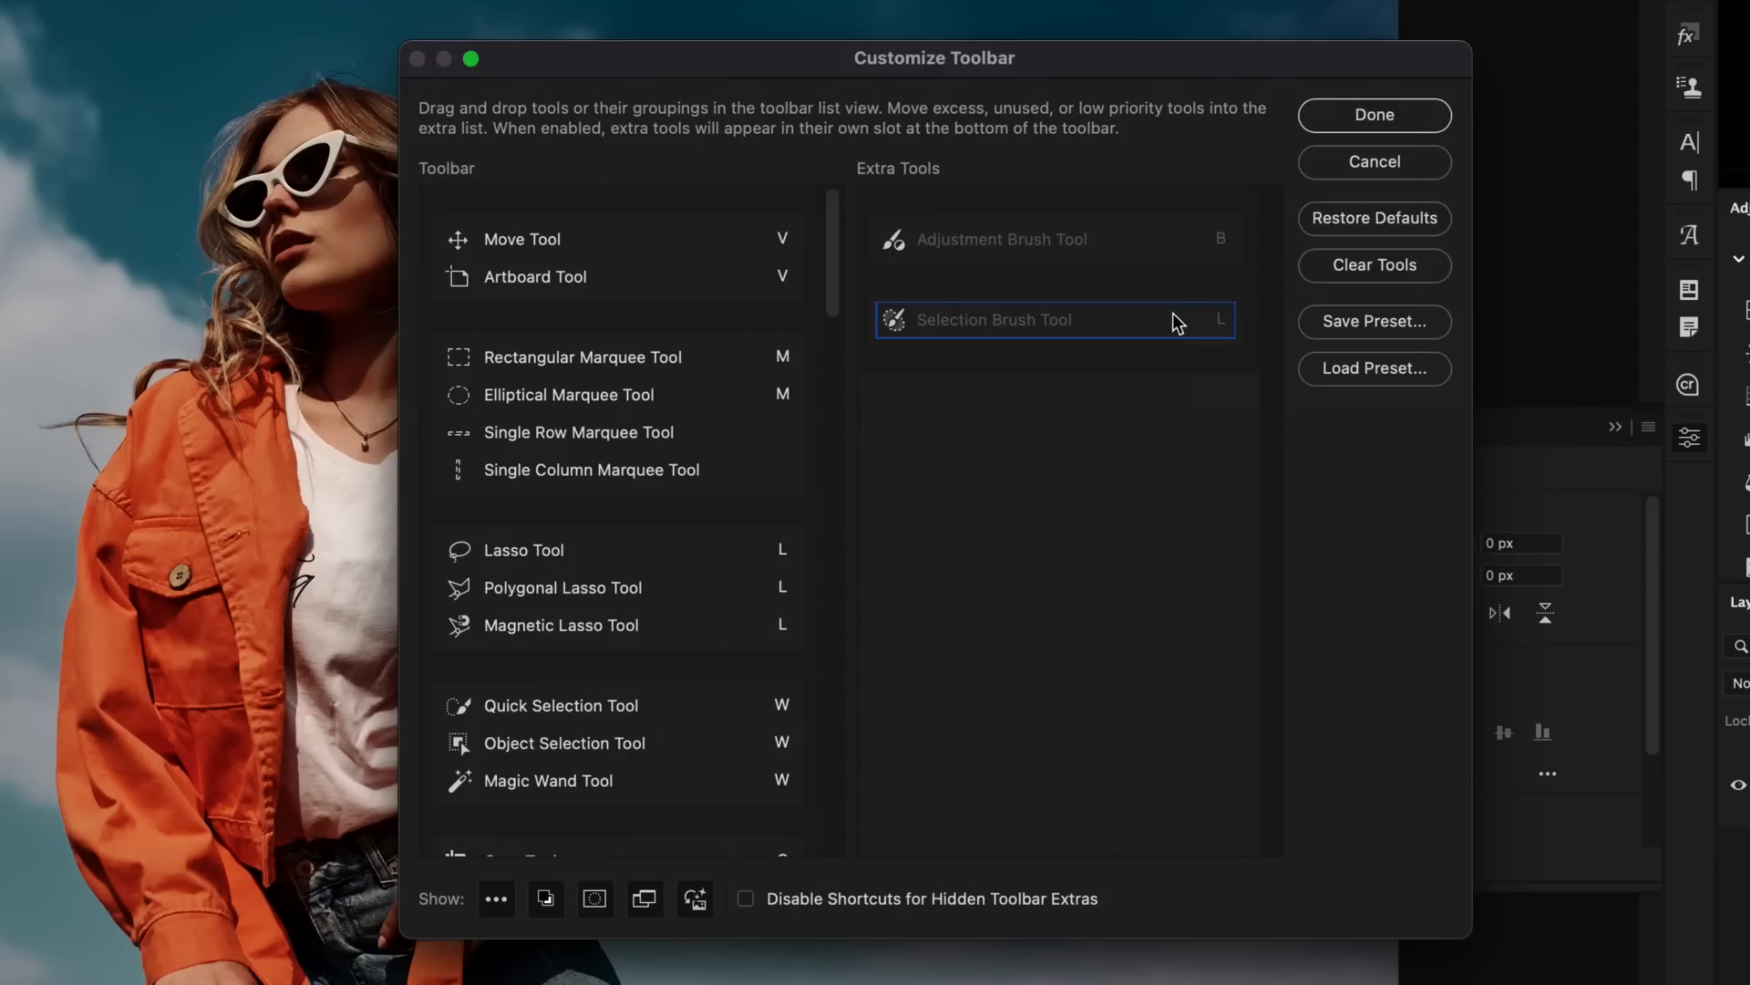
mouse_move(1045, 332)
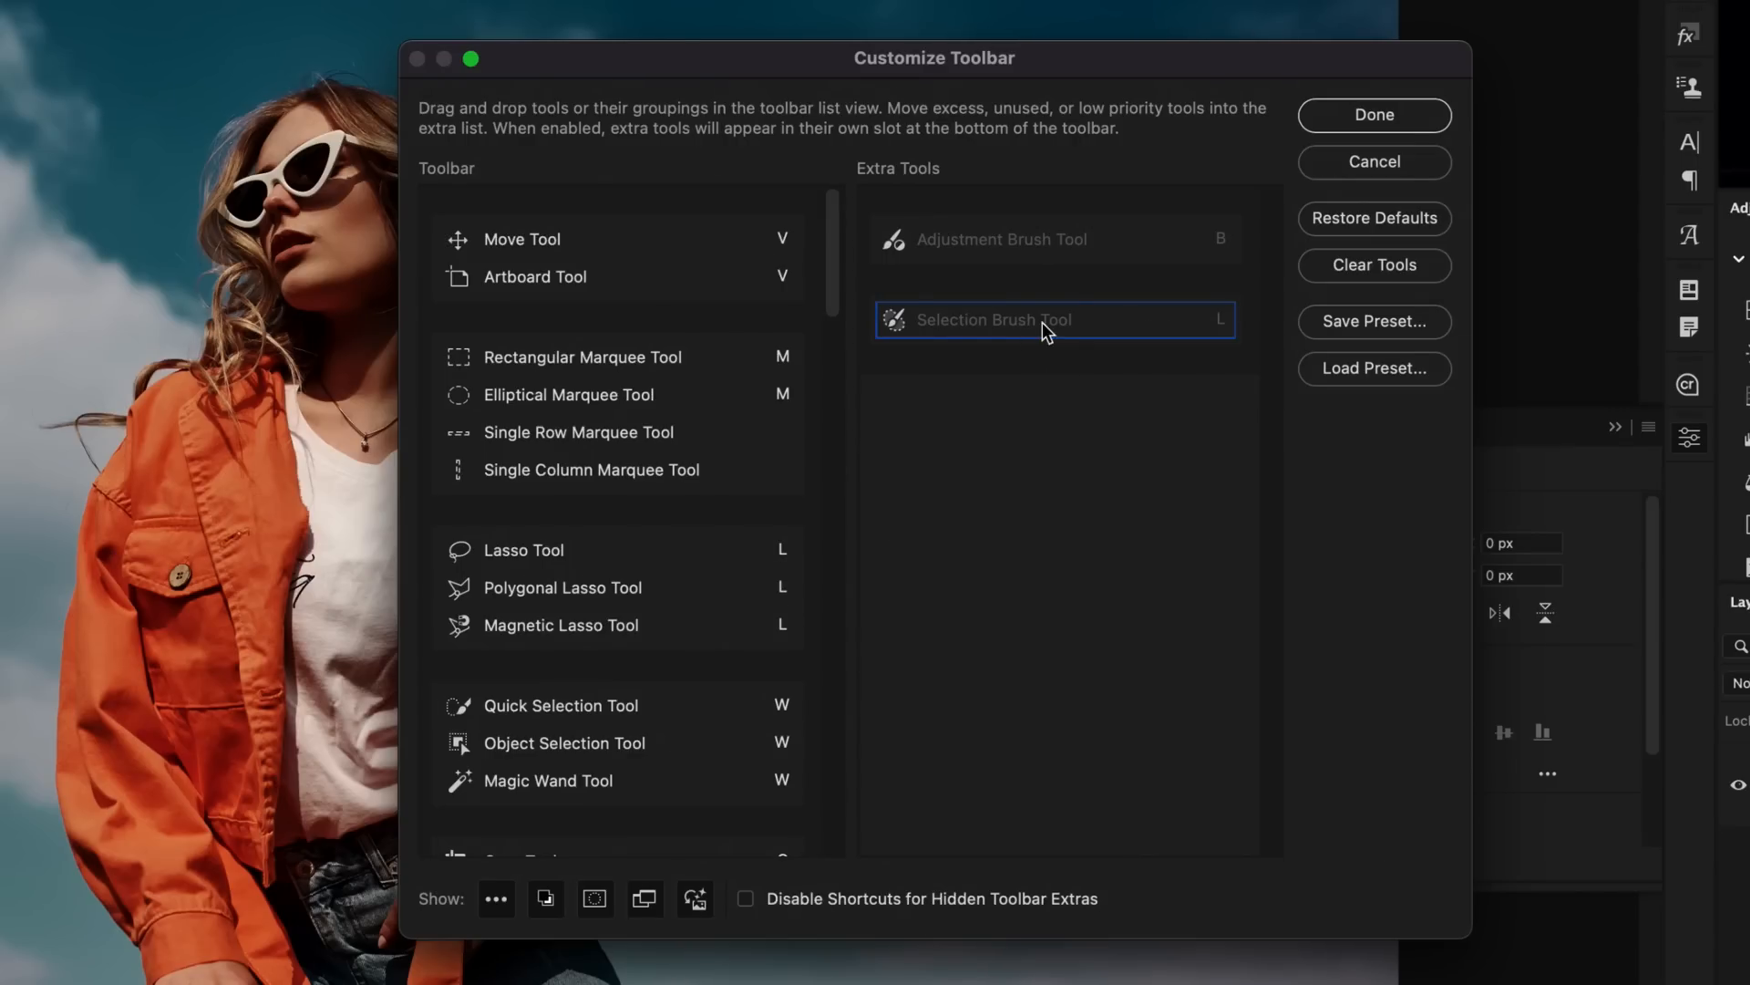
mouse_move(1197, 328)
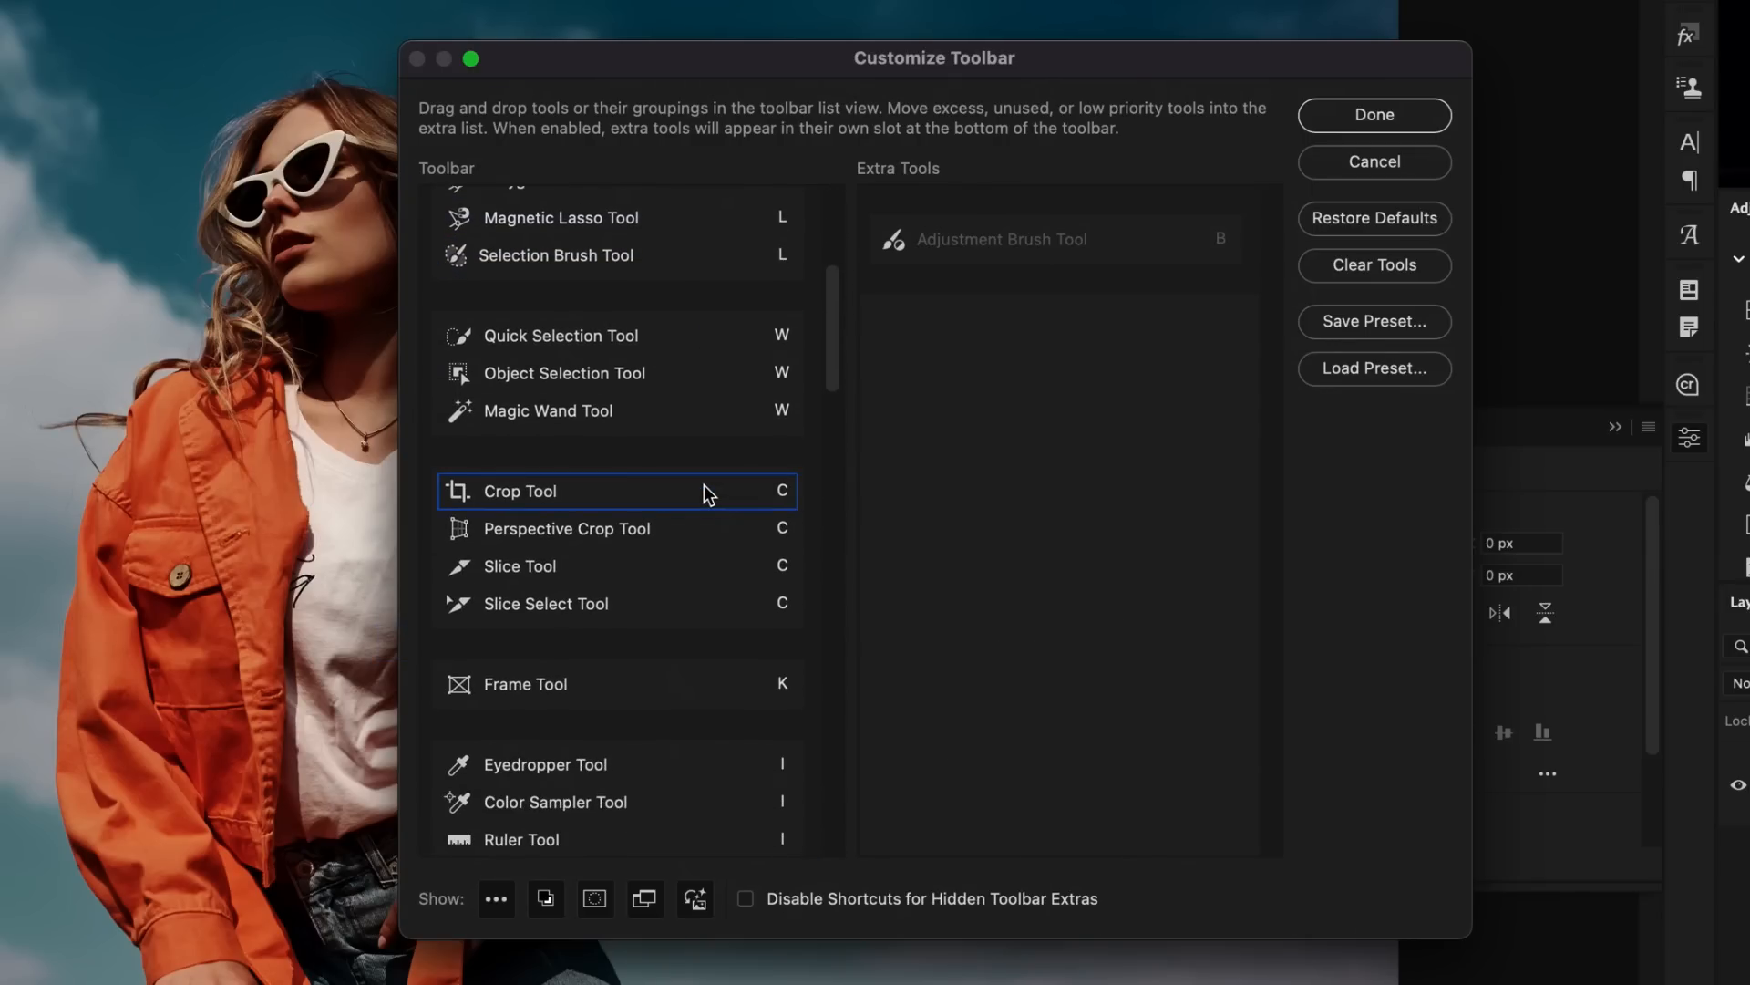
scroll(down, 3)
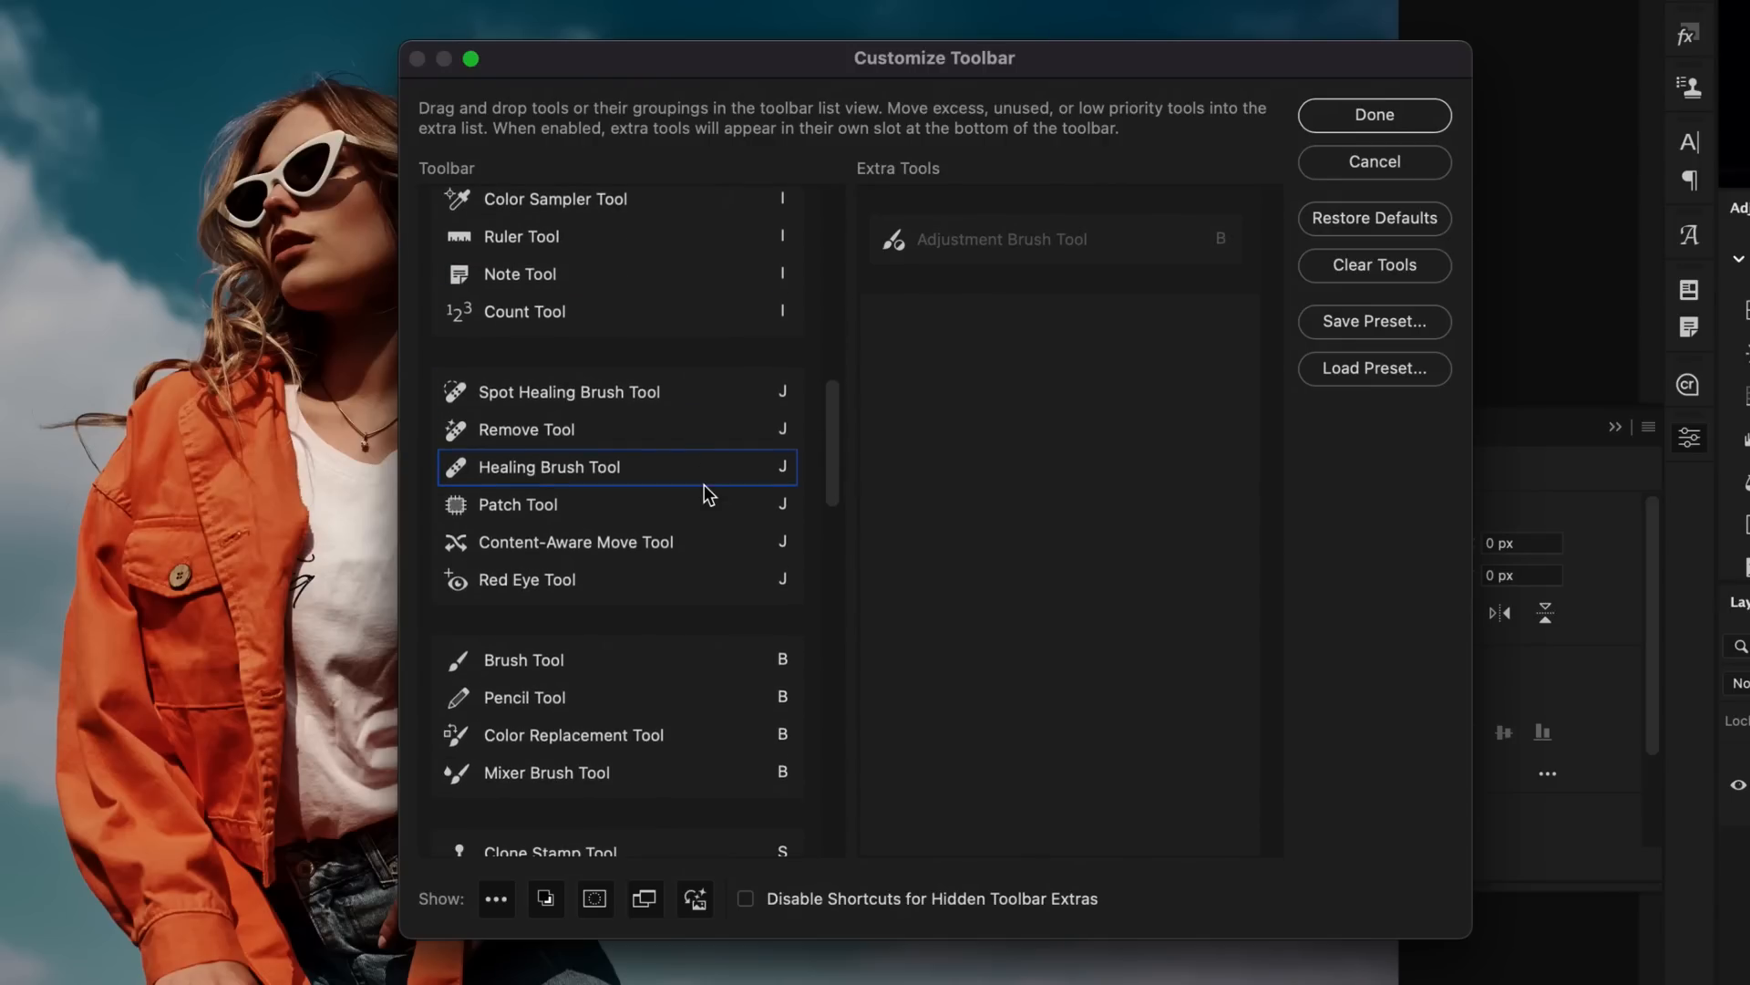
scroll(down, 3)
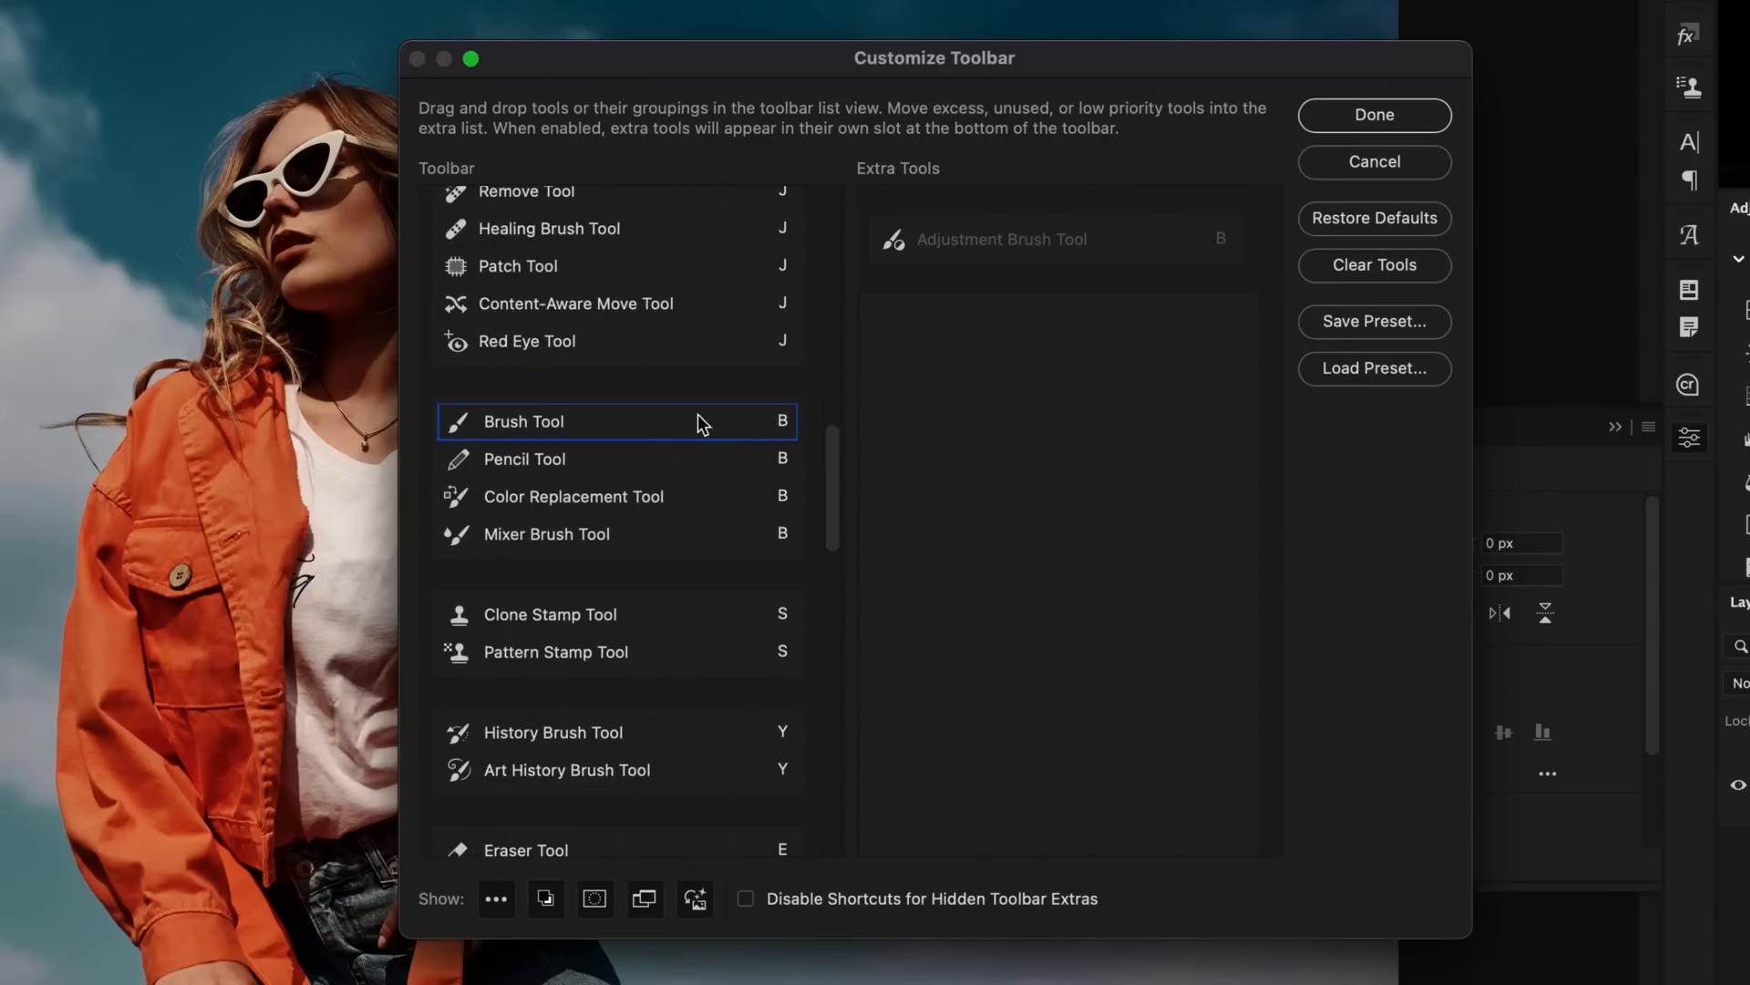
click(1054, 238)
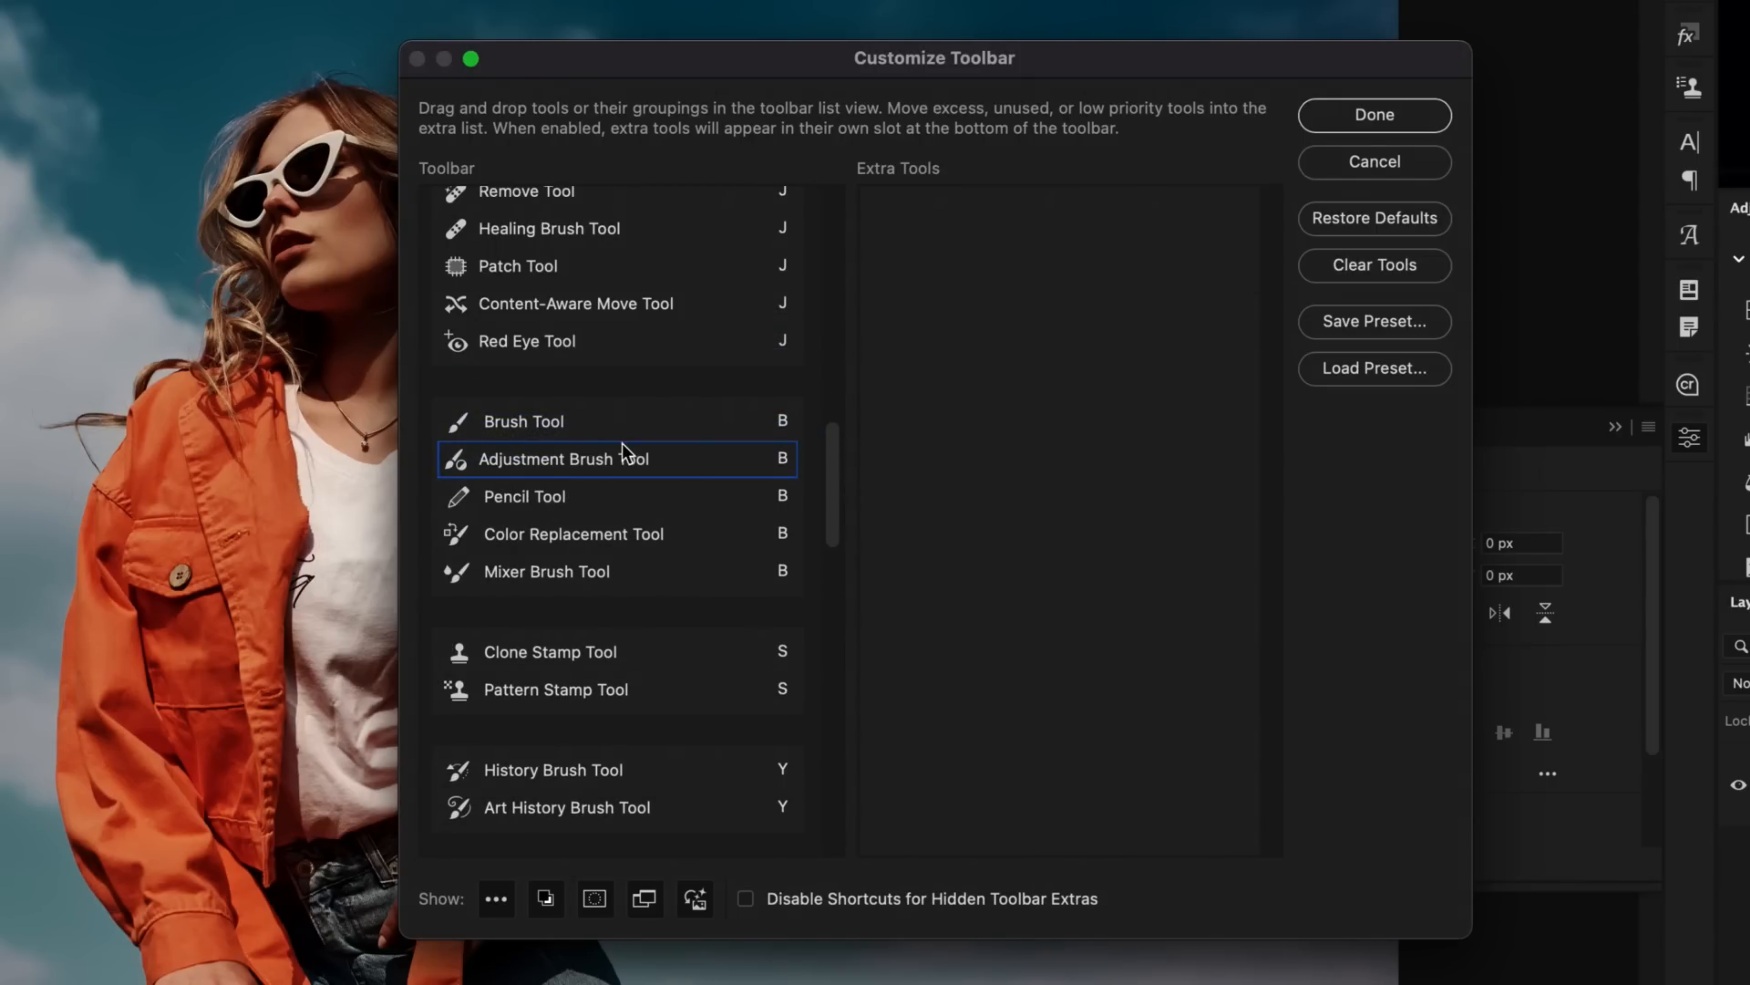
mouse_move(627, 478)
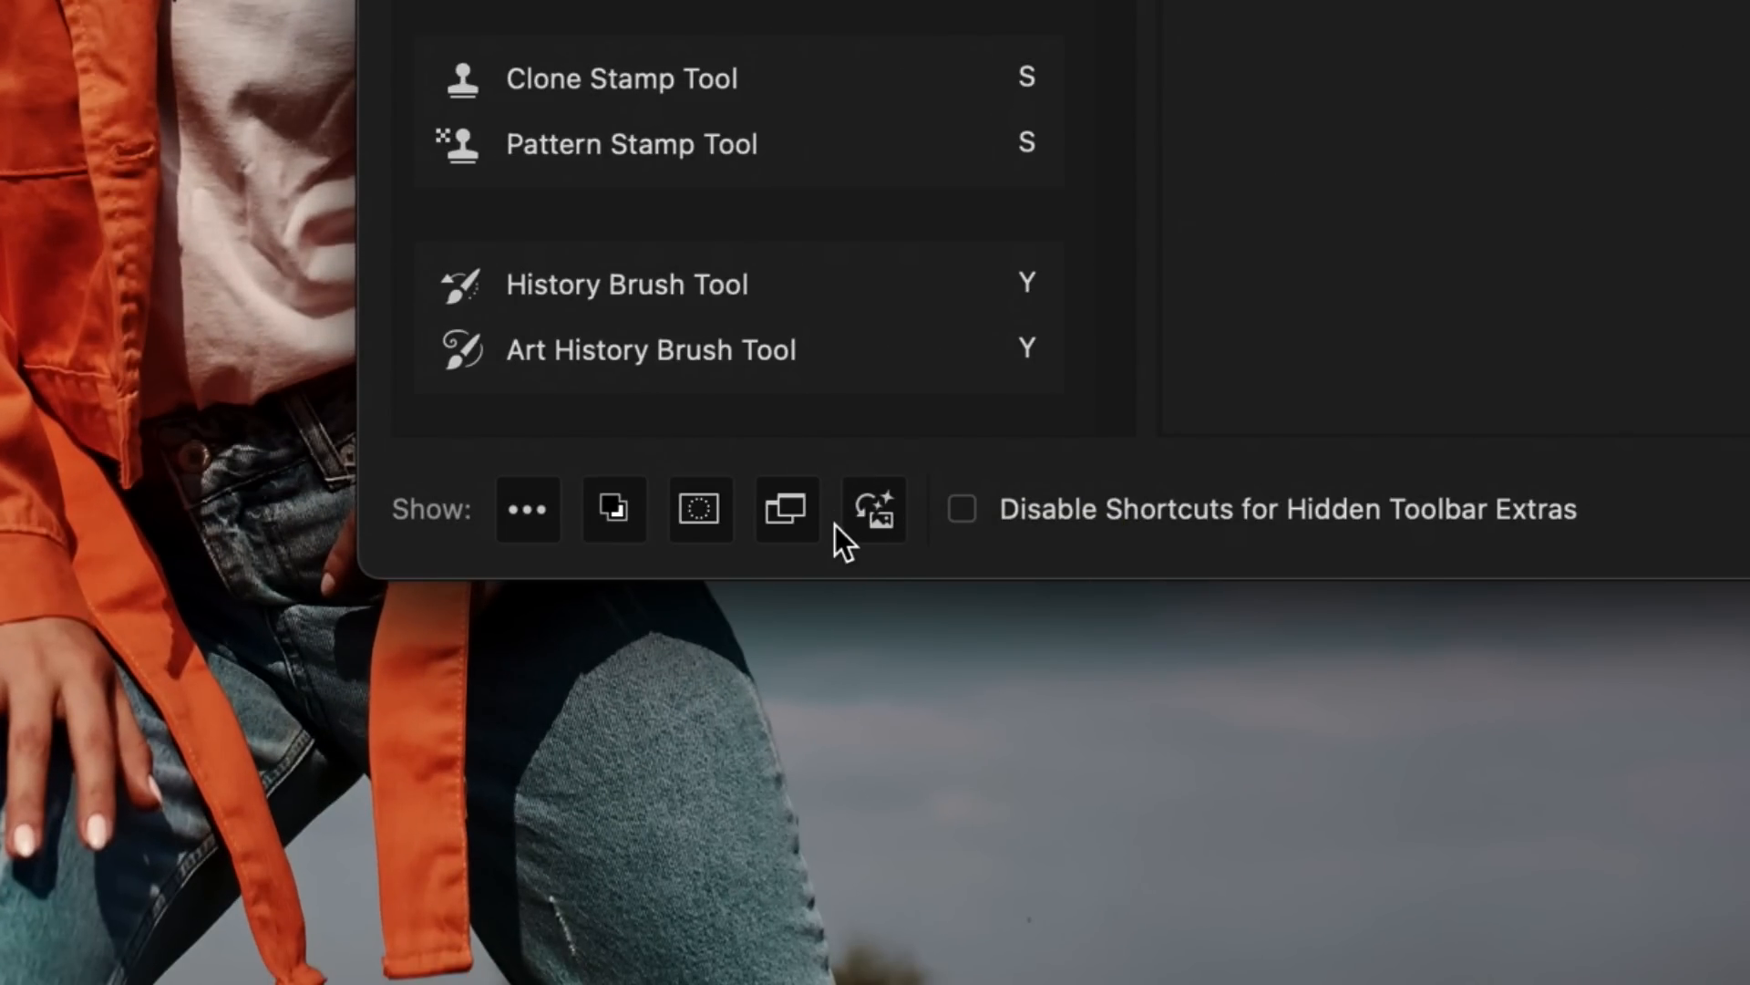
mouse_move(885, 547)
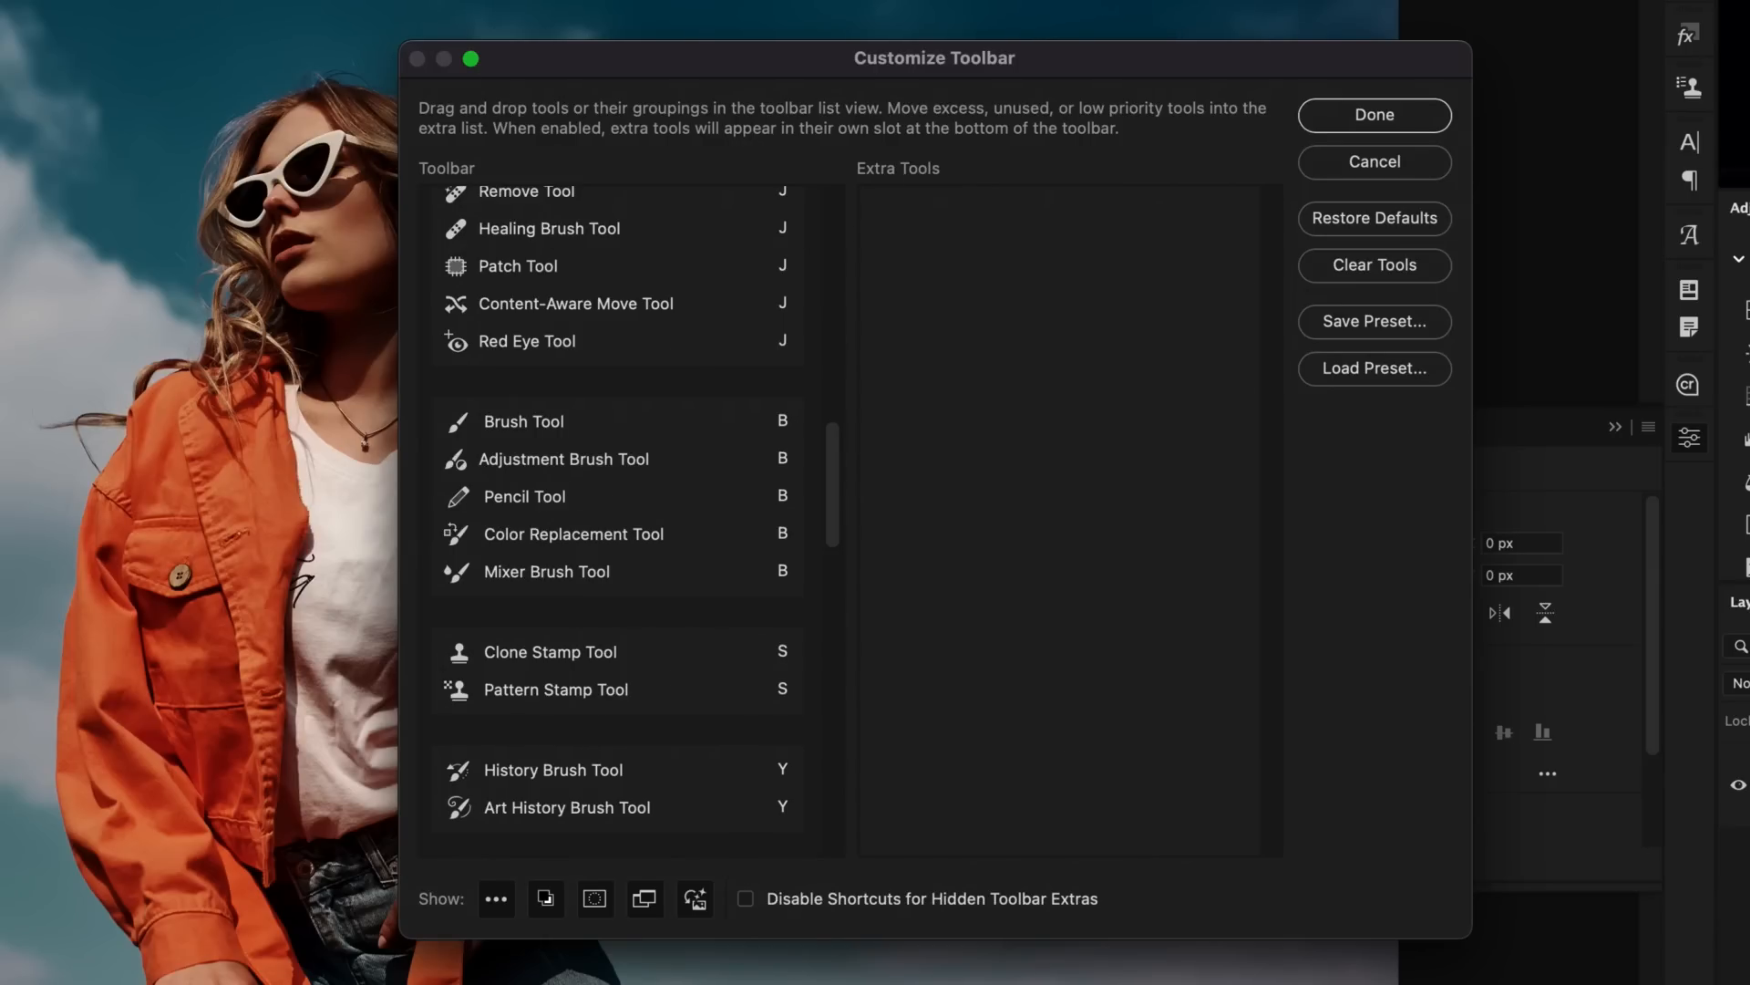
Finish toolbar editing and show the Selection Brush's 2500 px size and 0% hardness.
click(1374, 115)
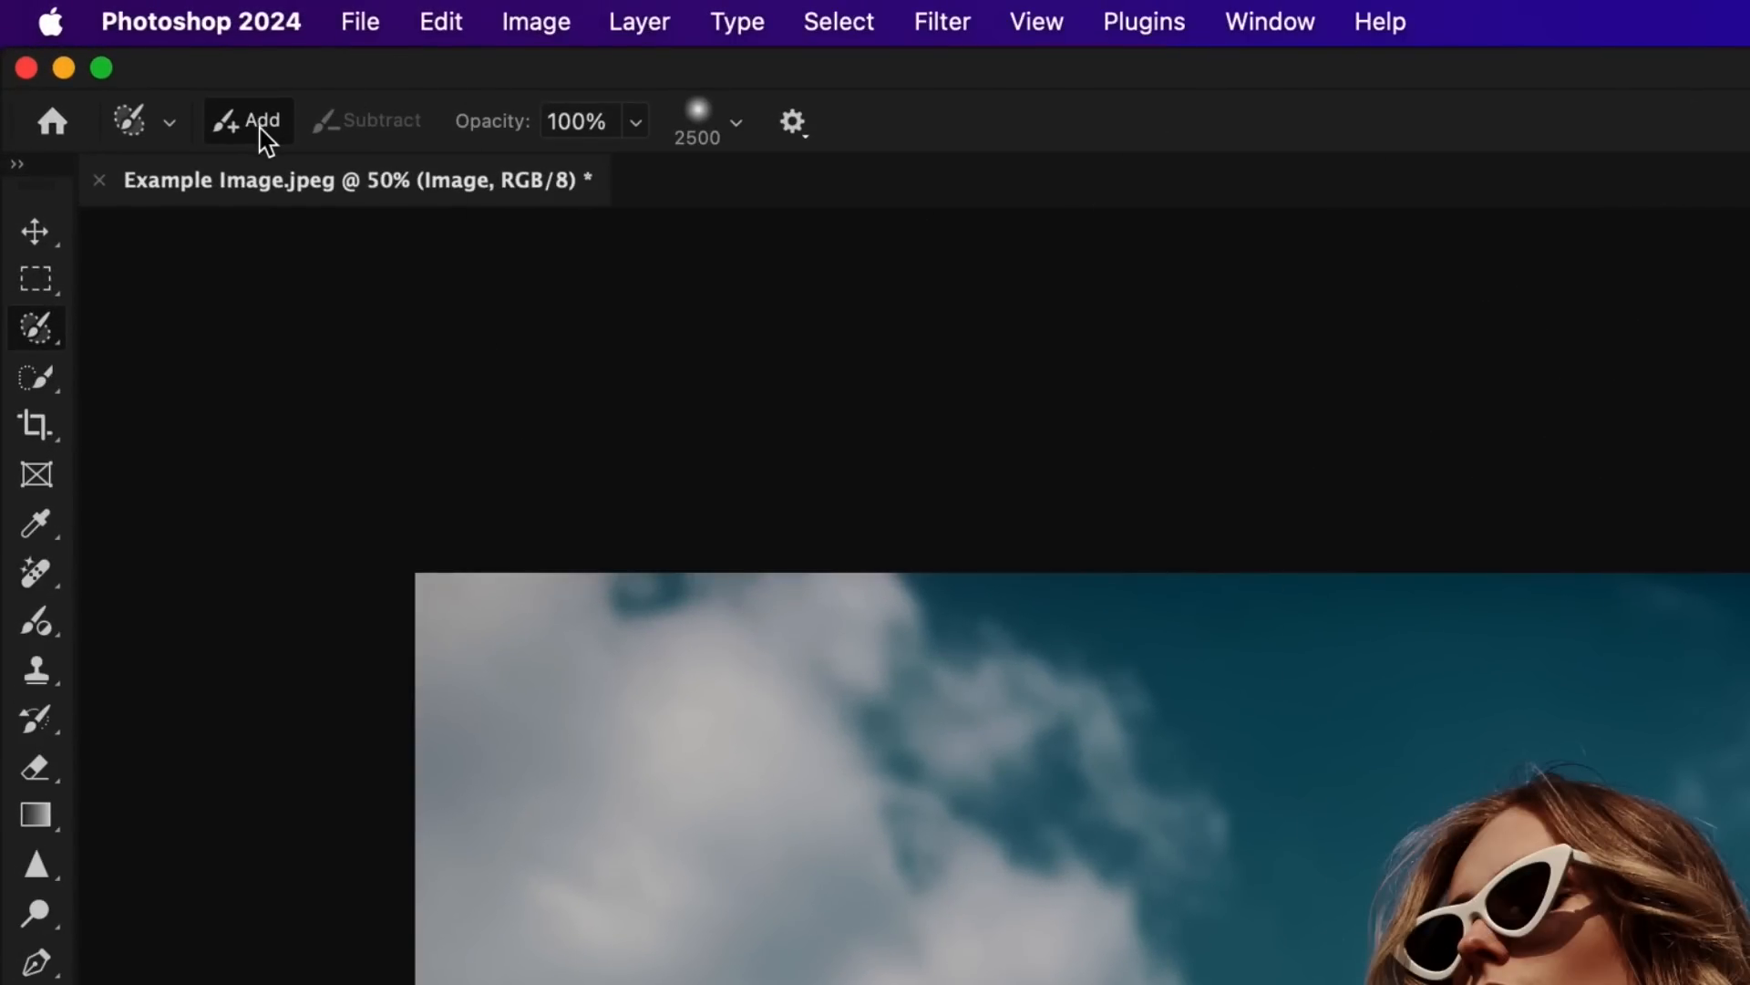
mouse_move(581, 140)
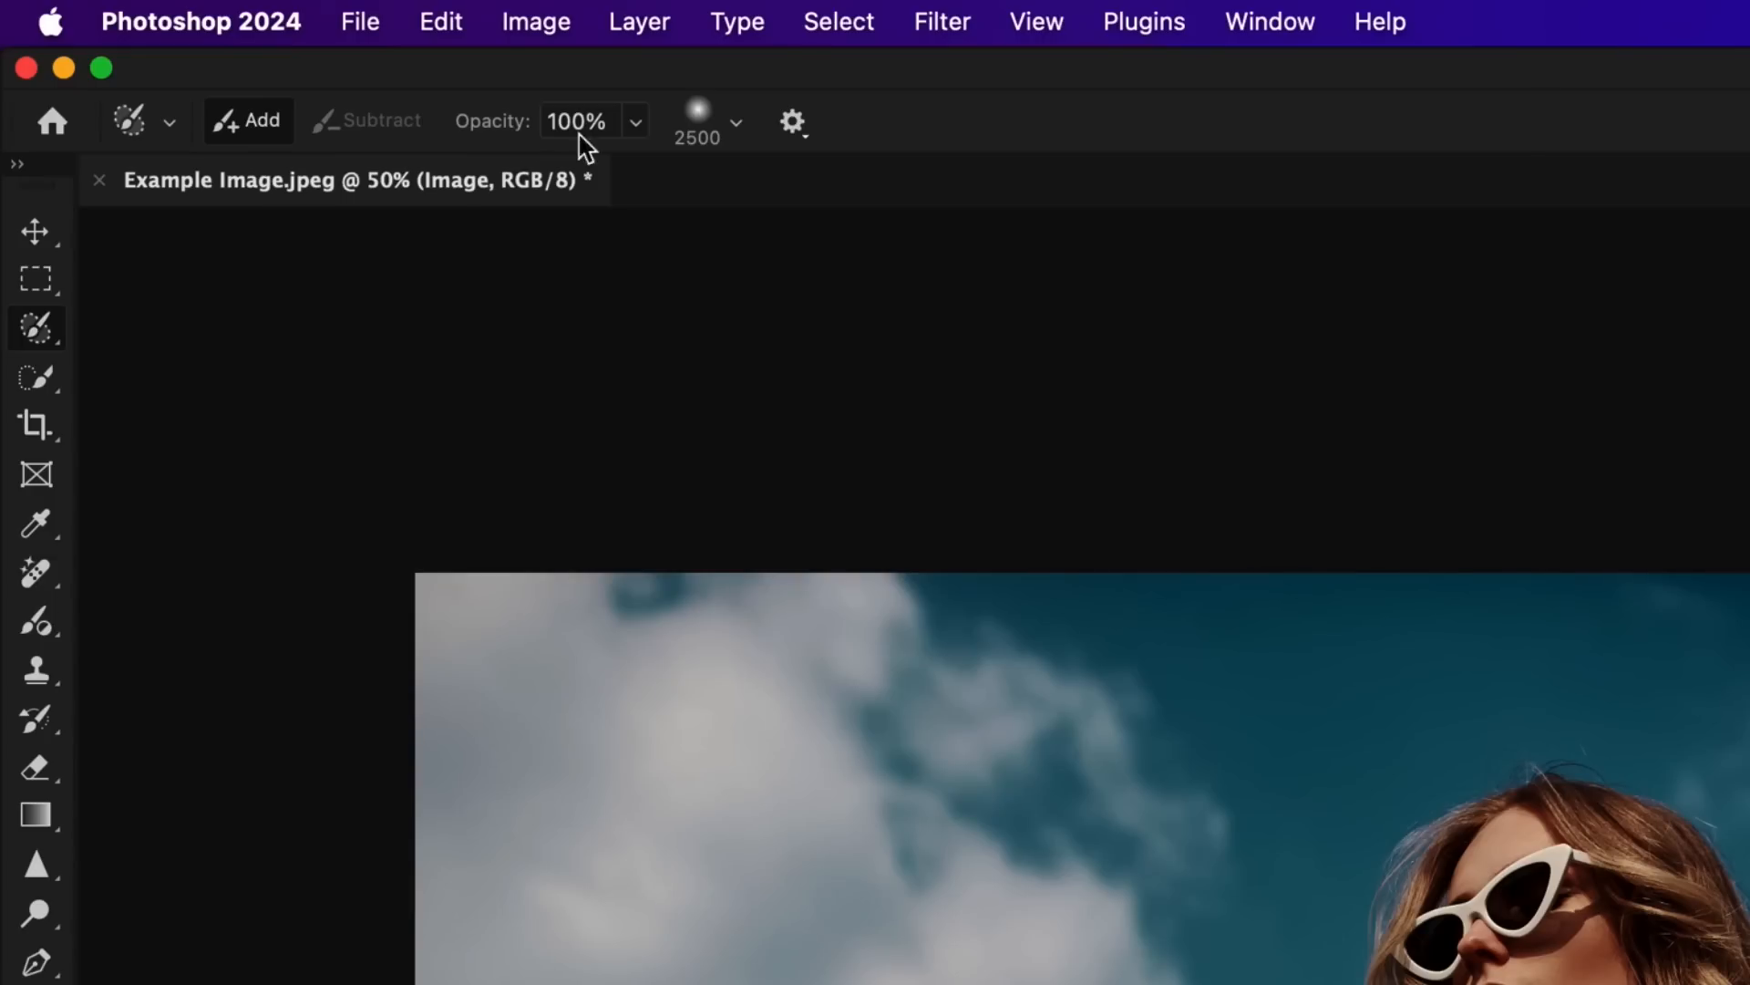
click(735, 123)
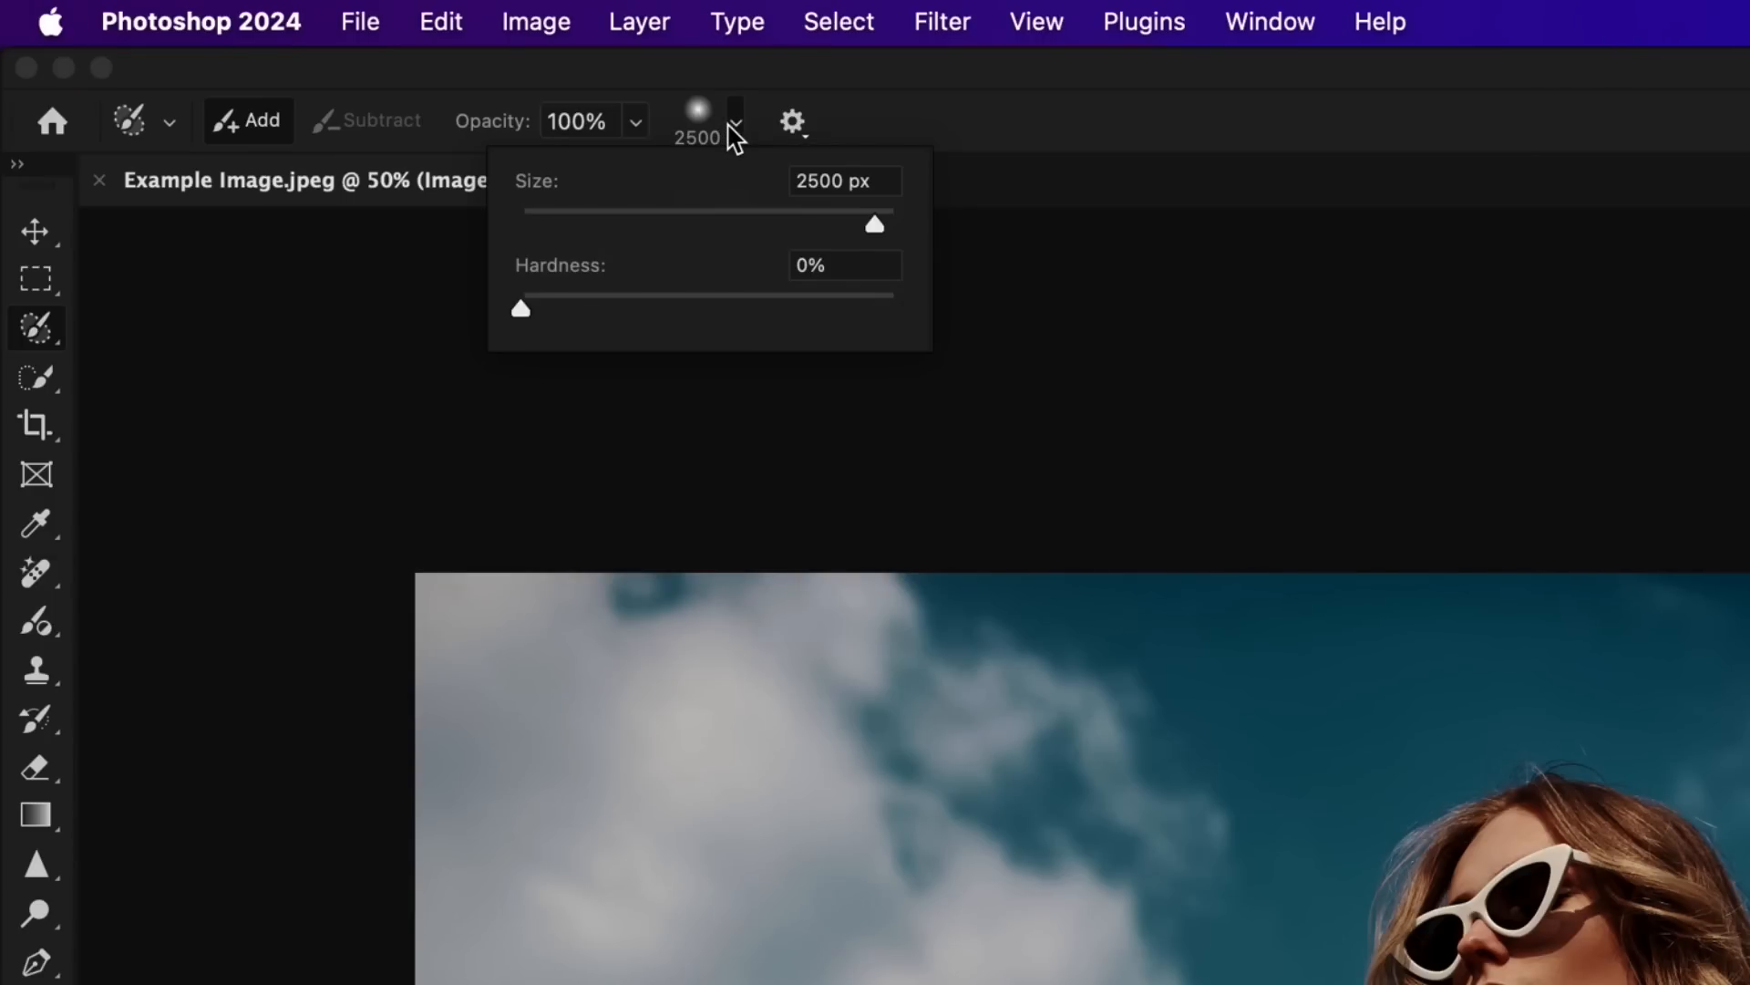
mouse_move(581, 303)
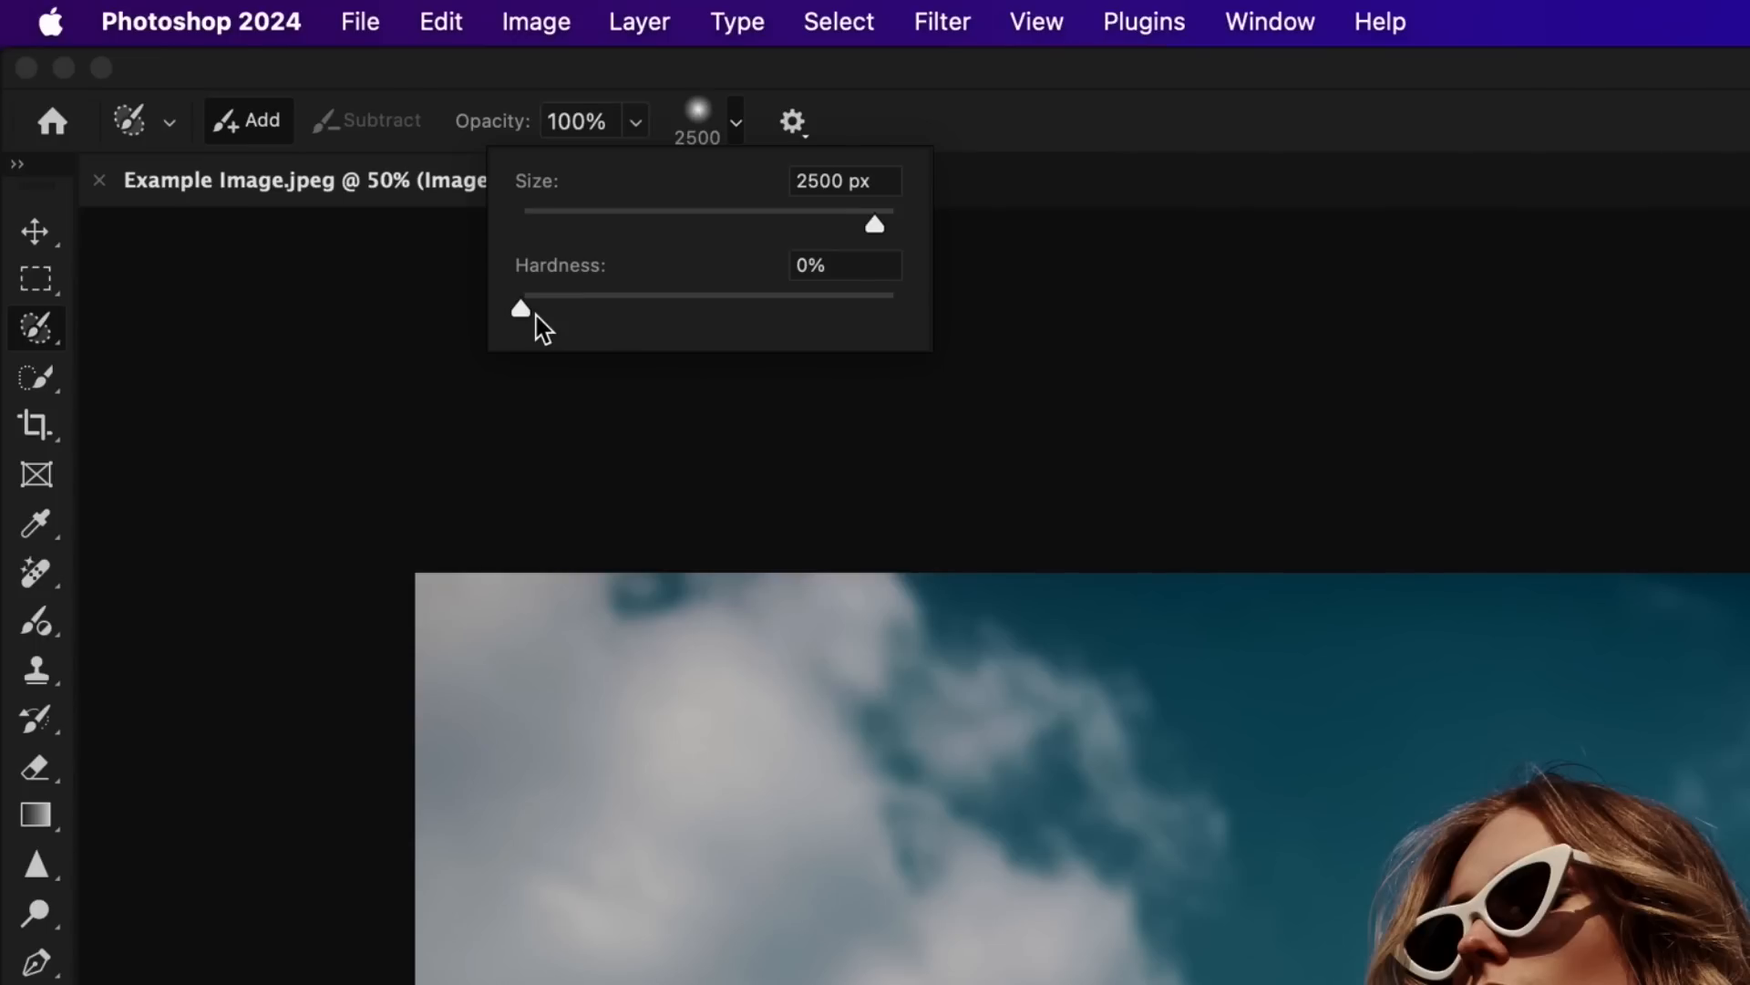
mouse_move(521, 309)
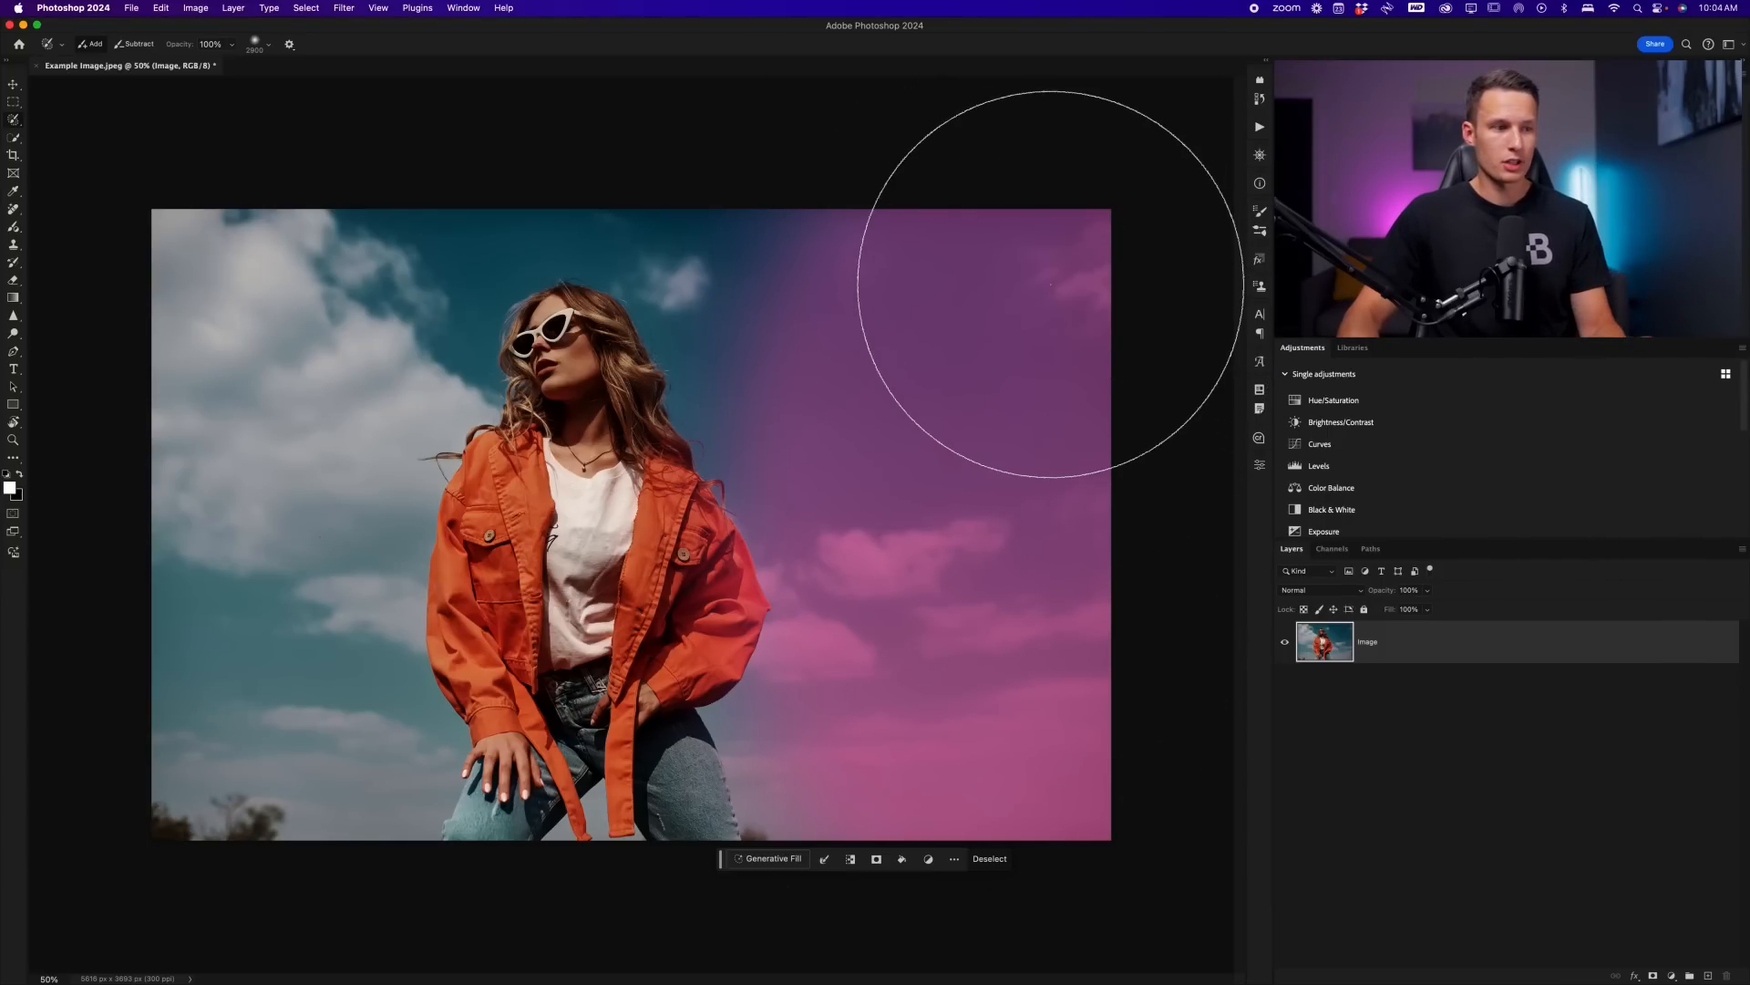
mouse_move(985, 626)
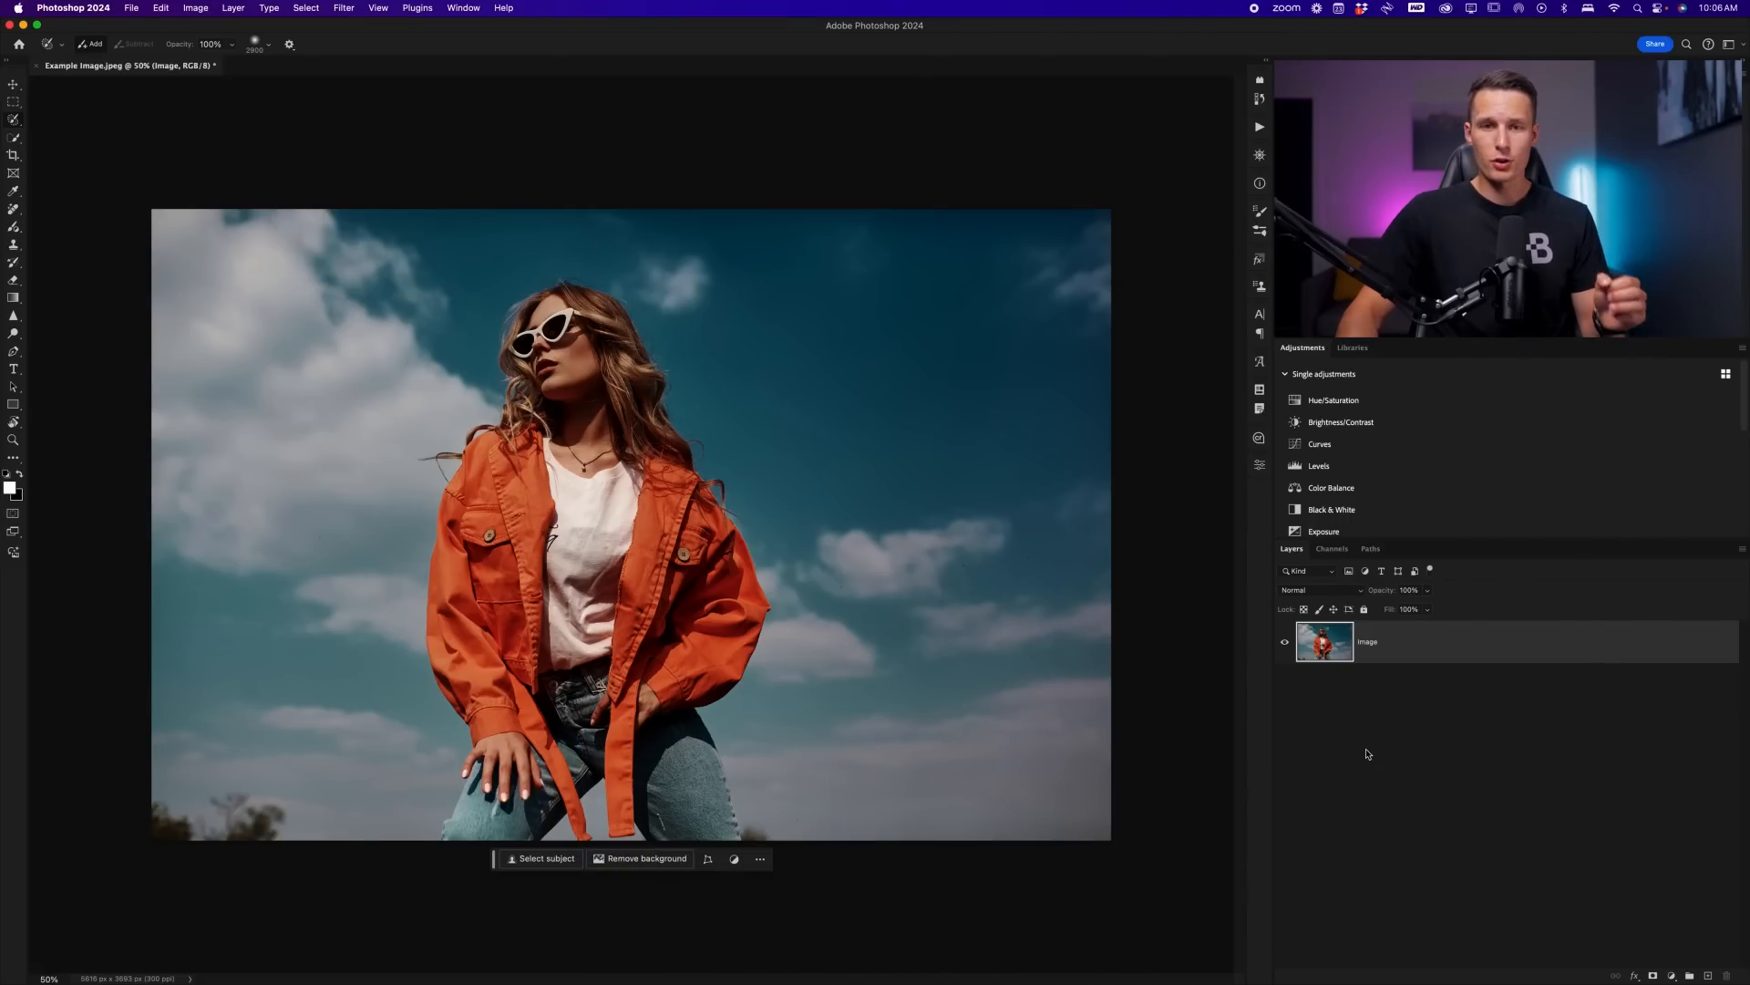
mouse_move(314, 379)
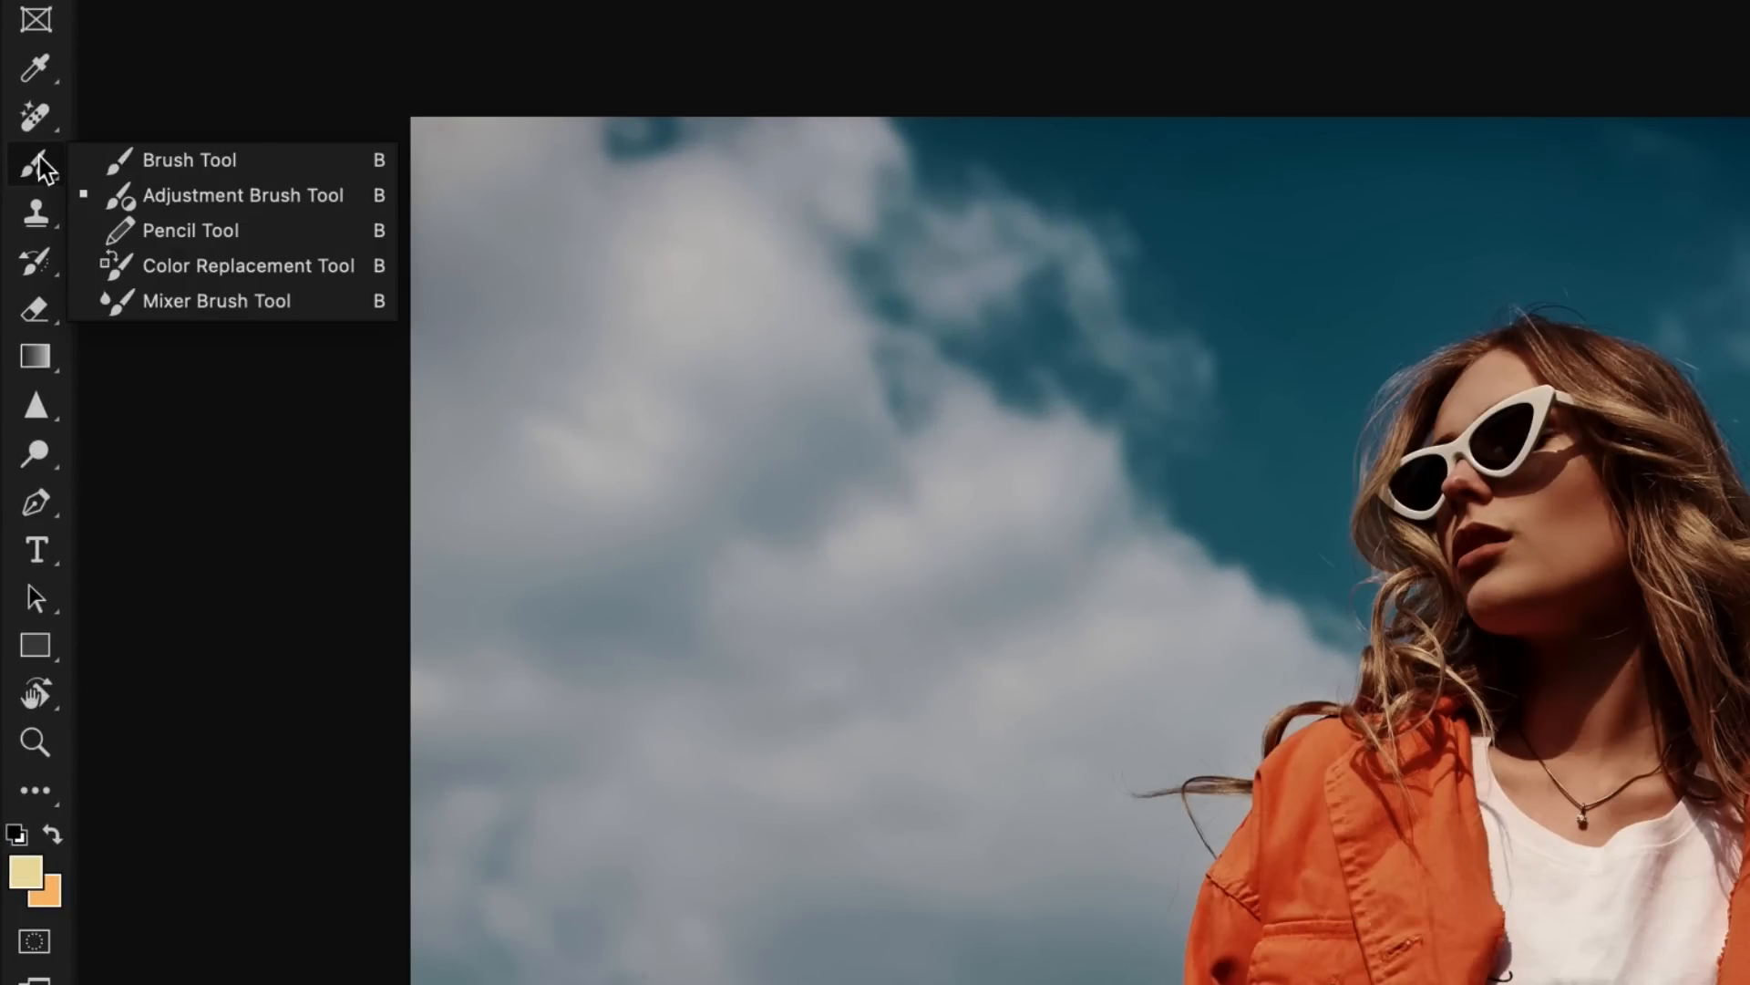
mouse_move(188, 159)
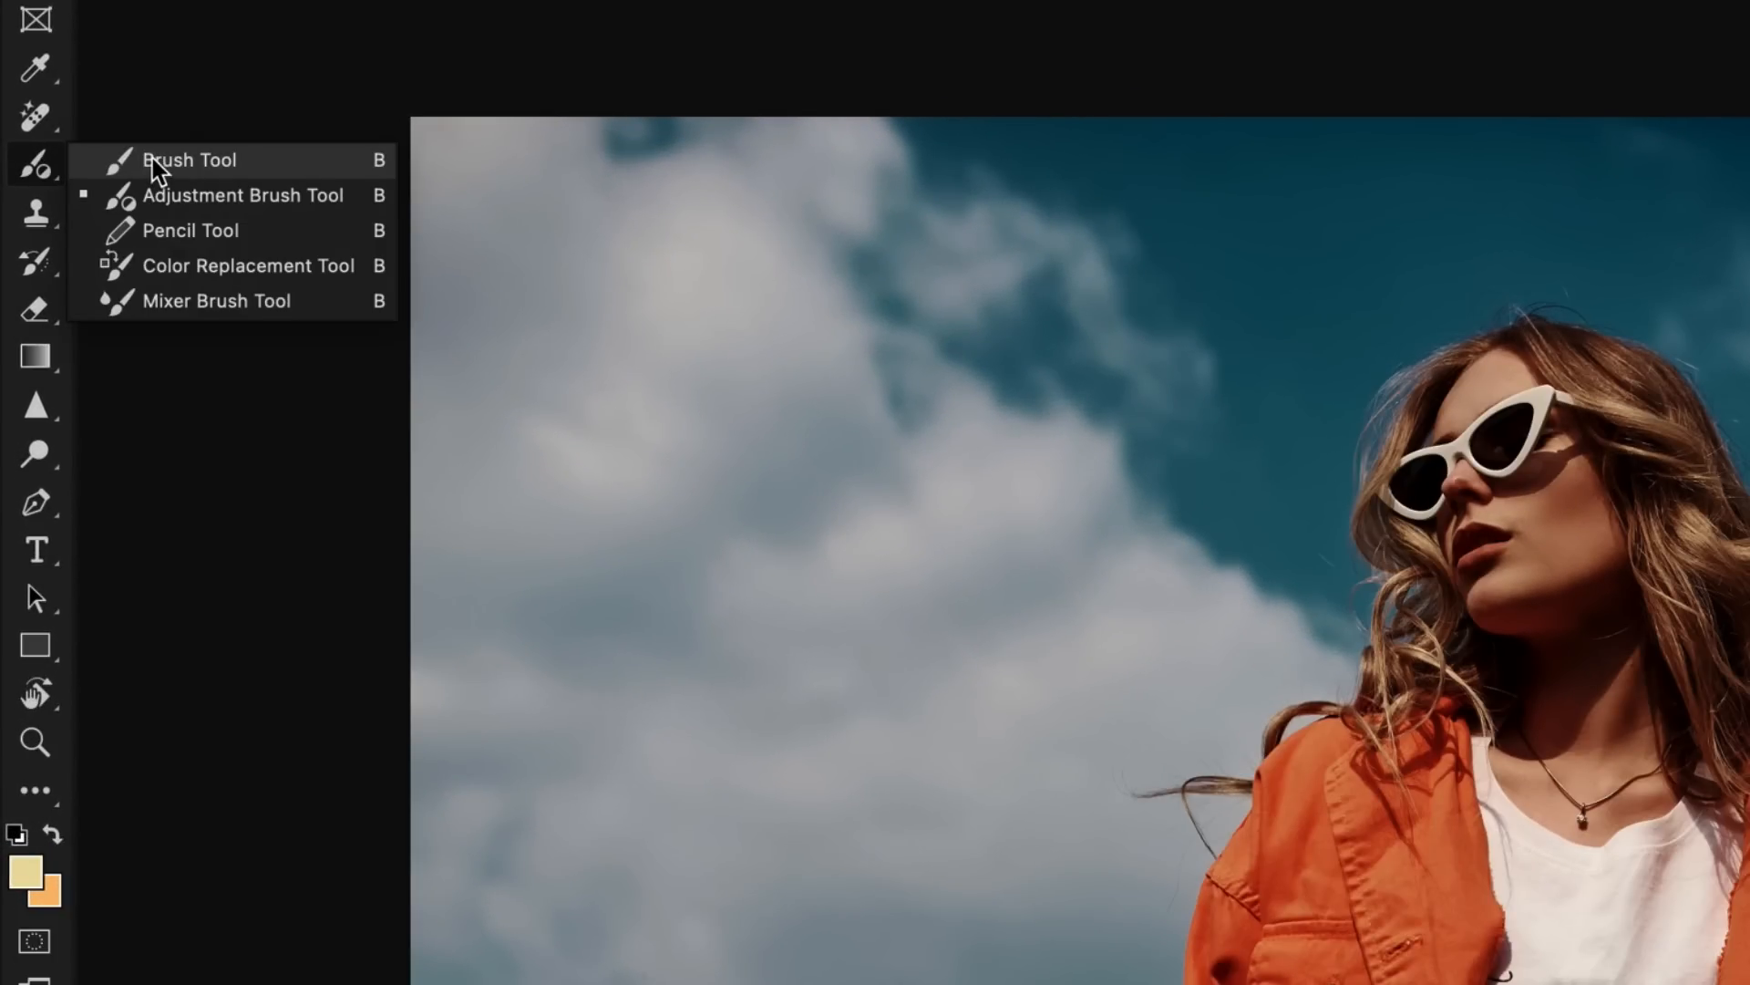
mouse_move(295, 195)
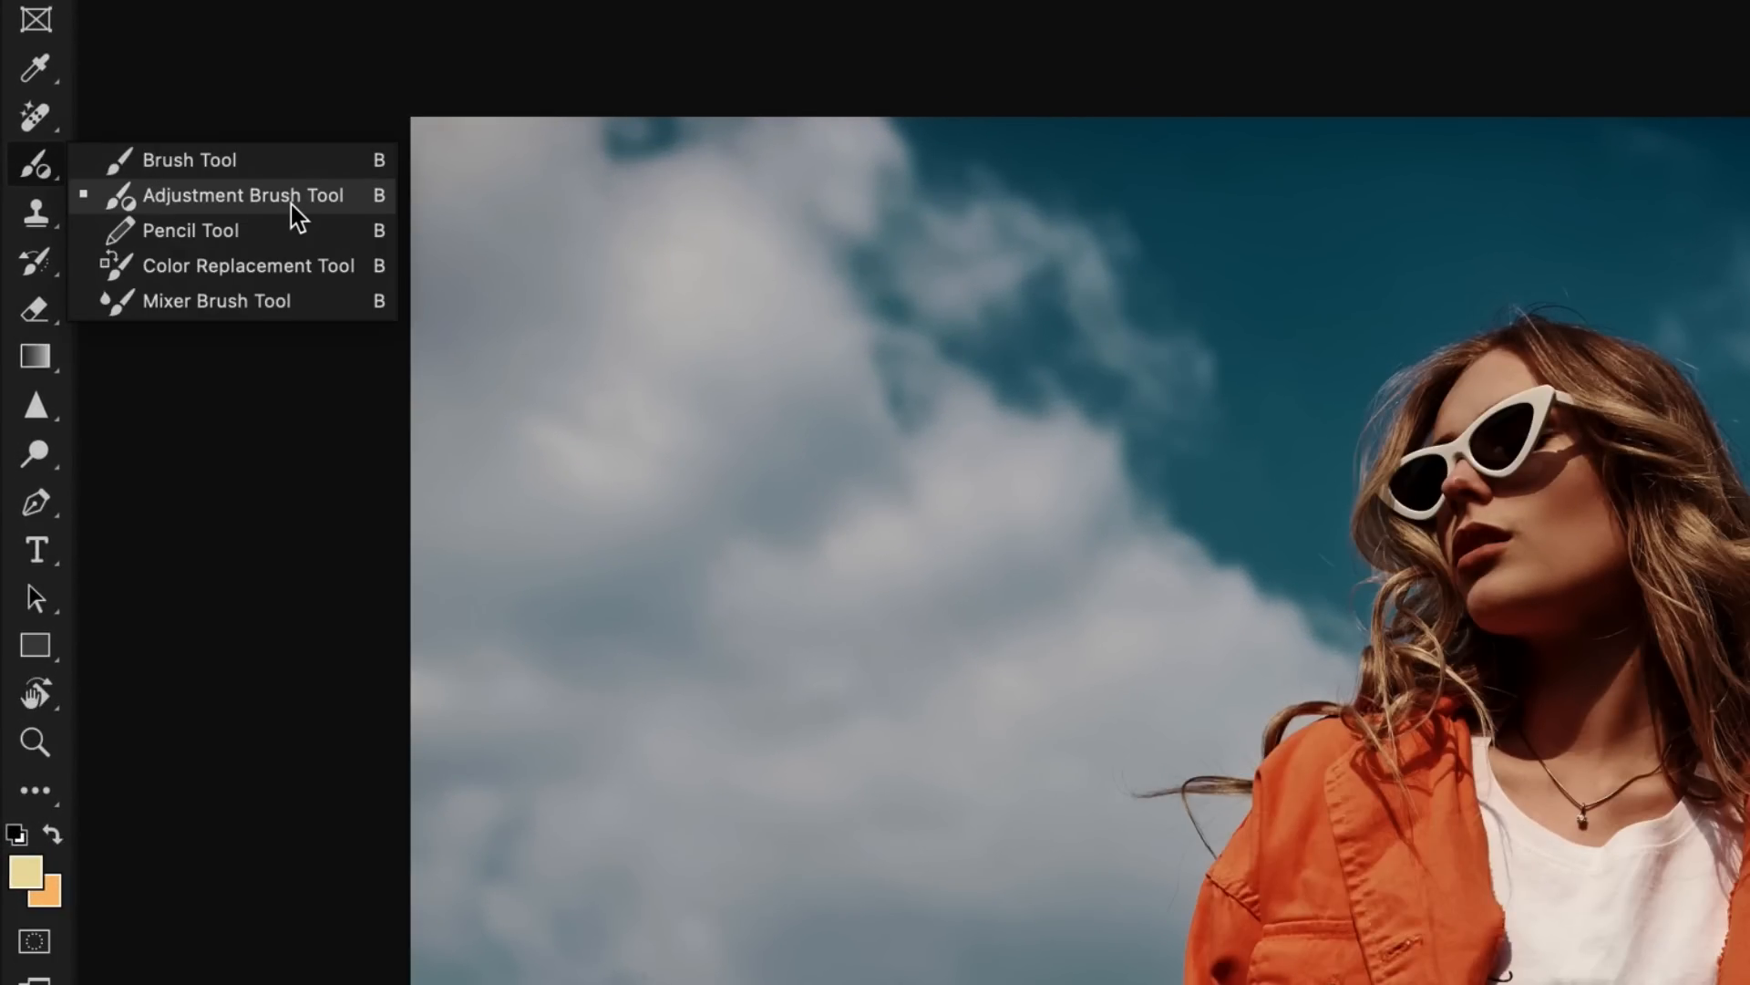
Select the Adjustment Brush Tool with Curves as its adjustment type.
click(242, 195)
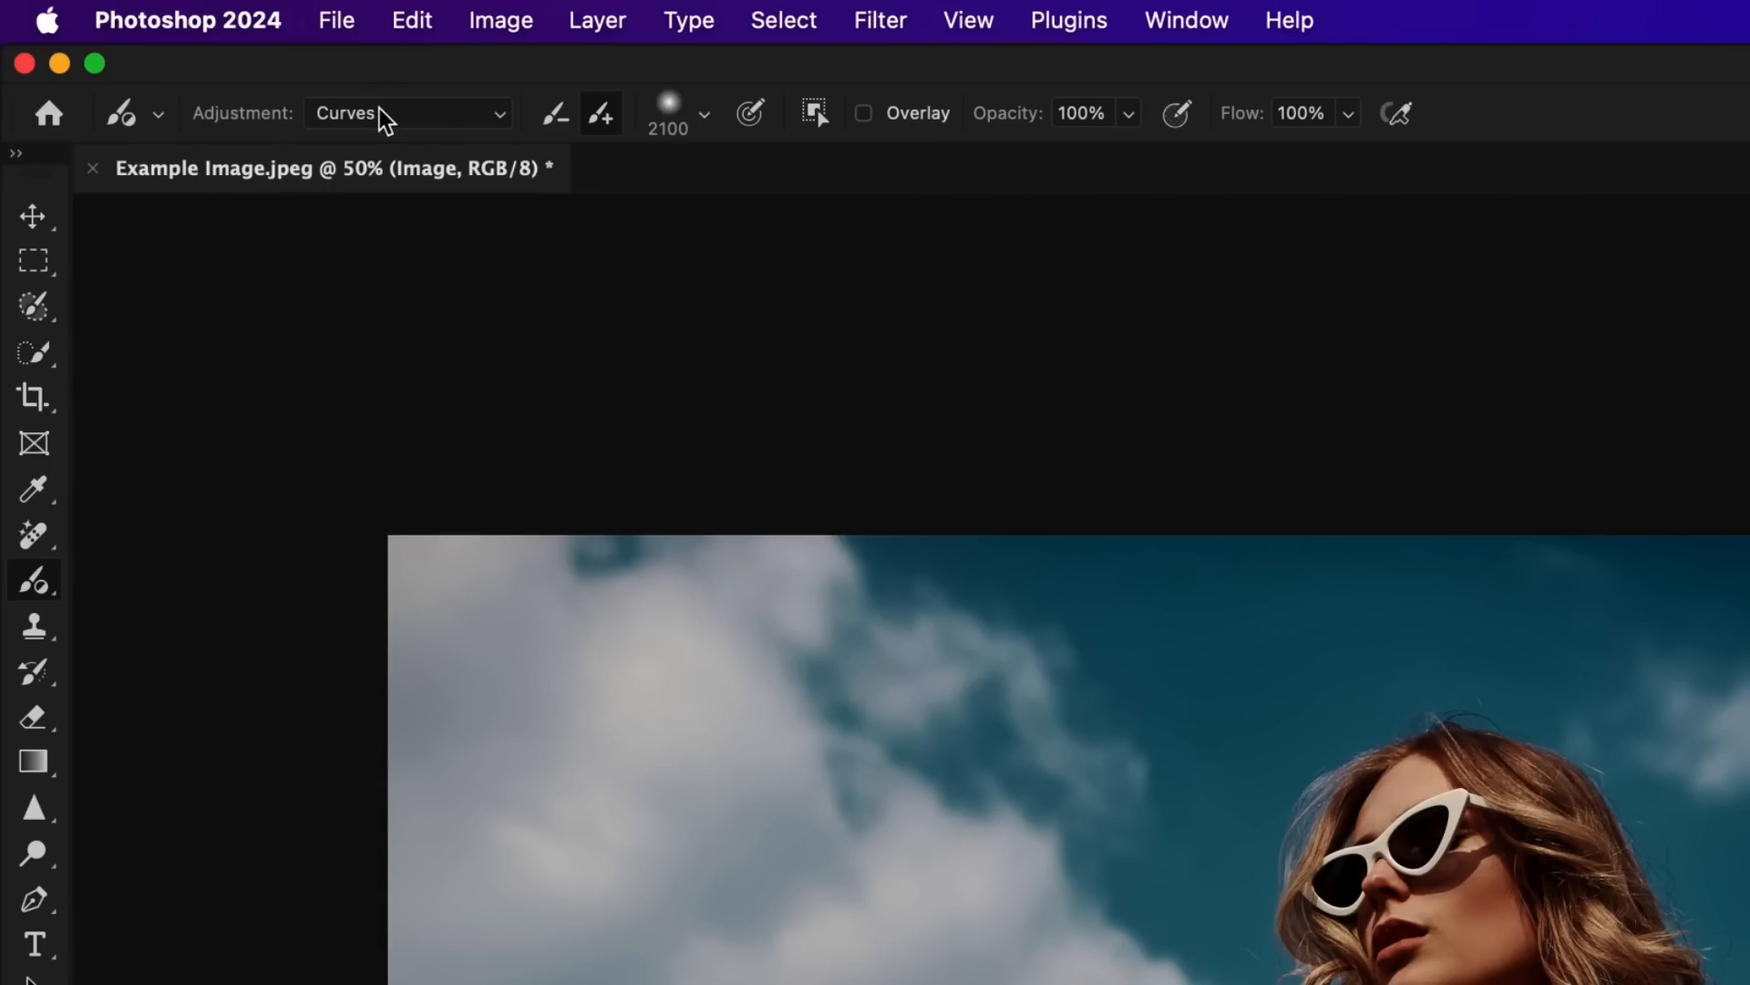
click(407, 113)
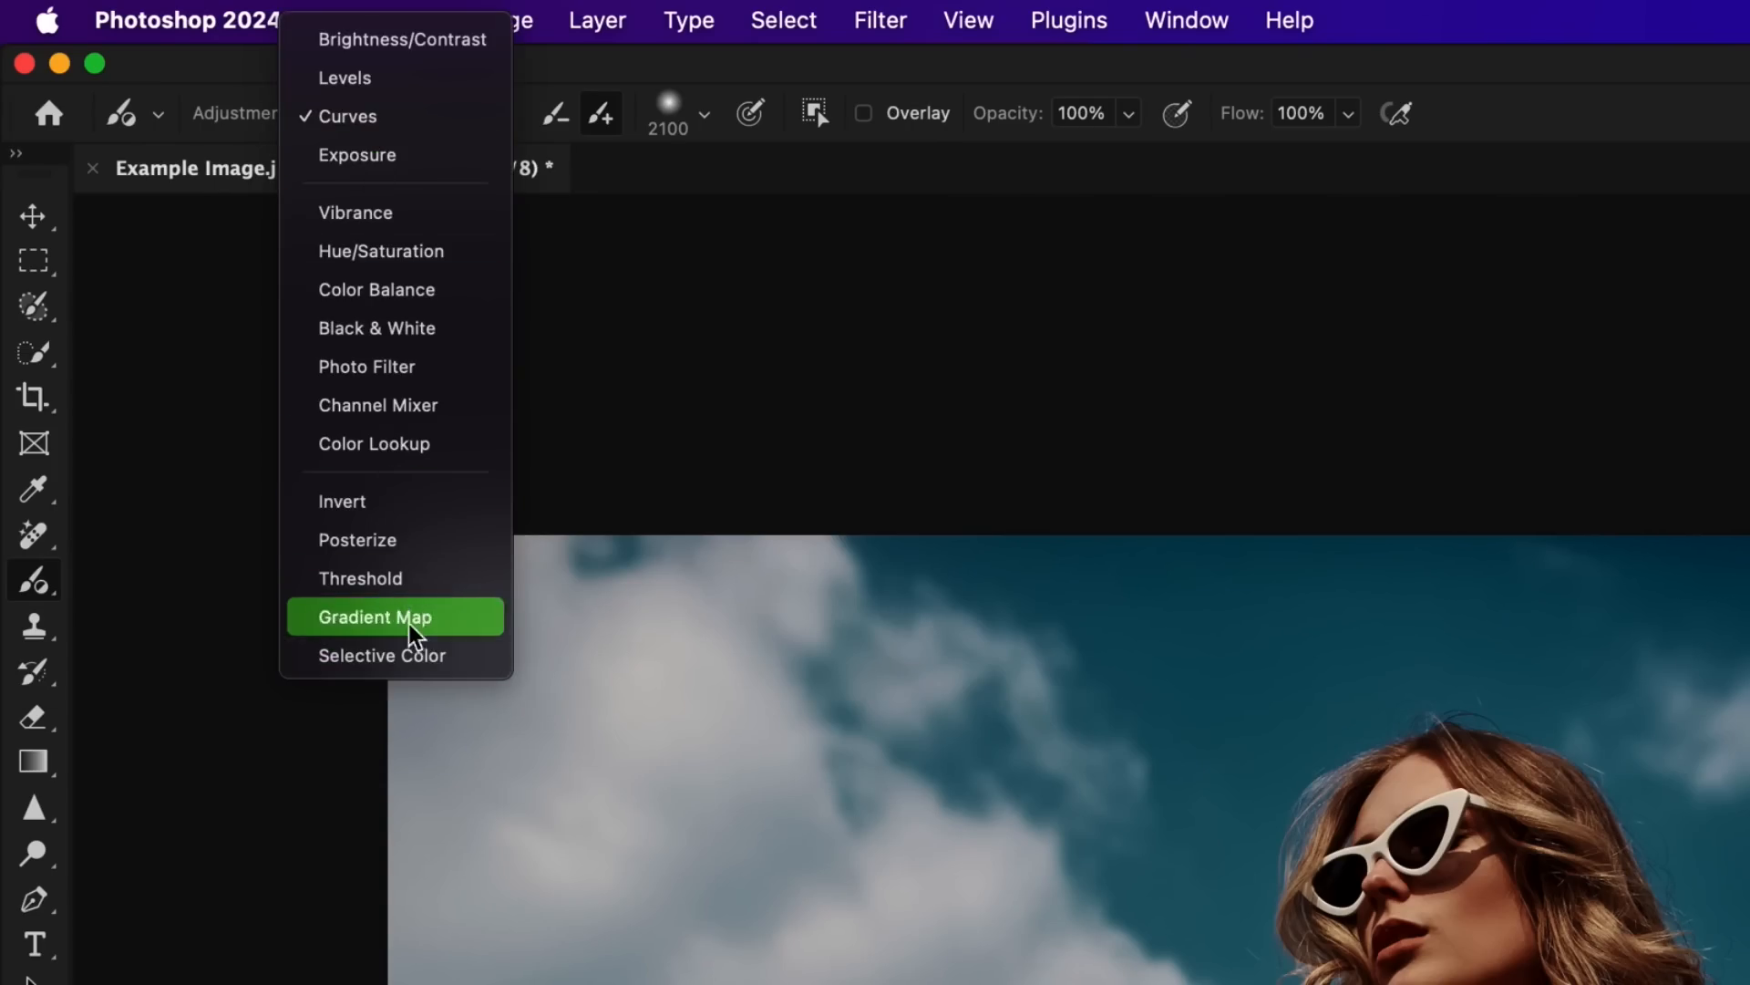
mouse_move(373, 116)
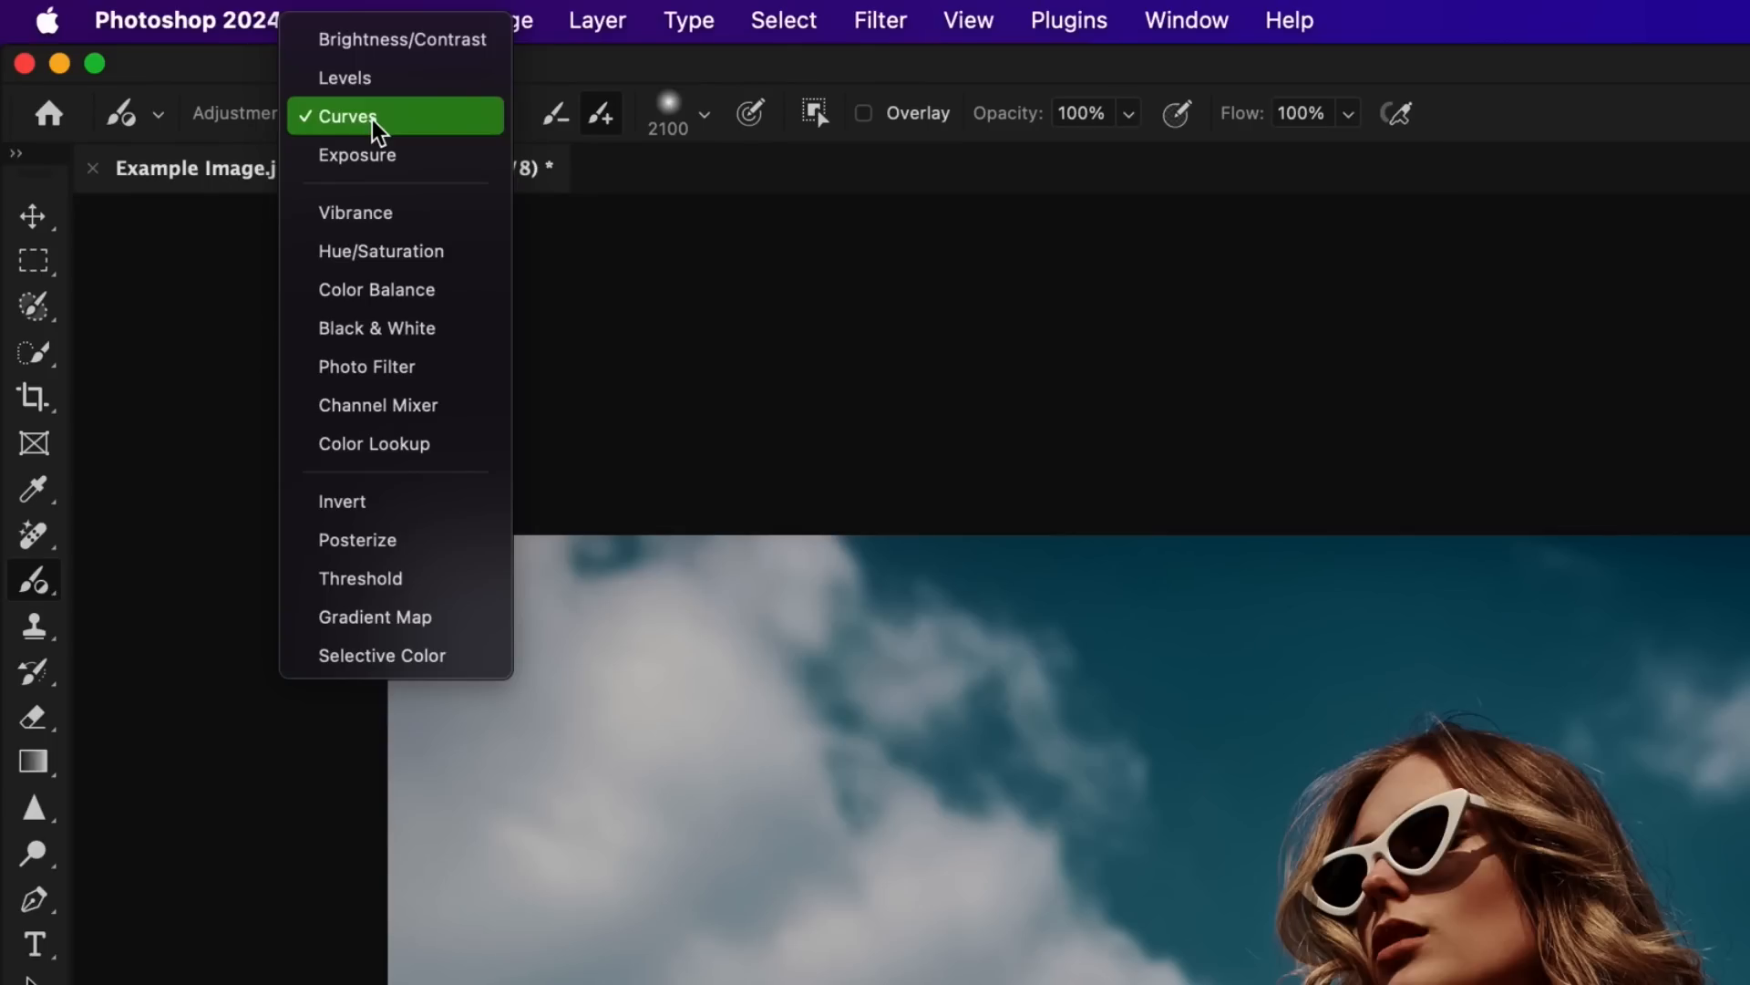
mouse_move(371, 135)
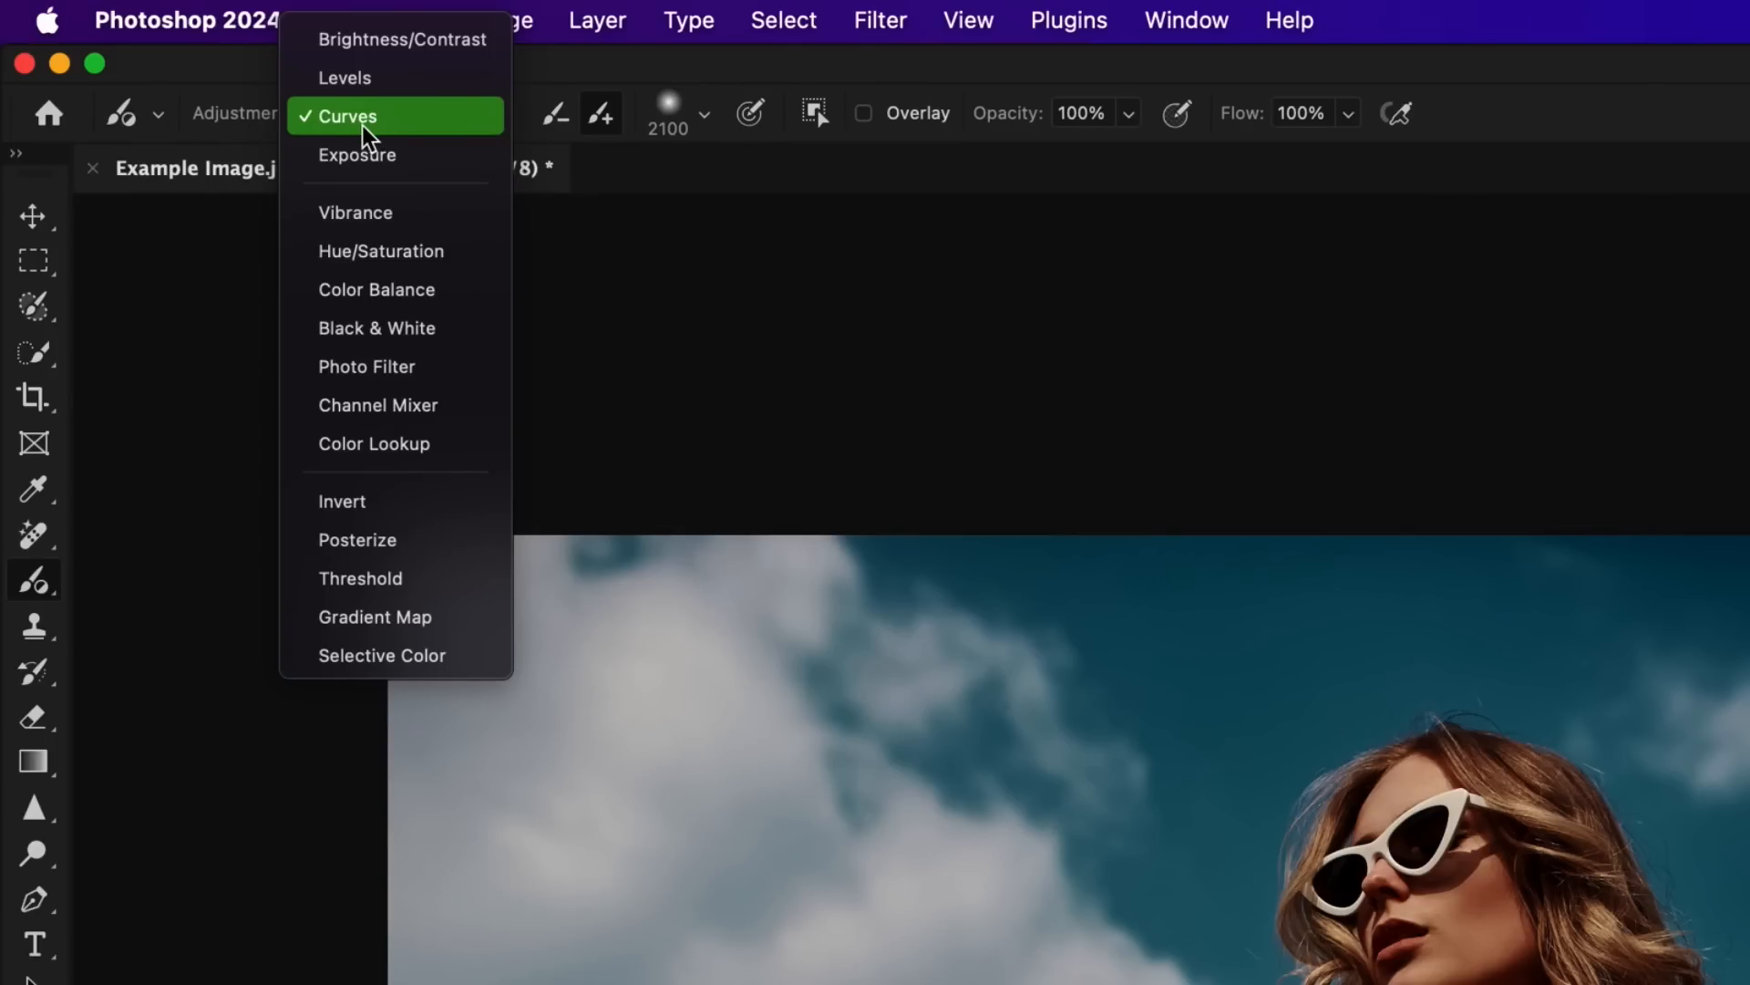
click(347, 115)
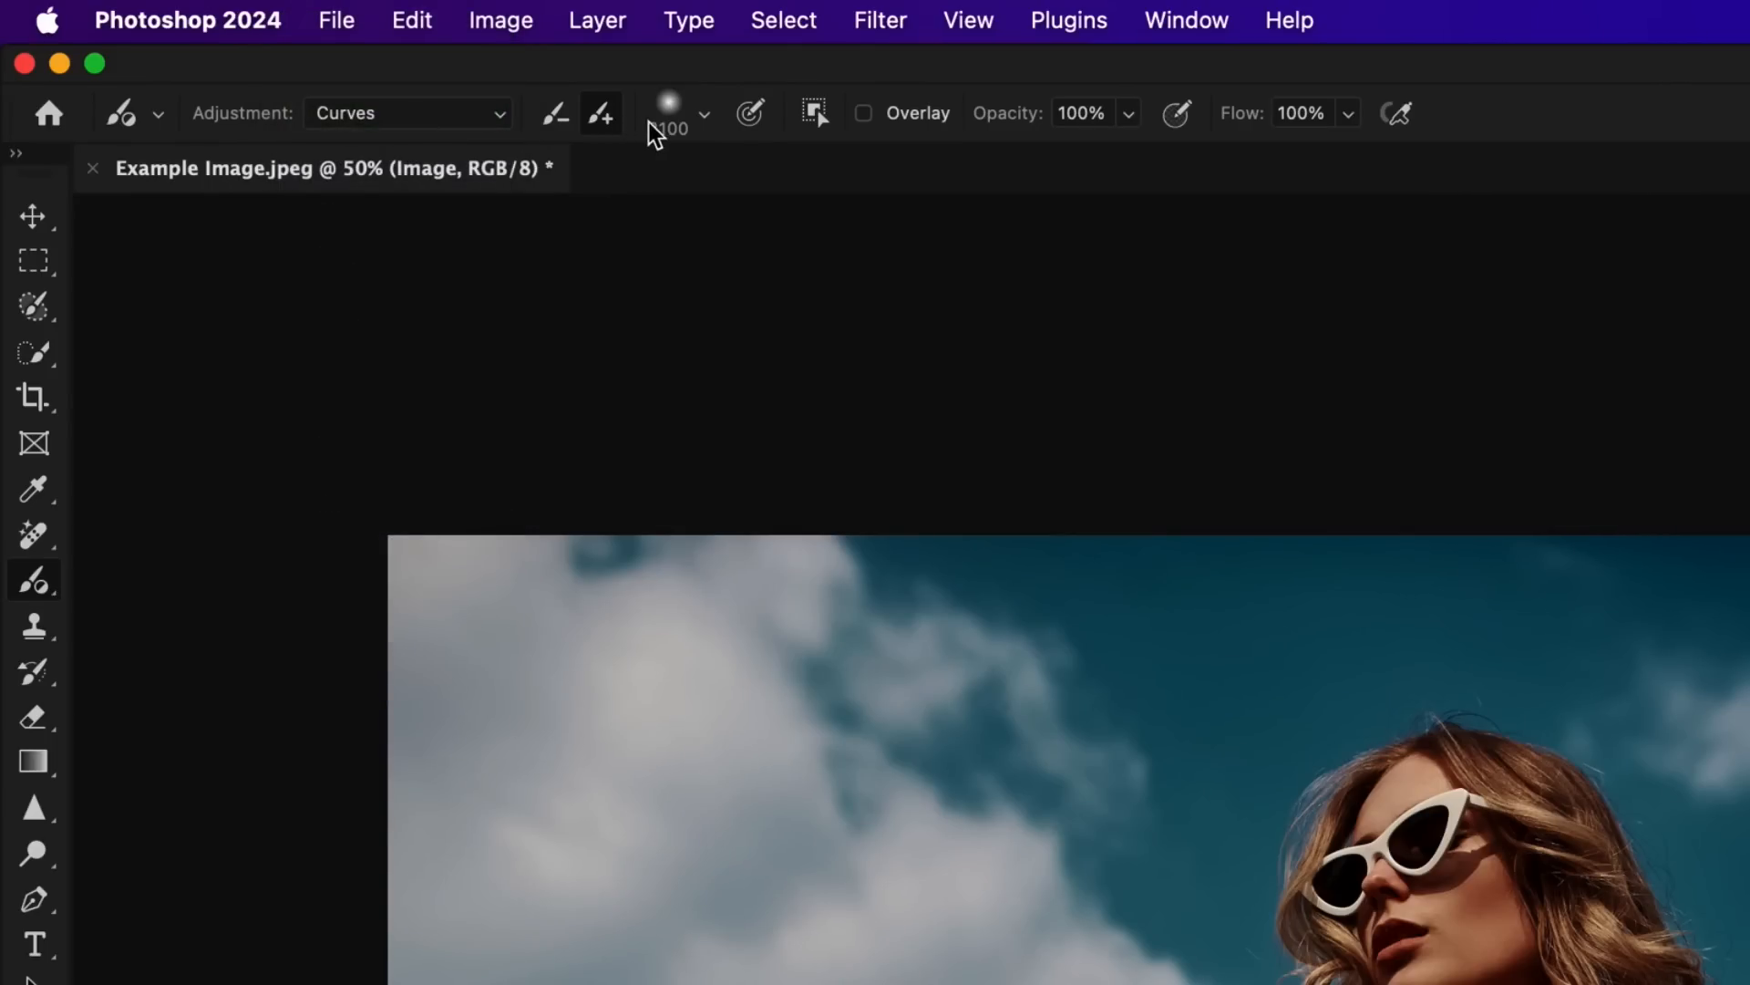
click(703, 113)
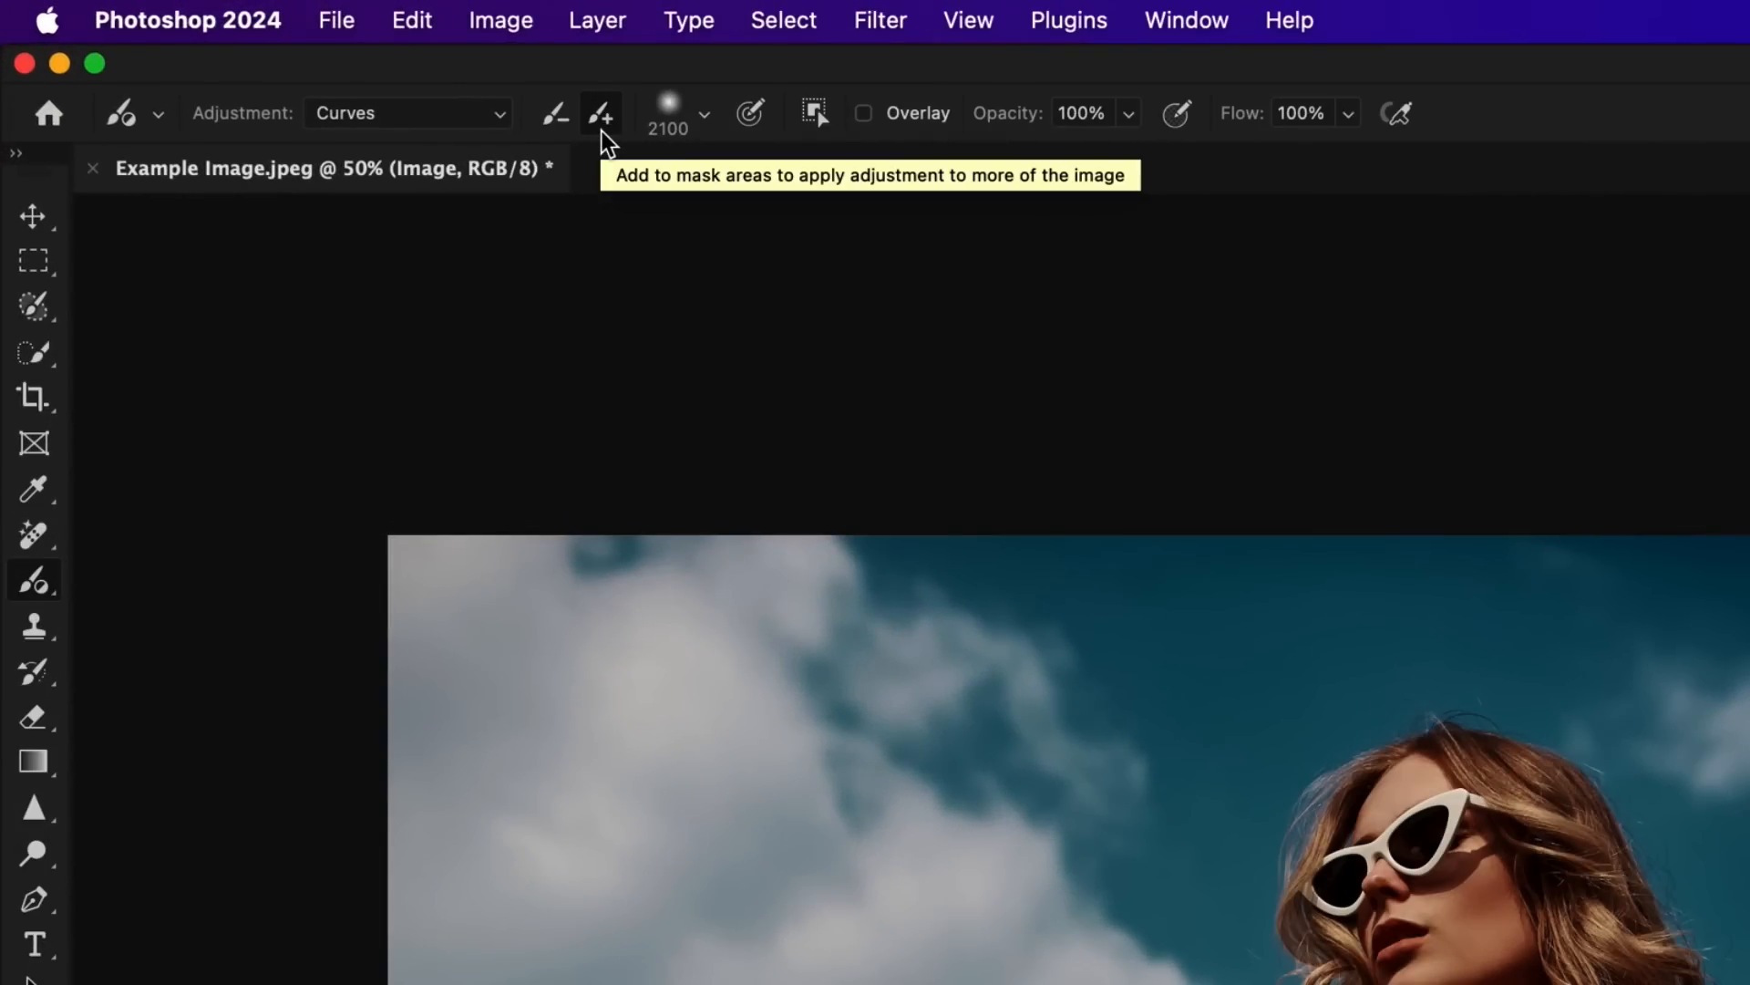
mouse_move(1281, 145)
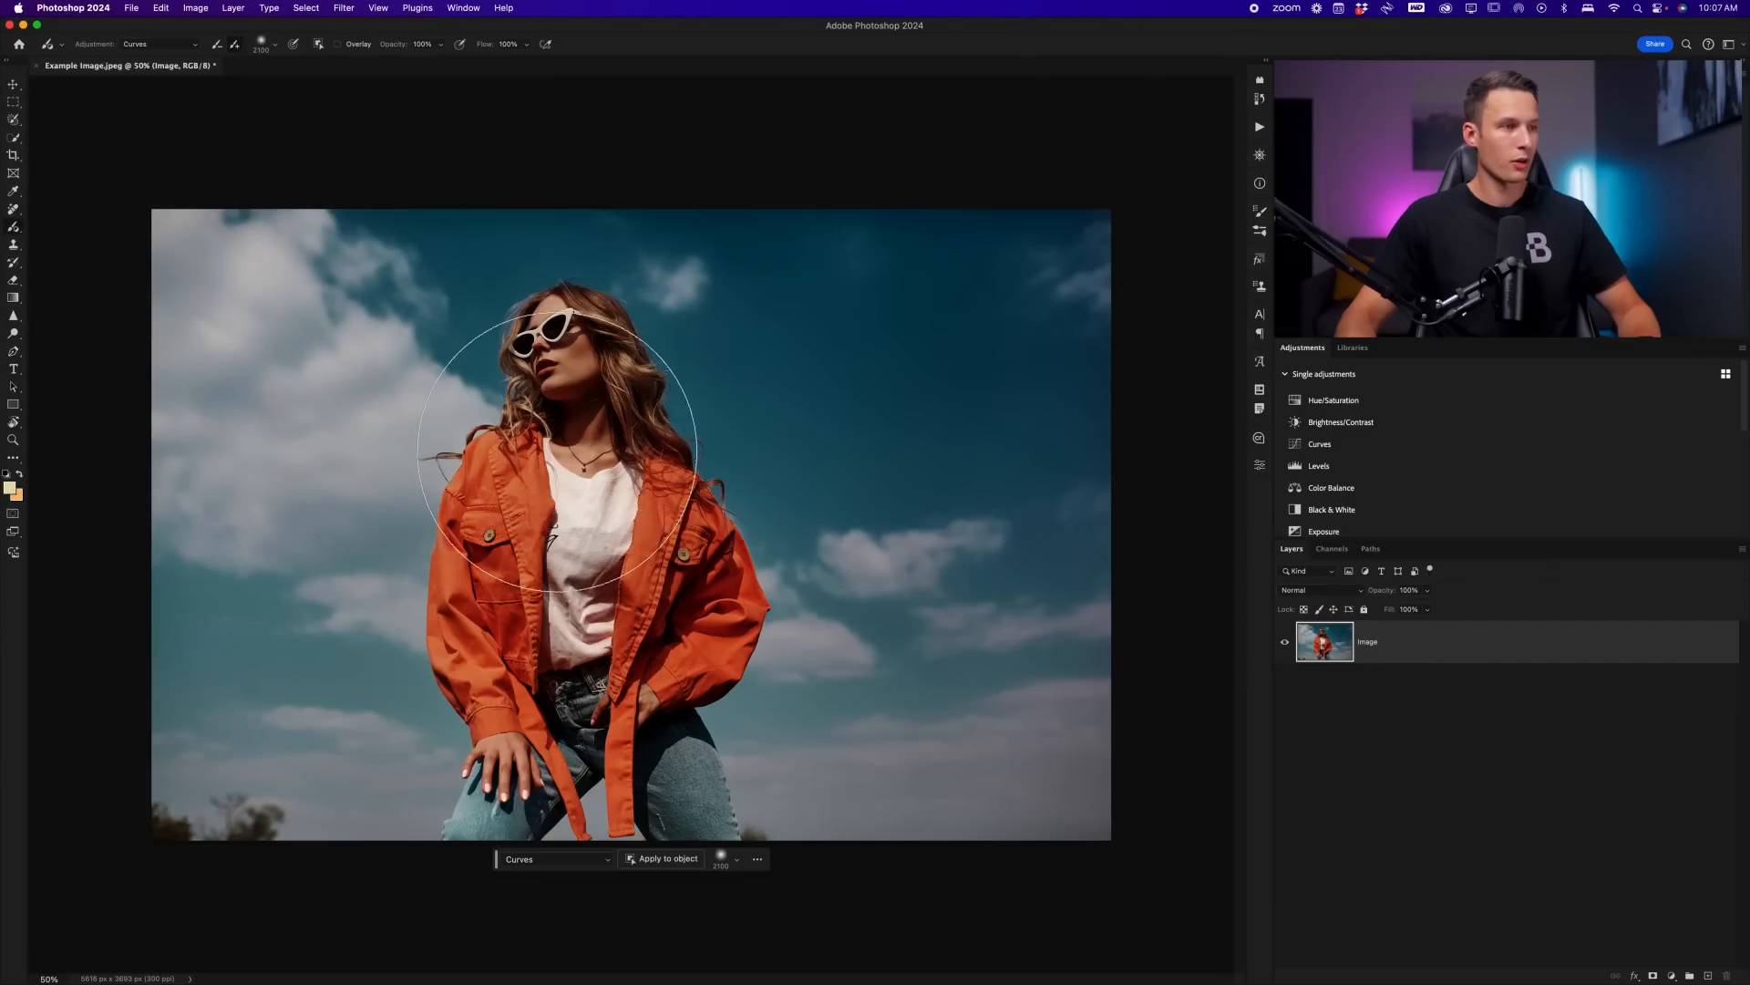
Paint a brightening Curves 1 adjustment over the woman with the Adjustment Brush.
click(1319, 444)
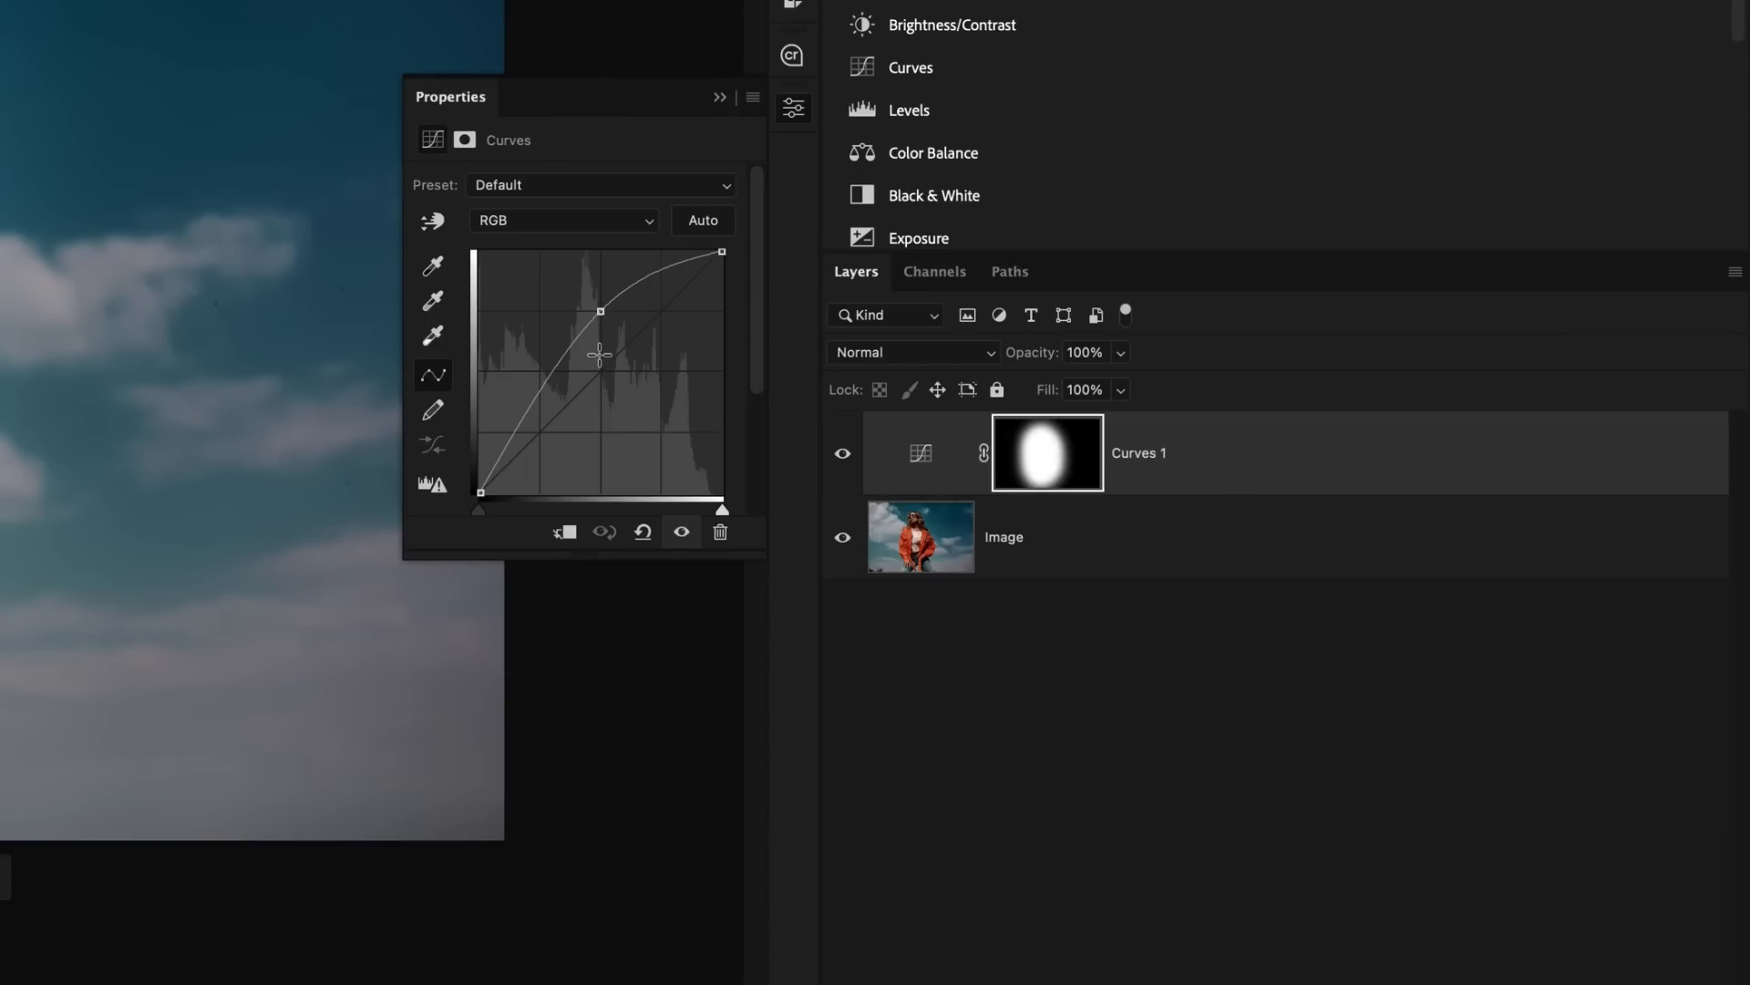
mouse_move(563, 340)
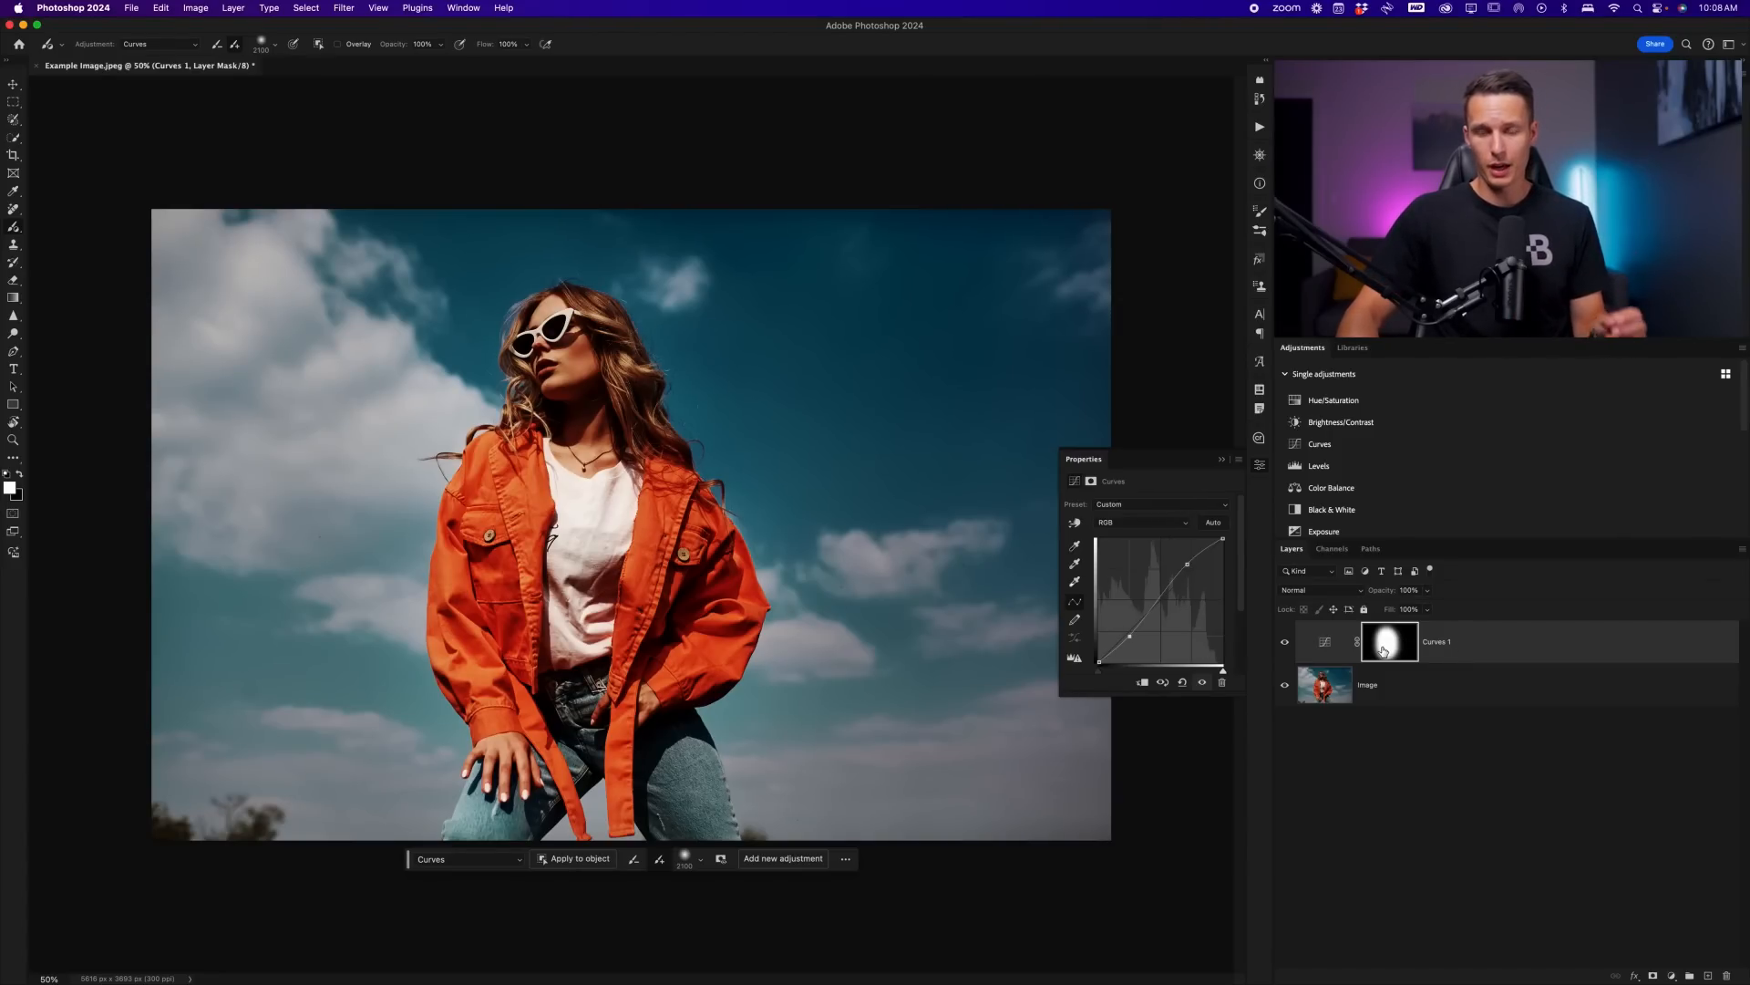
mouse_move(1389, 641)
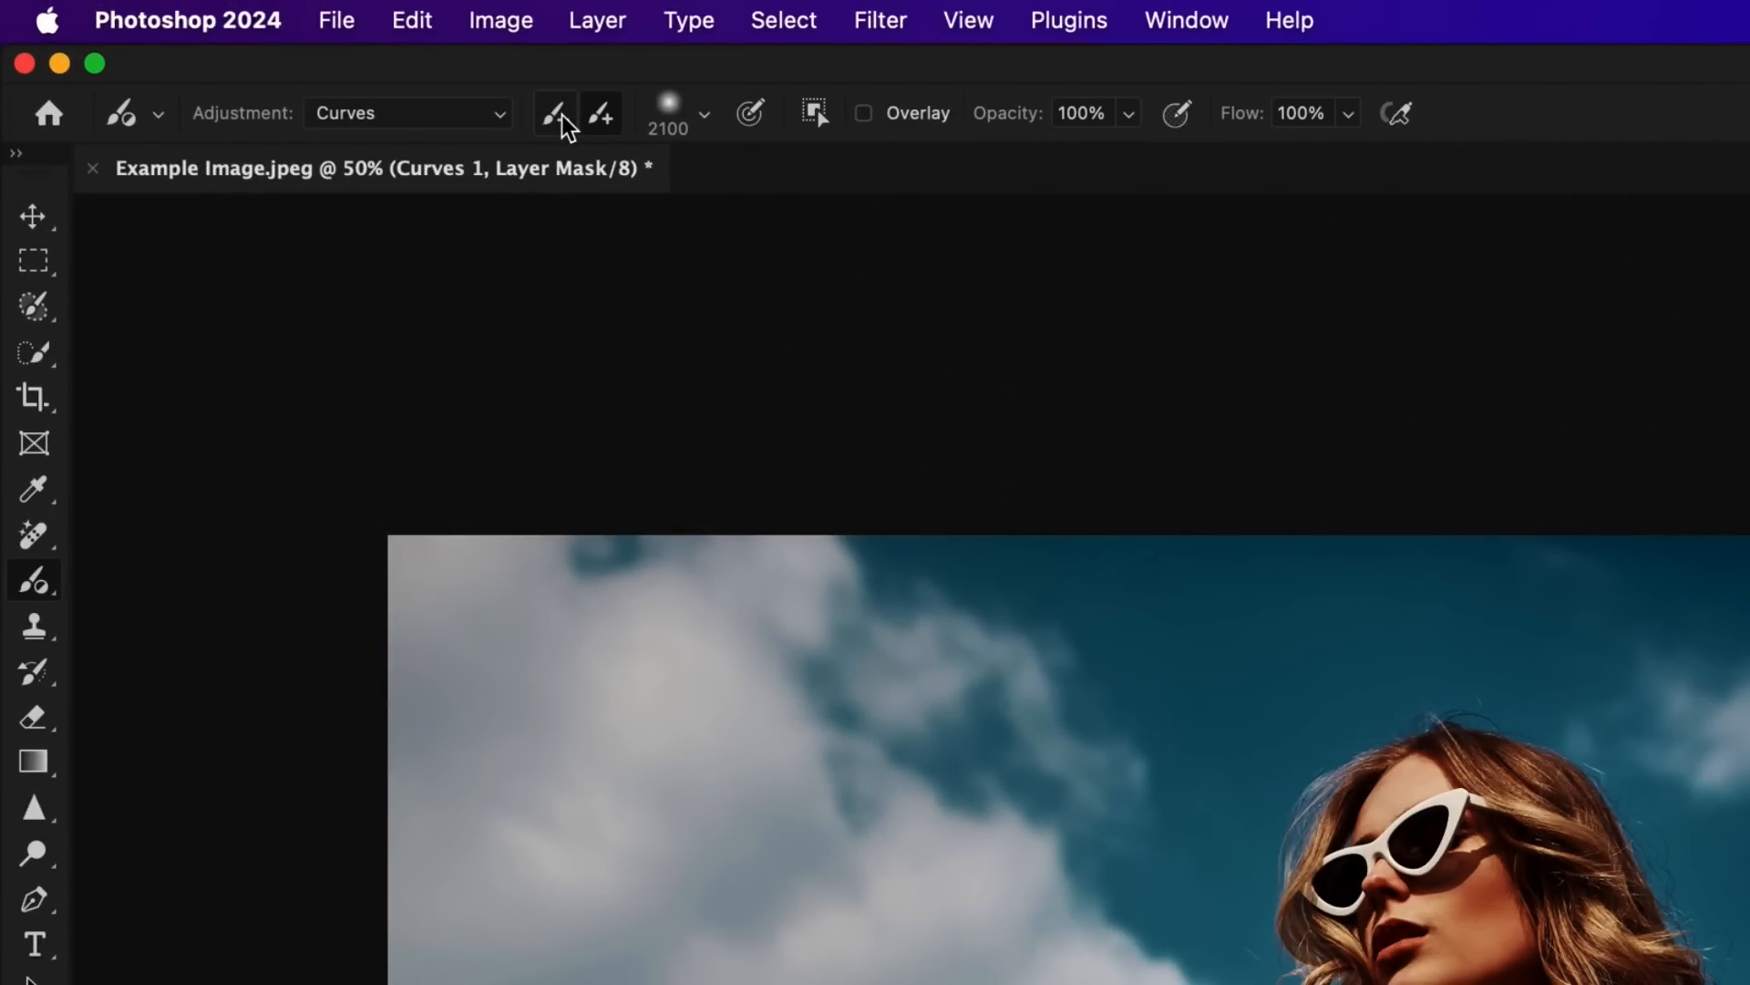
mouse_move(555, 113)
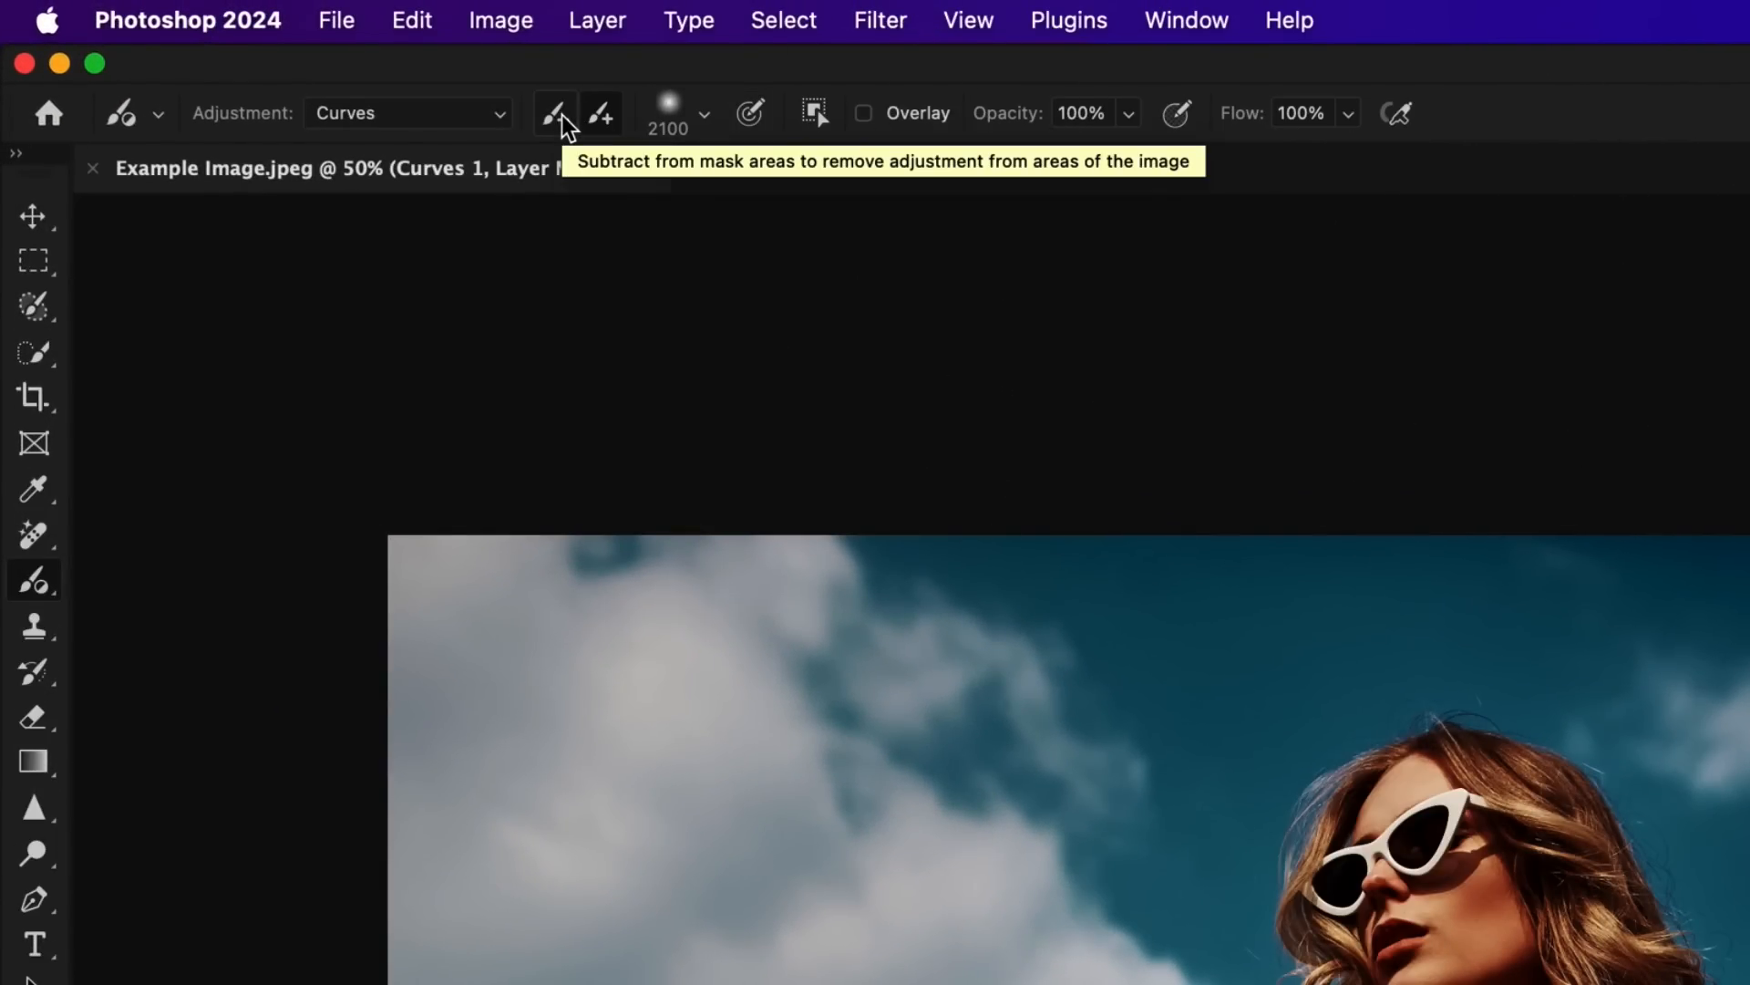
Switch the brush to Subtract mode to erase parts of the Curves 1 mask.
click(555, 113)
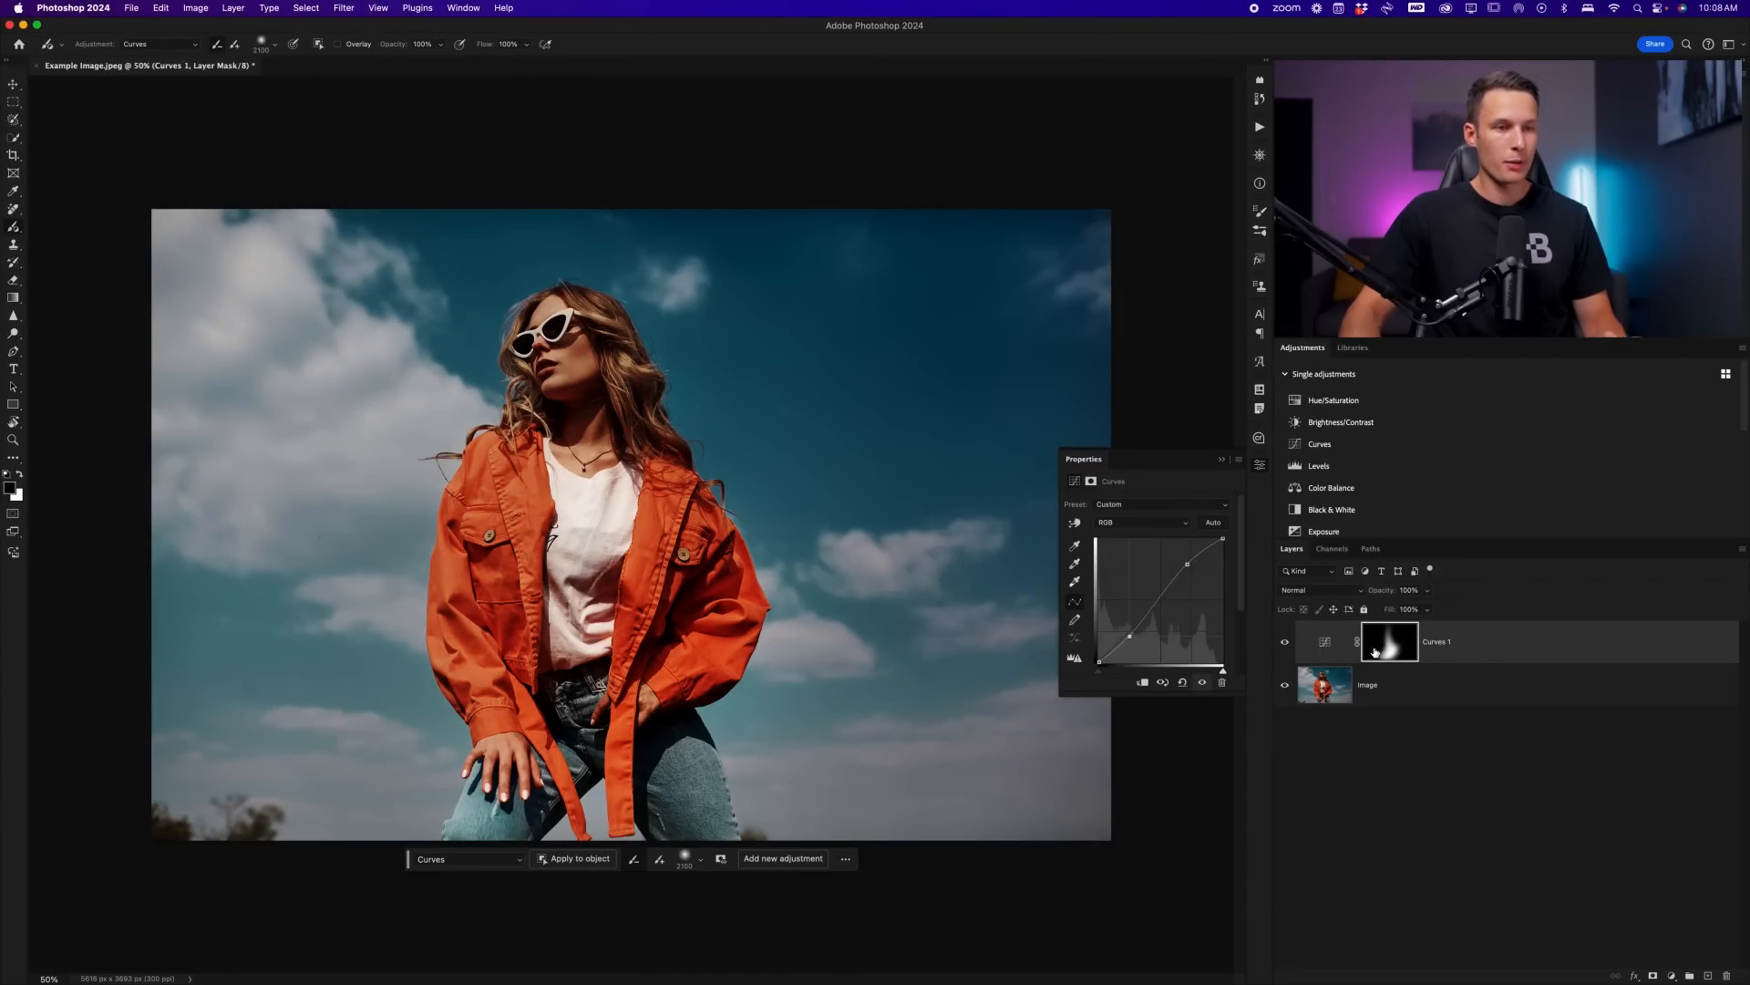
mouse_move(1389, 641)
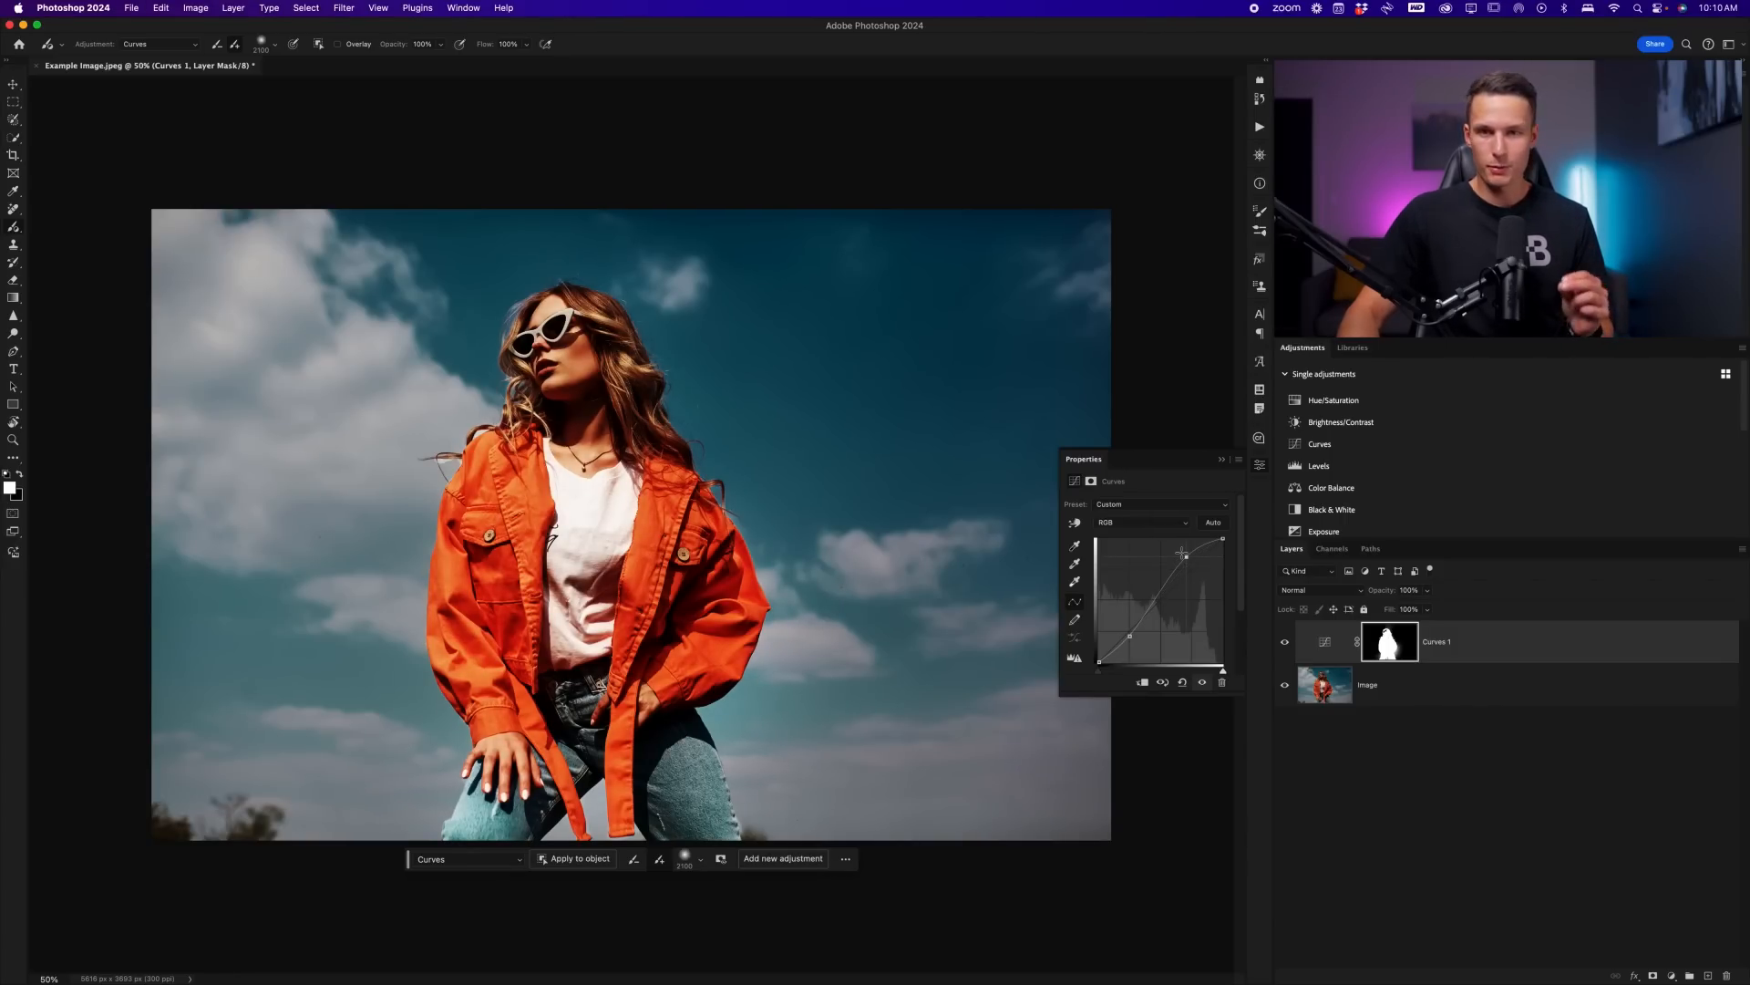
Expand the shape tools group in the toolbar after refining the mask.
click(14, 209)
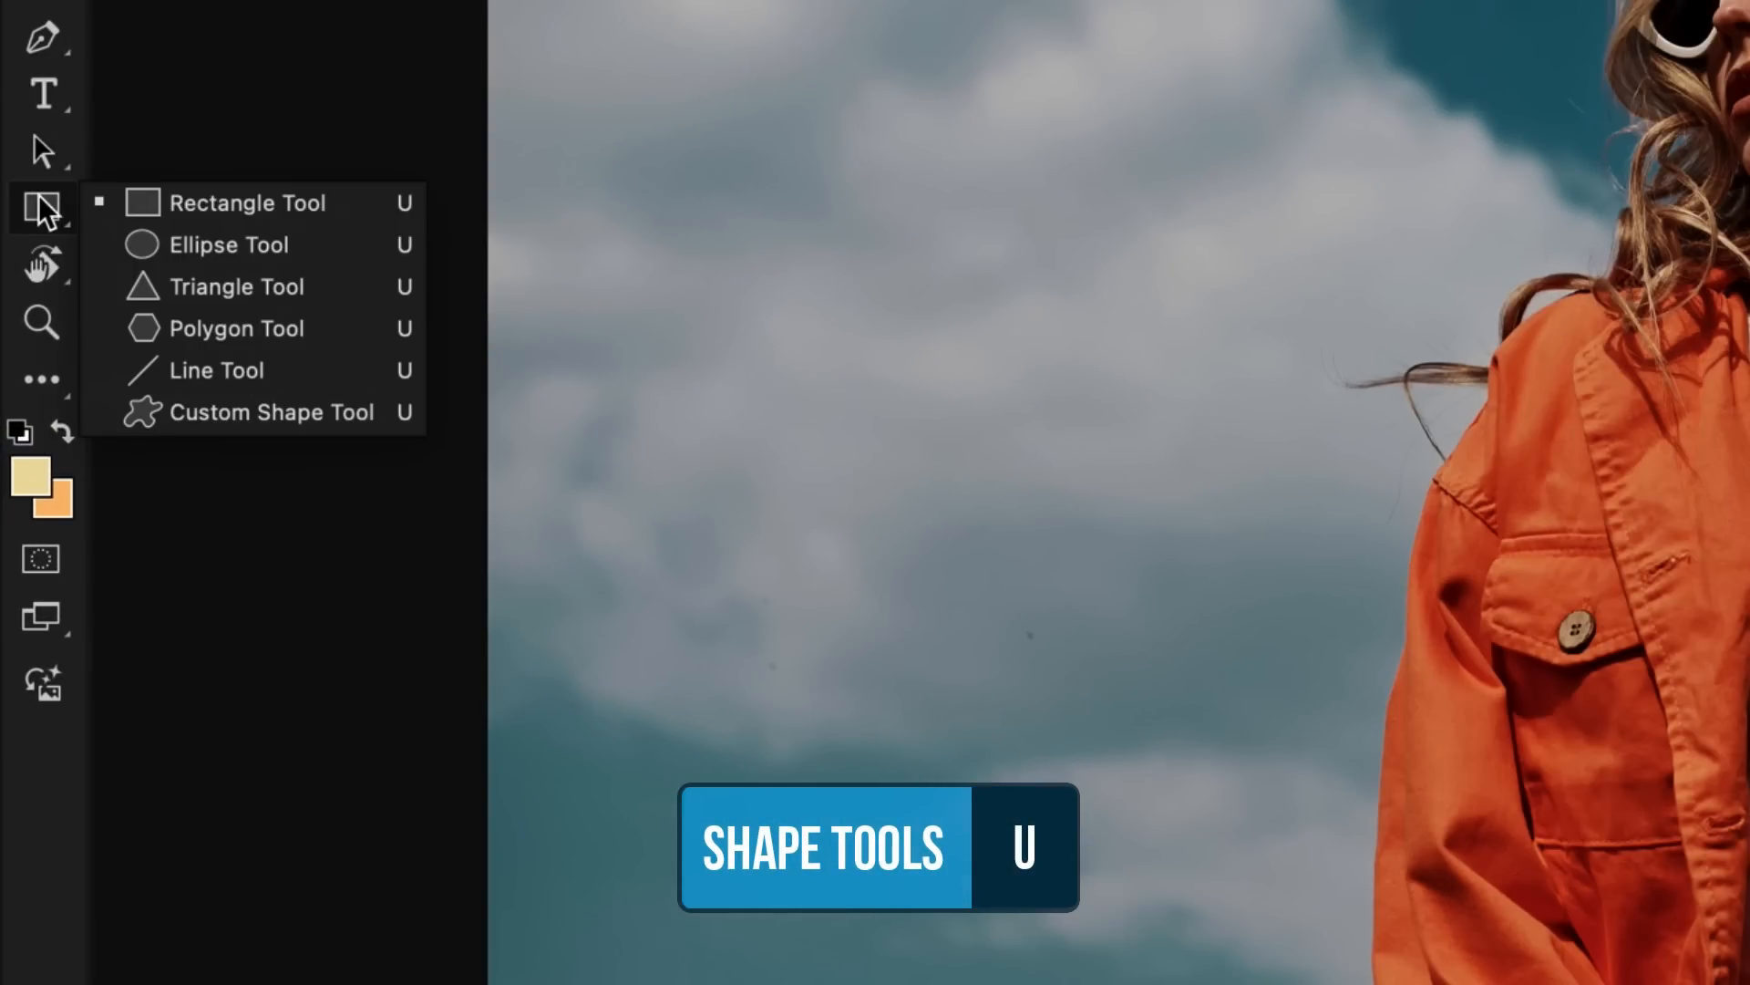
Pick the Rectangle Tool and draw a rectangle across the middle of the portrait.
click(249, 202)
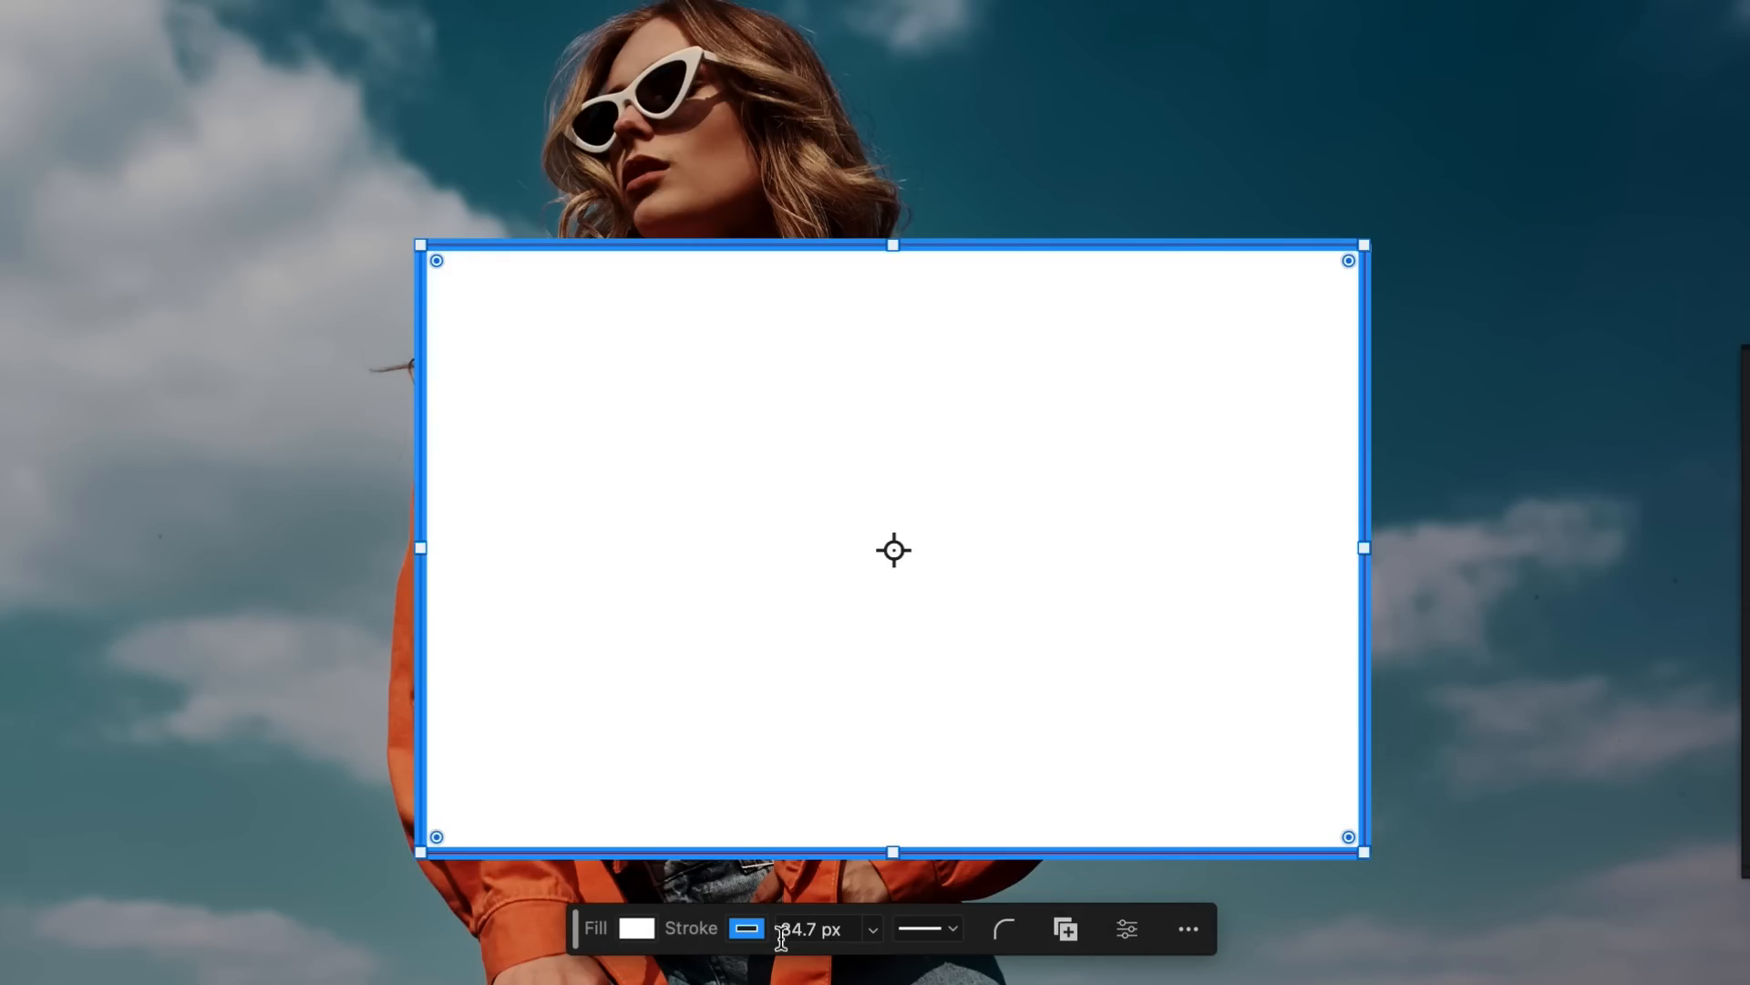
mouse_move(1200, 954)
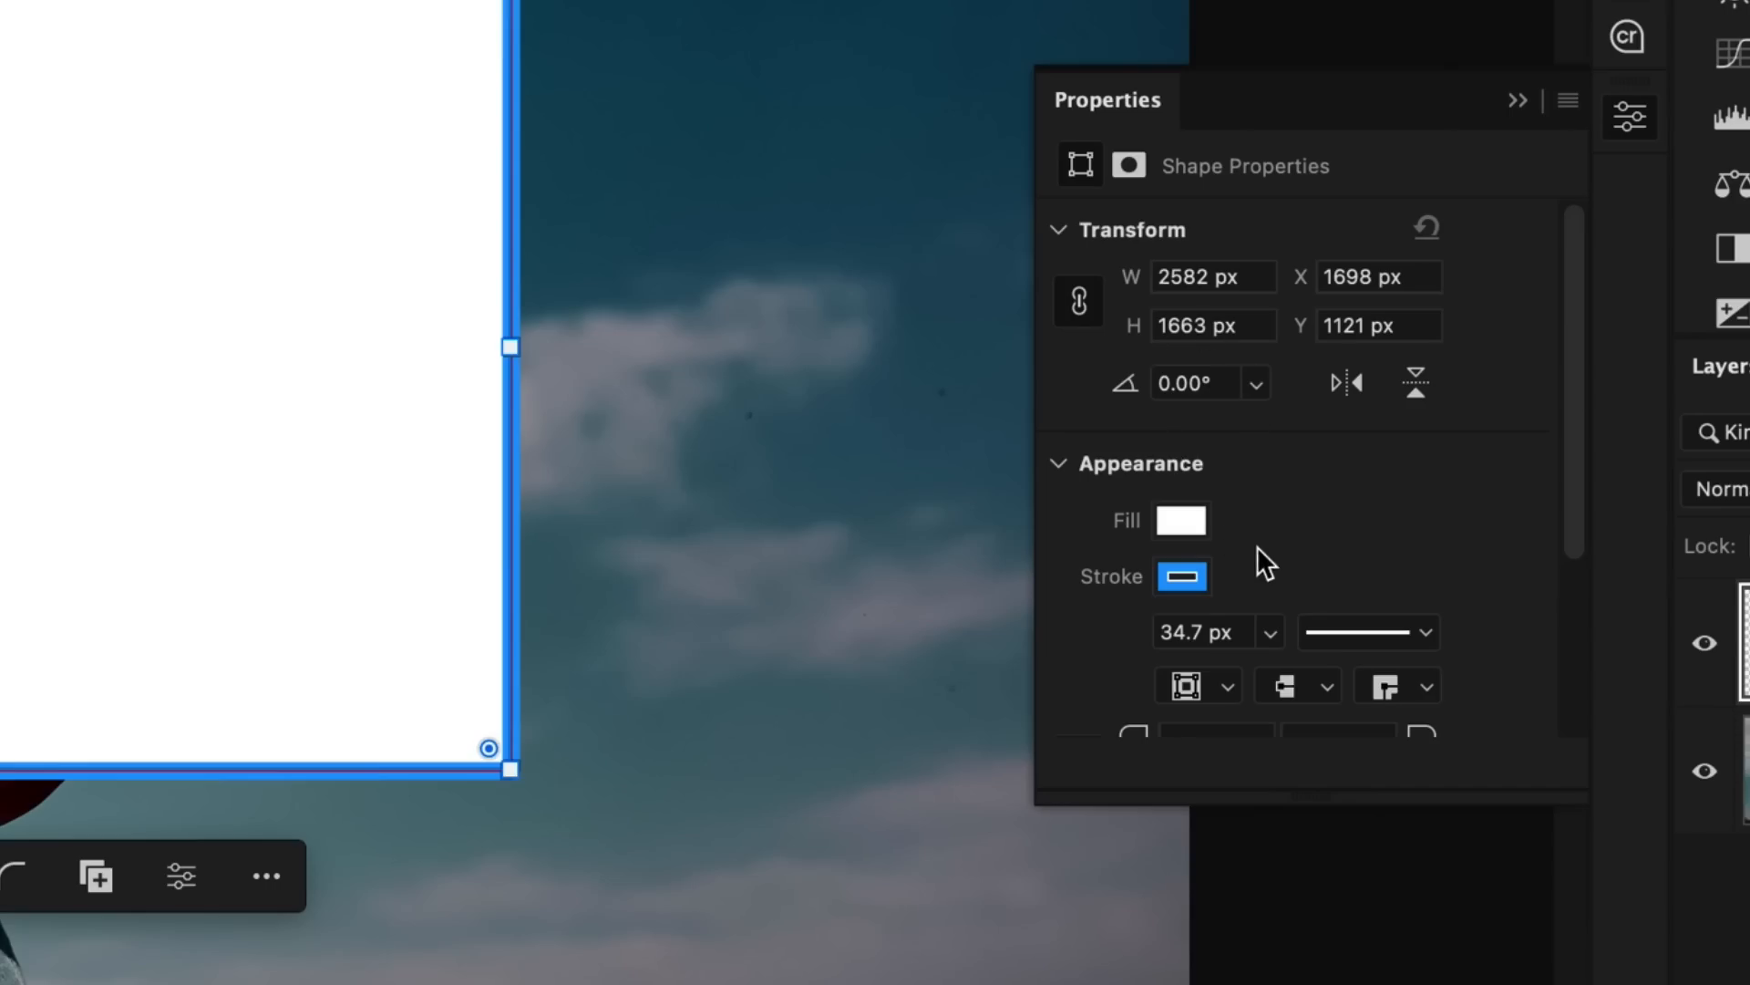
mouse_move(1250, 563)
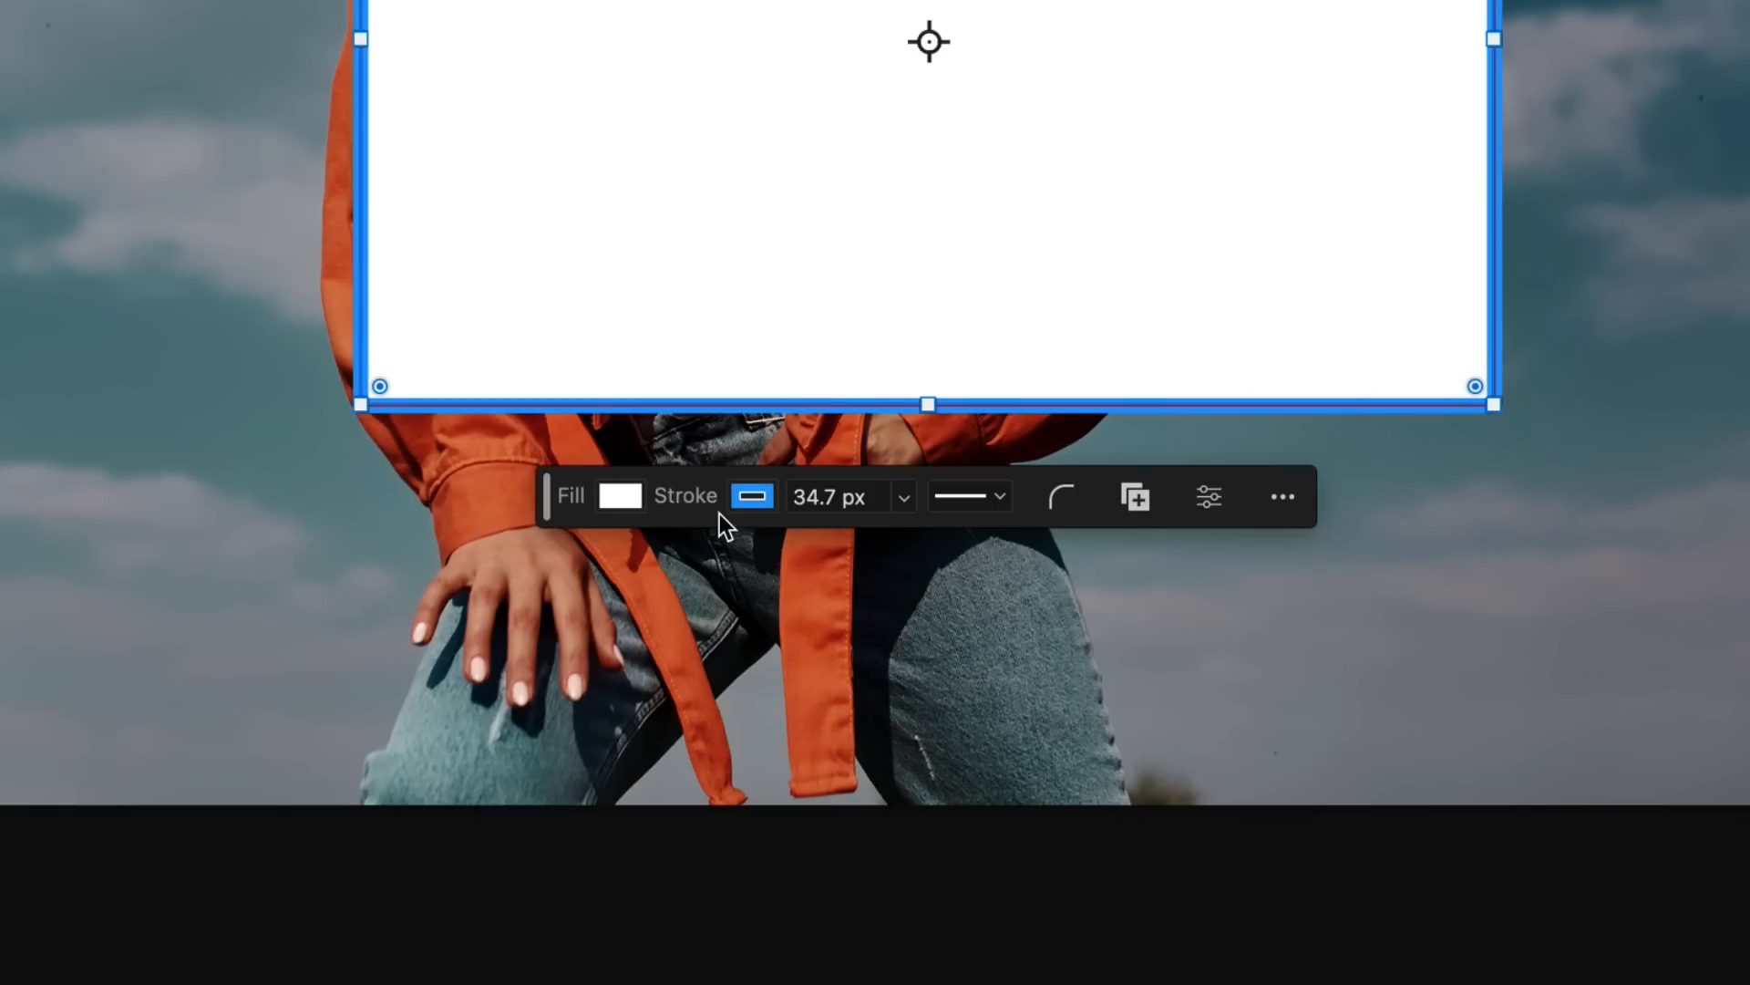
Fill the rectangle orange and keep a solid 15.6 px stroke.
click(620, 494)
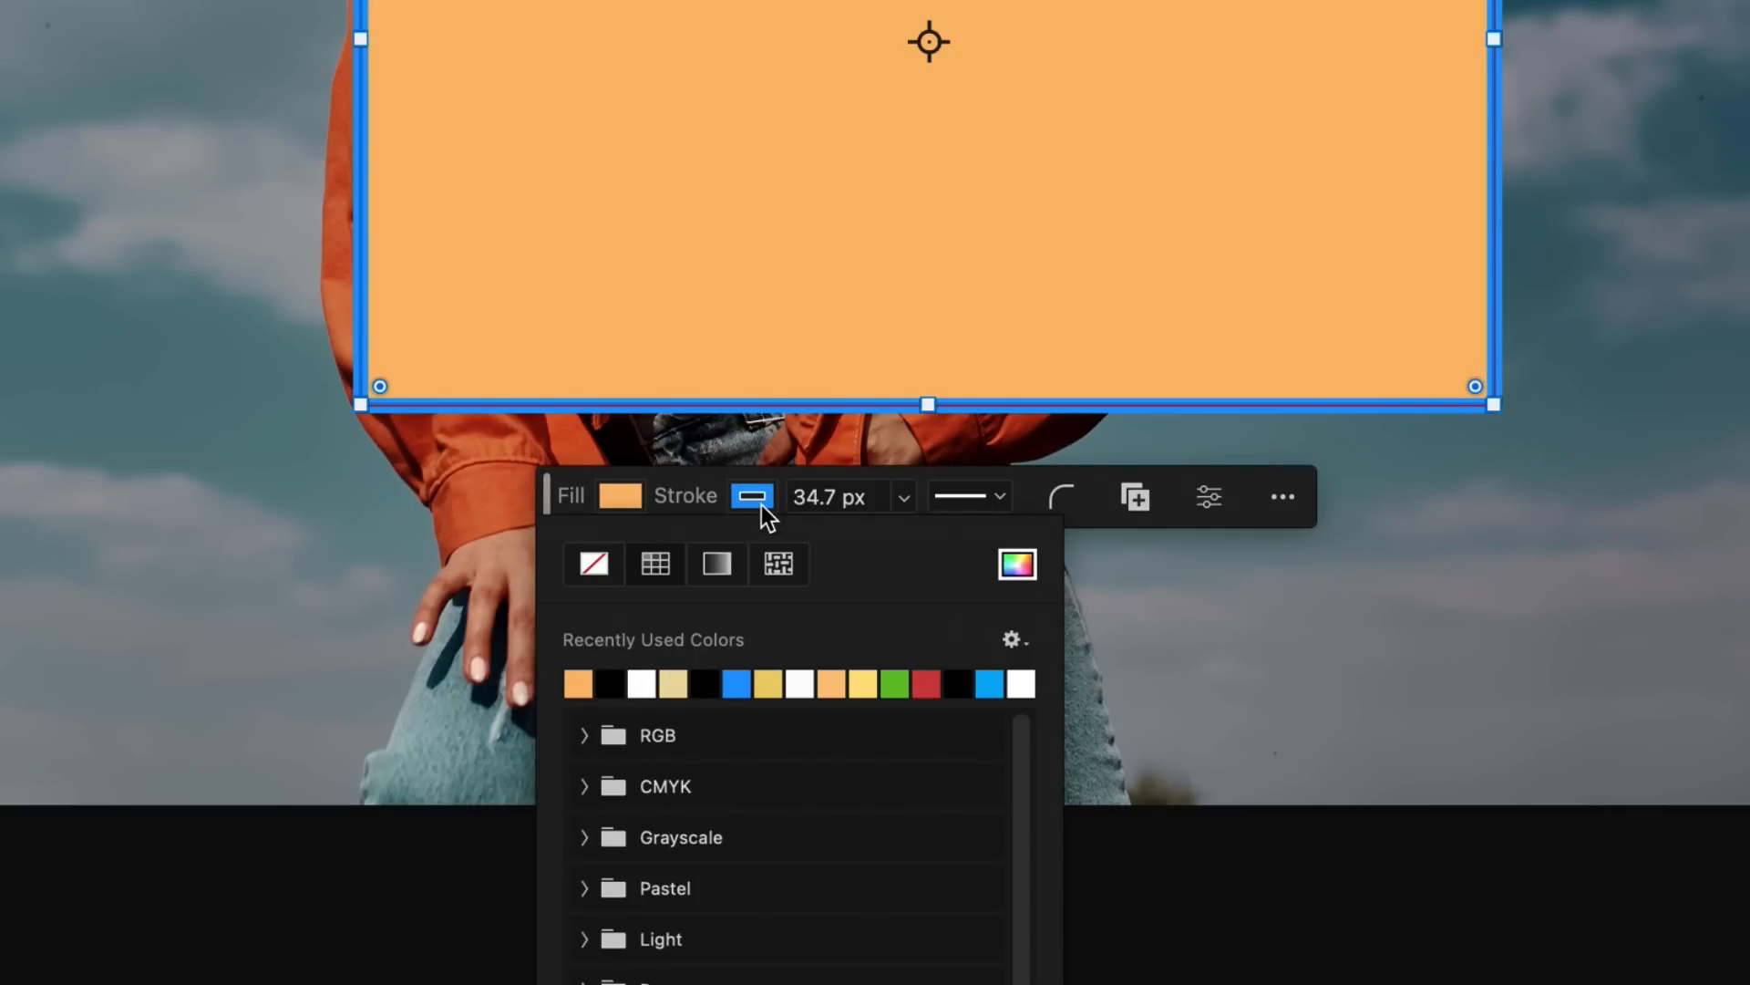
click(998, 494)
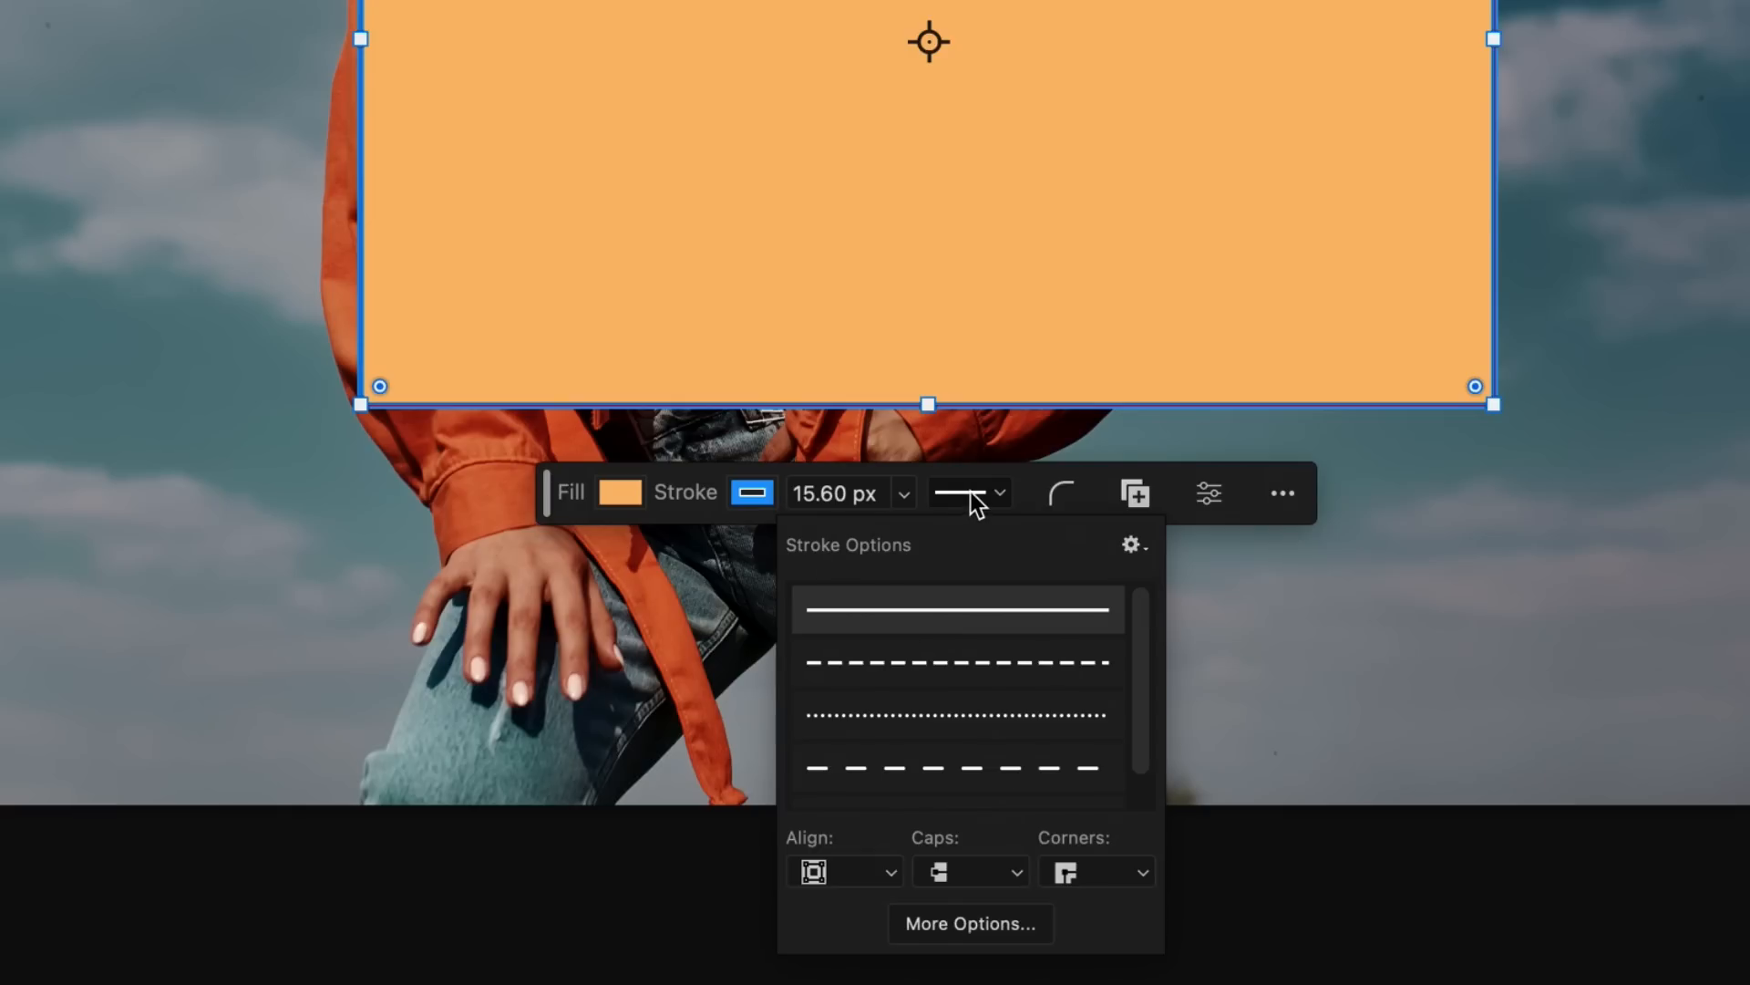
click(955, 610)
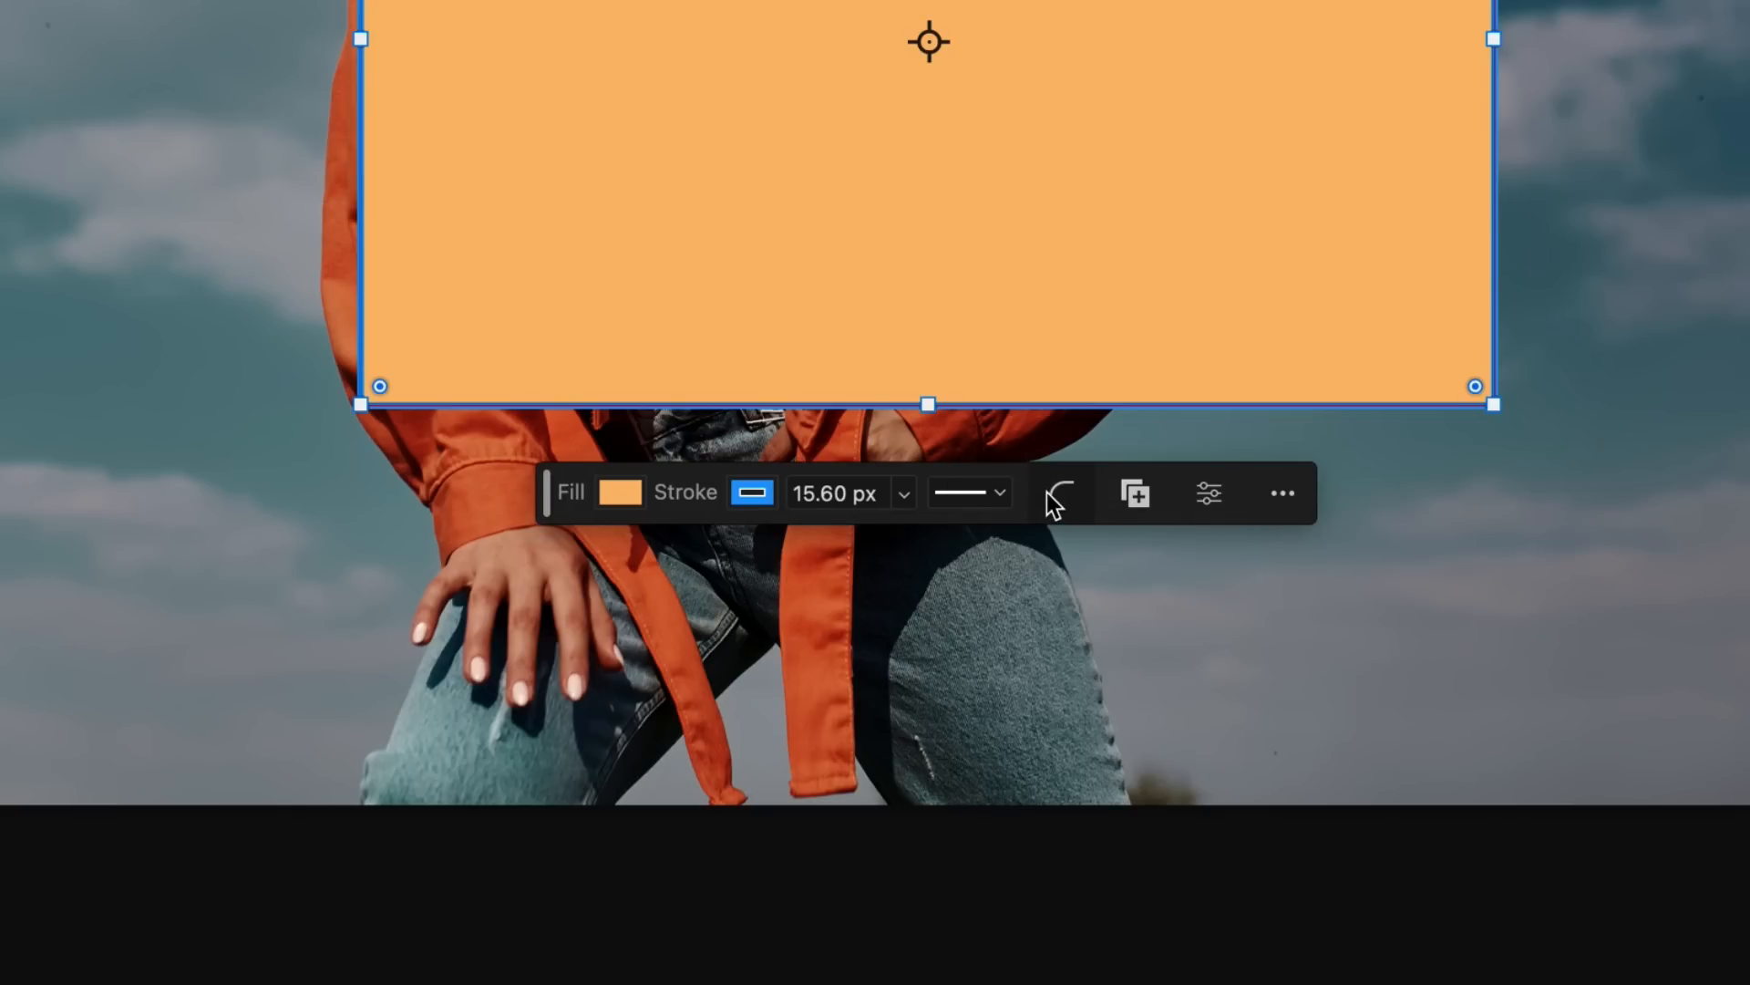
Show the rectangle's corner radius controls, with all four corners at 1 px.
click(1060, 492)
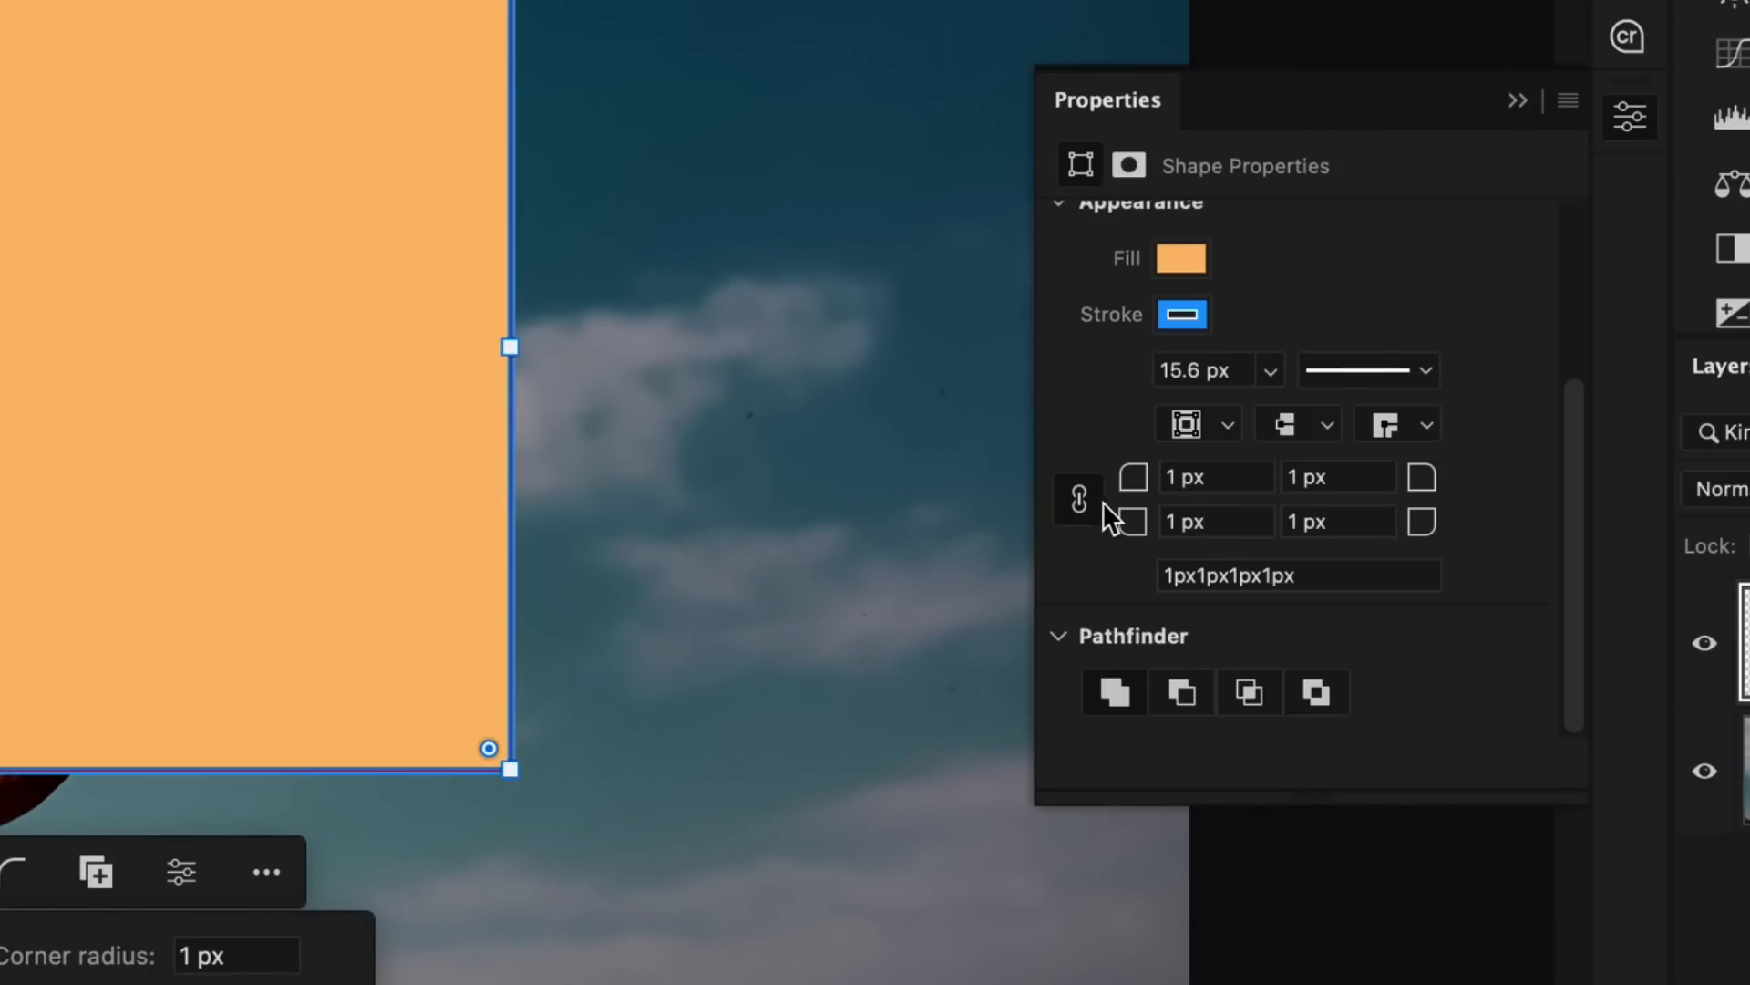
mouse_move(1100, 519)
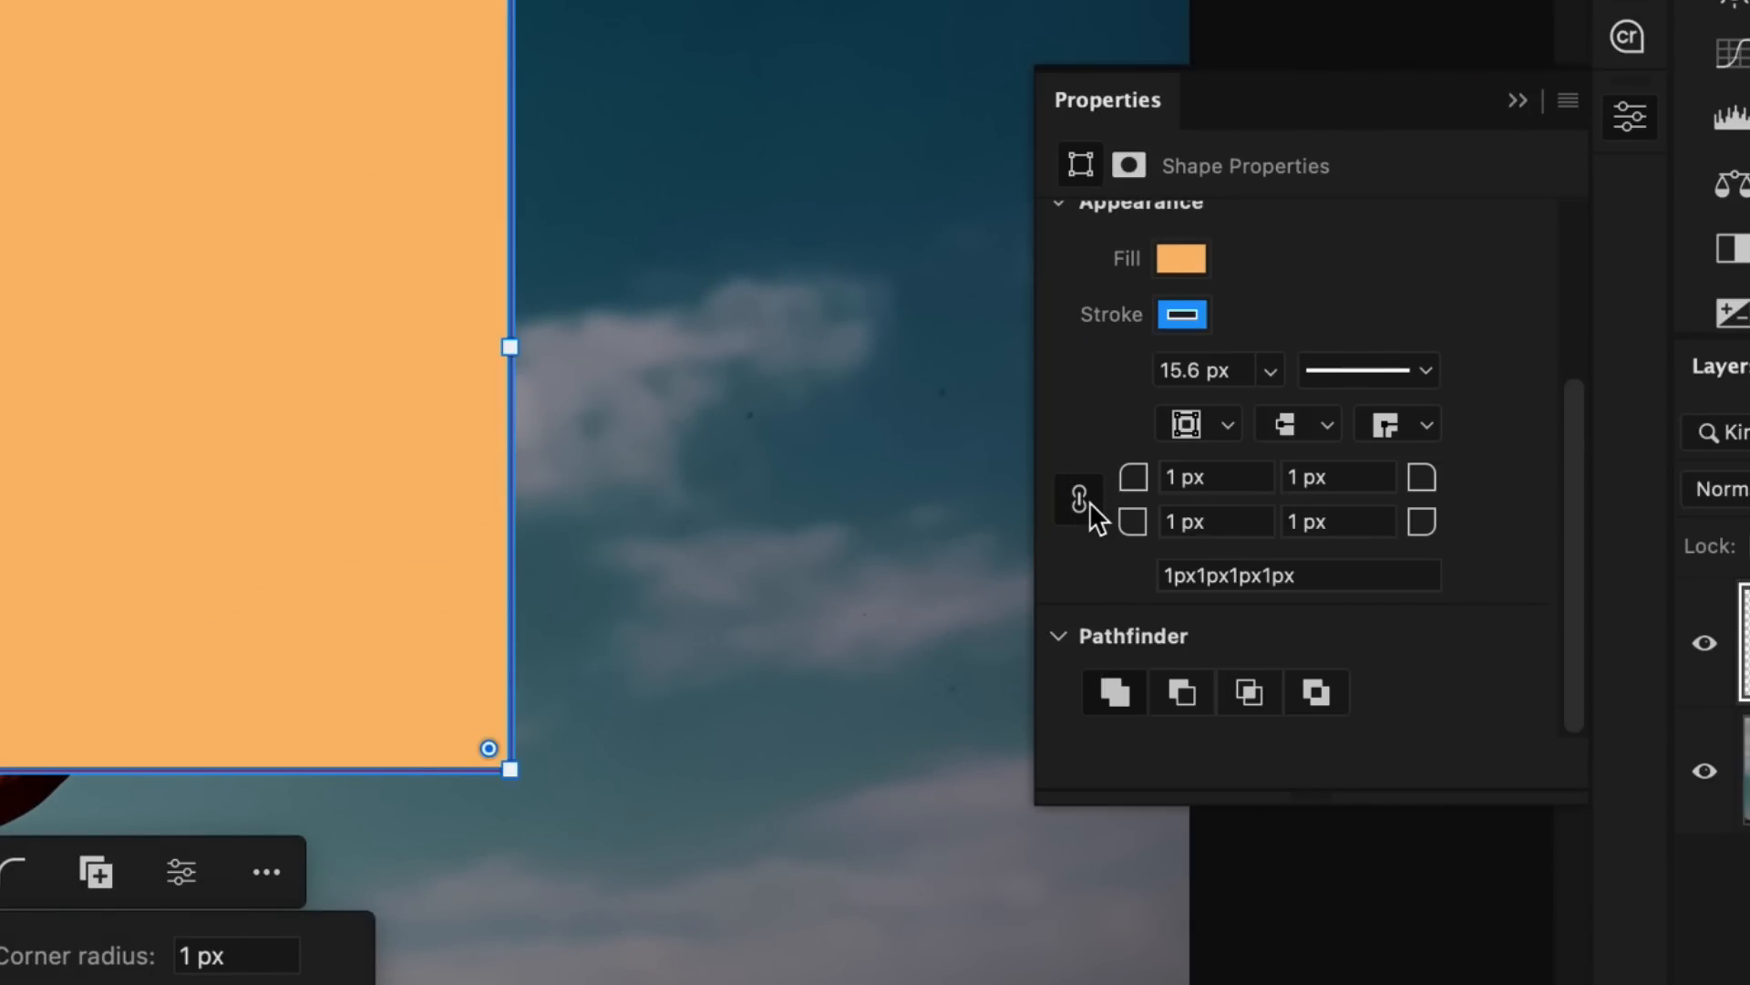
mouse_move(1076, 498)
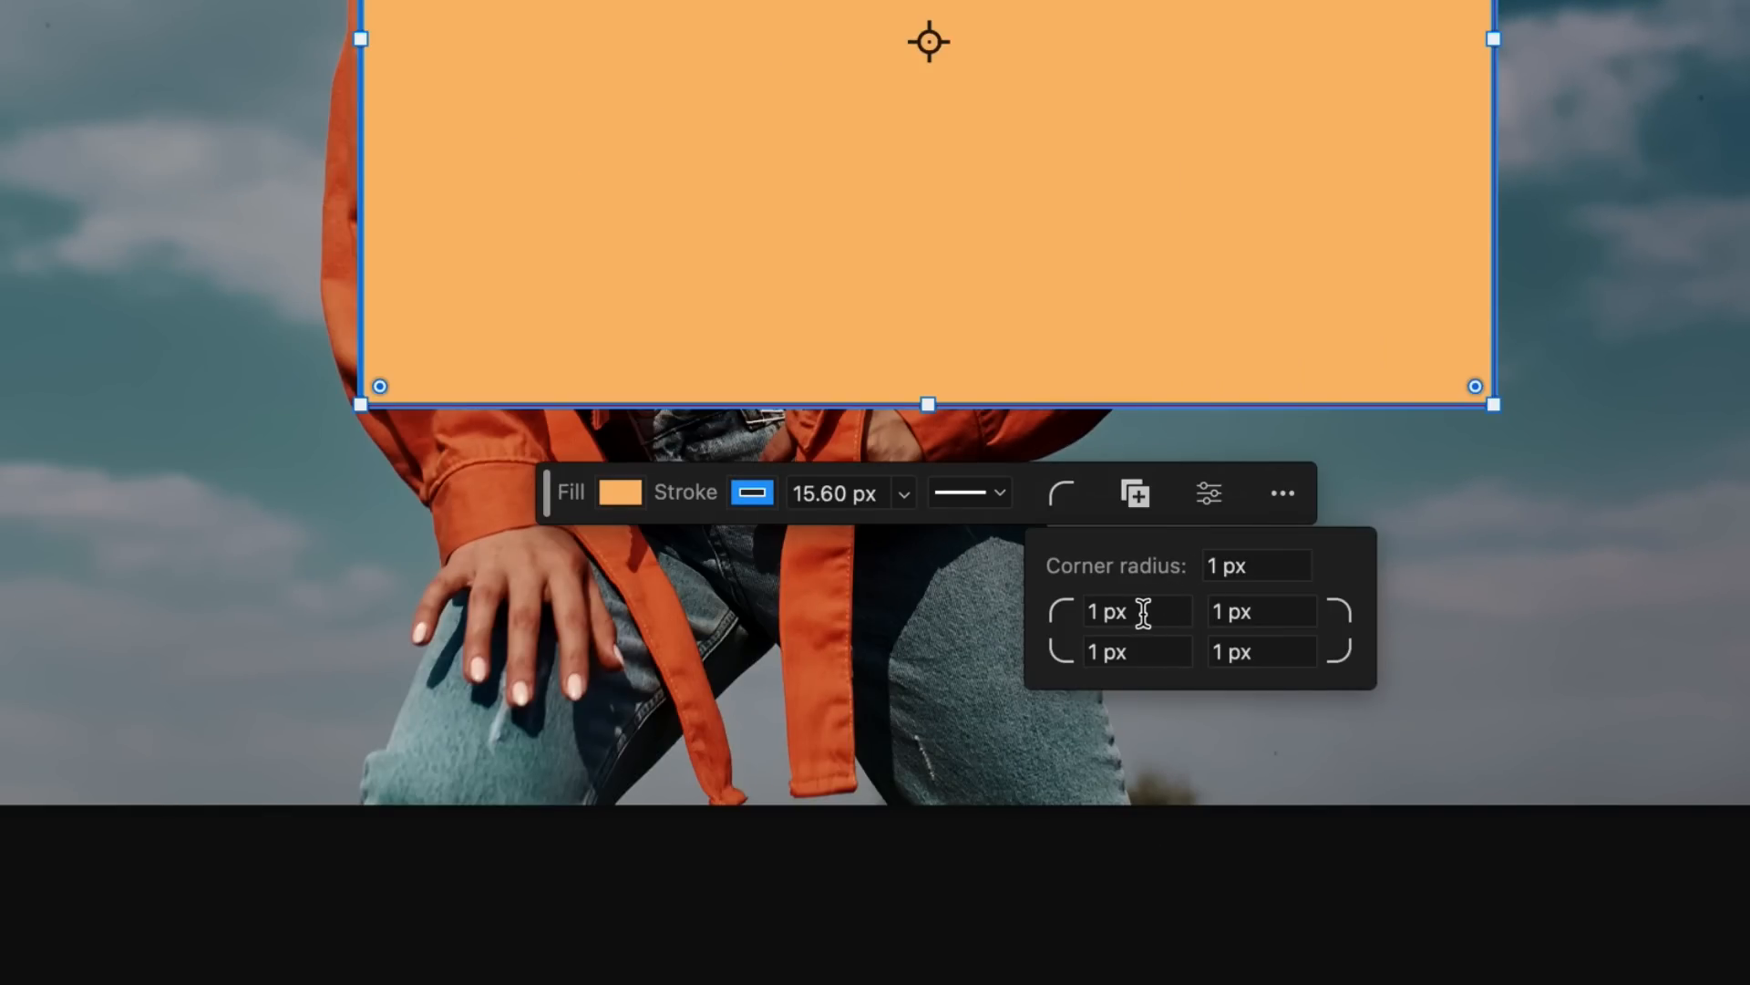
mouse_move(1283, 677)
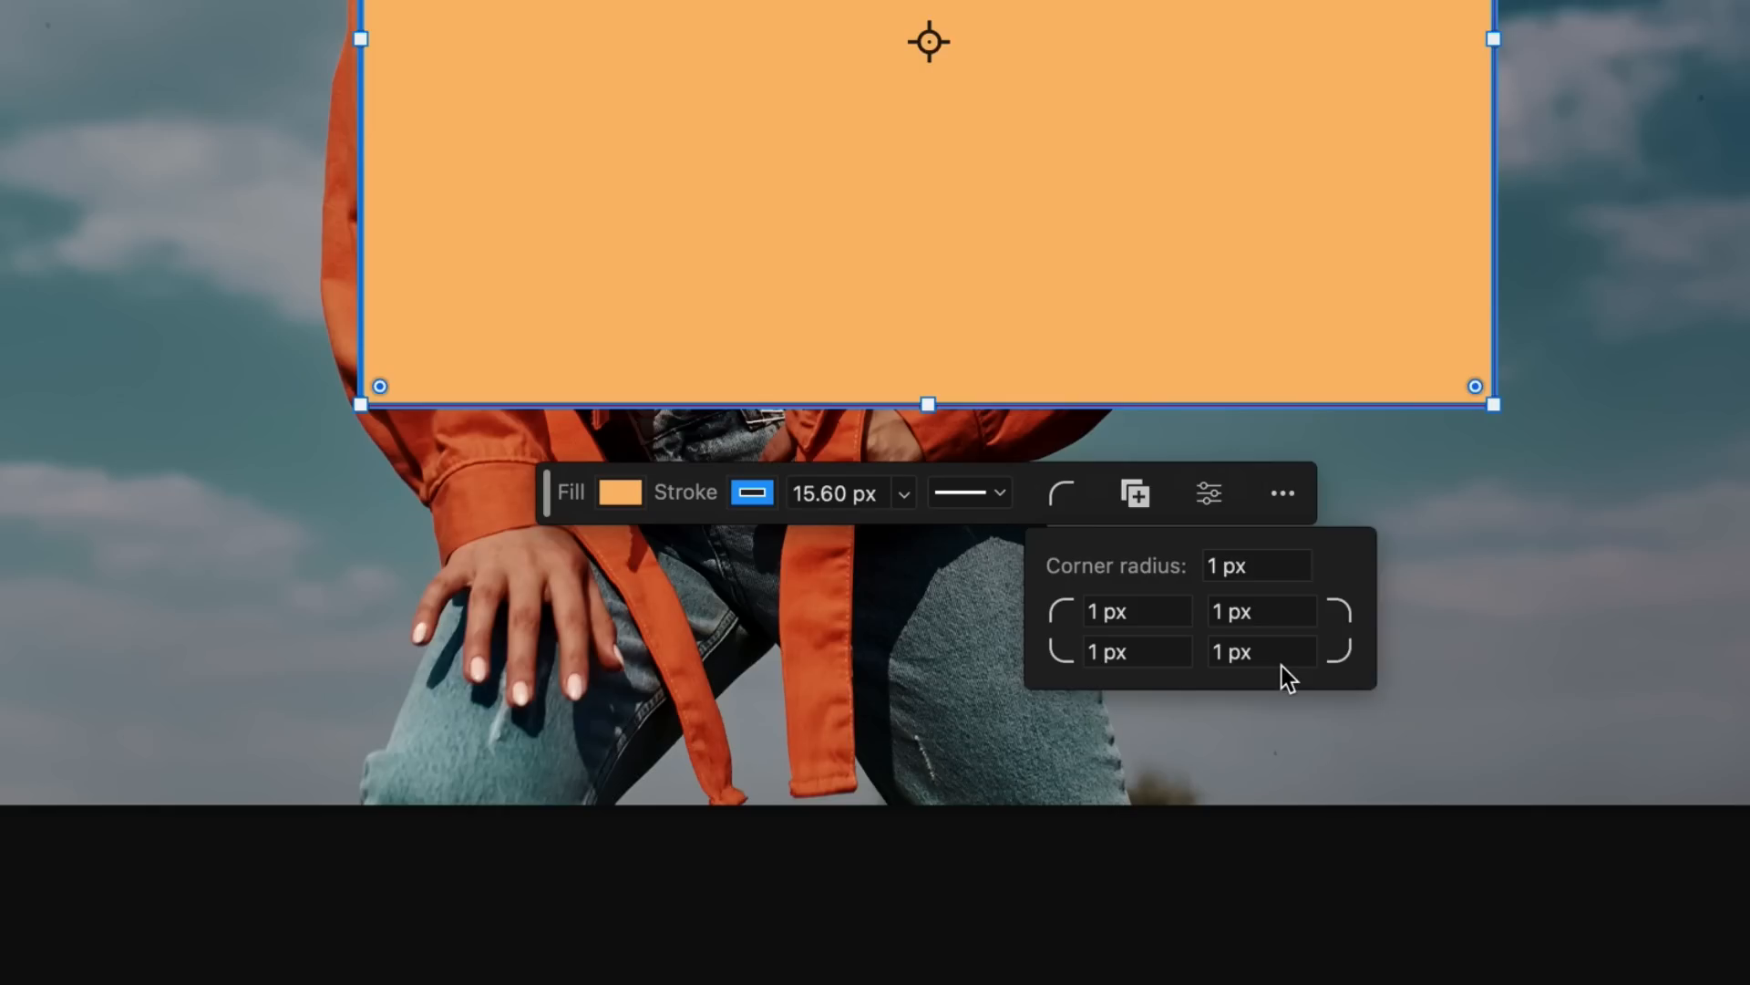
mouse_move(1258, 568)
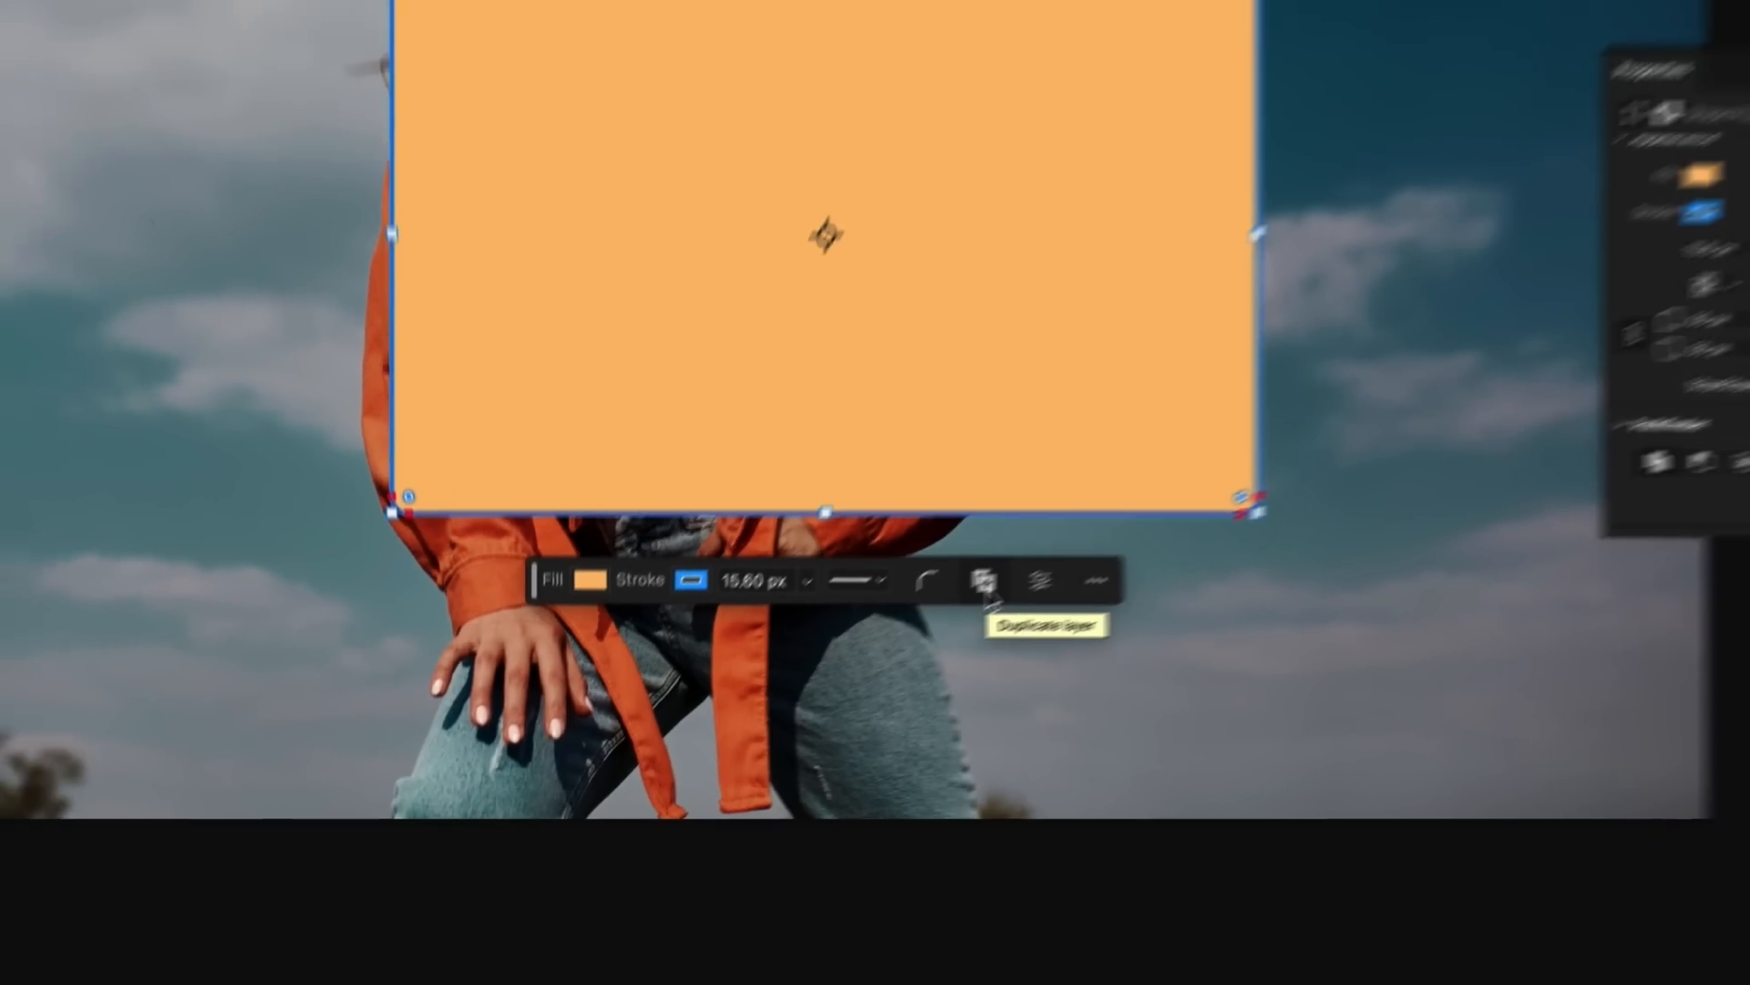
Duplicate the rounded orange rectangle layer and switch to the Move tool.
click(985, 581)
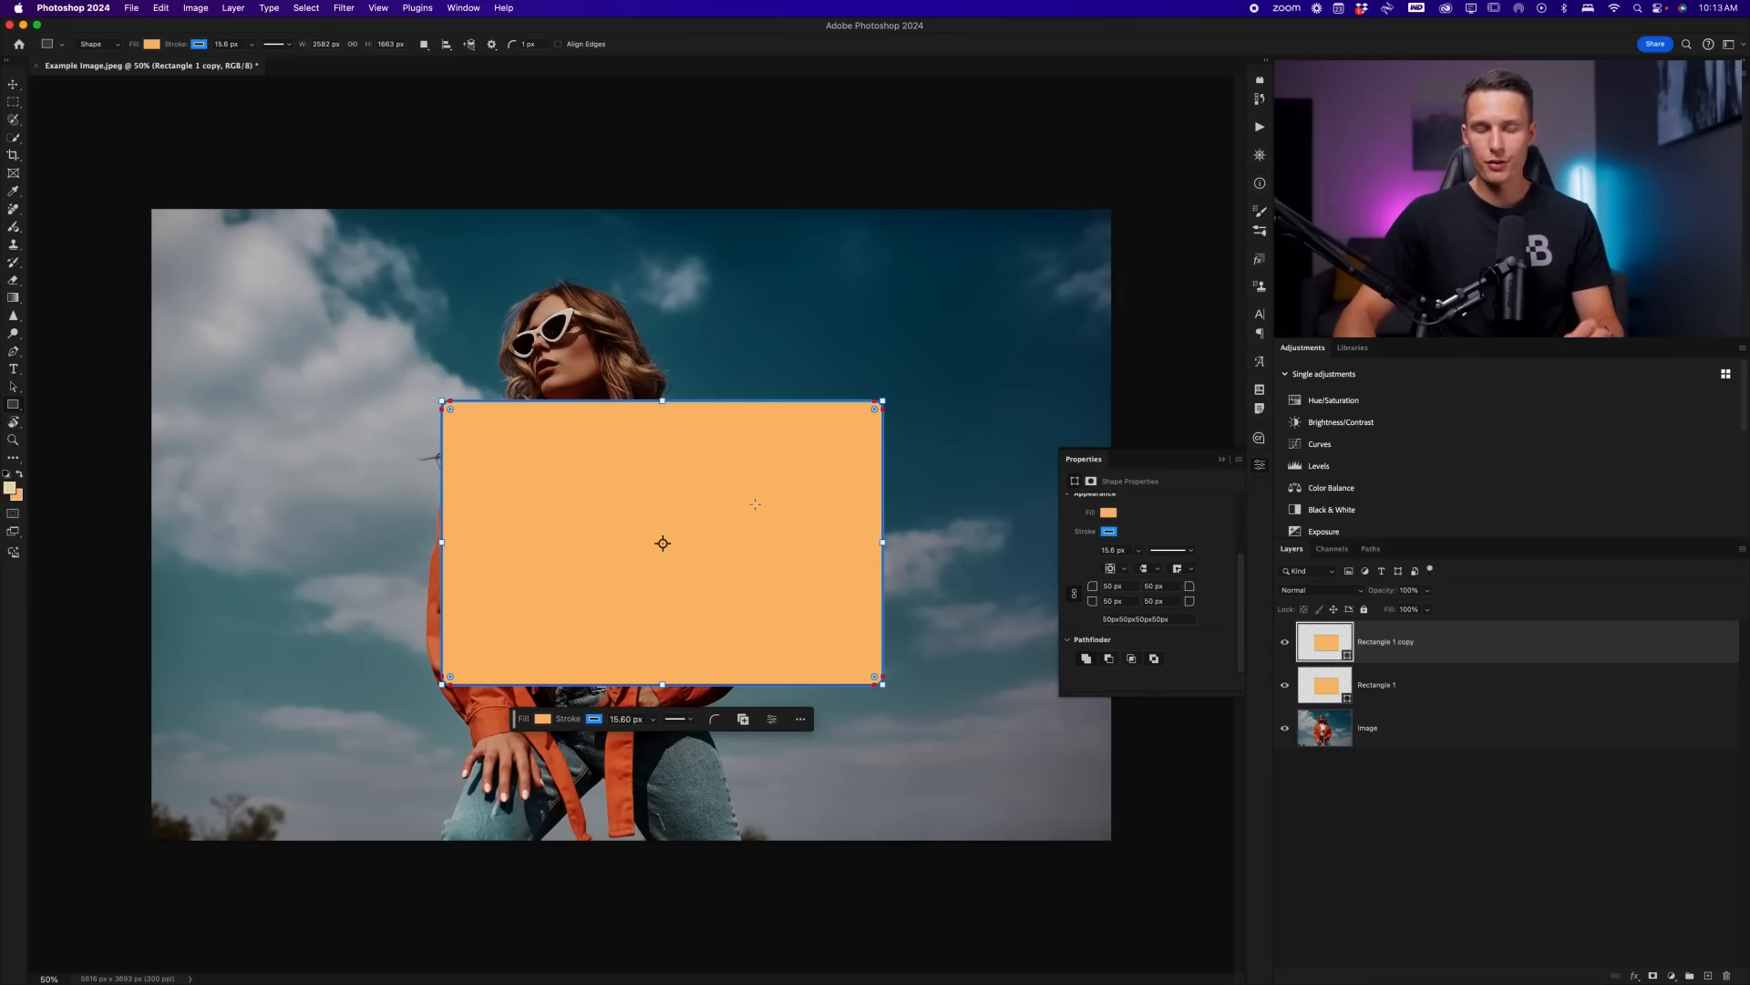
mouse_move(830, 541)
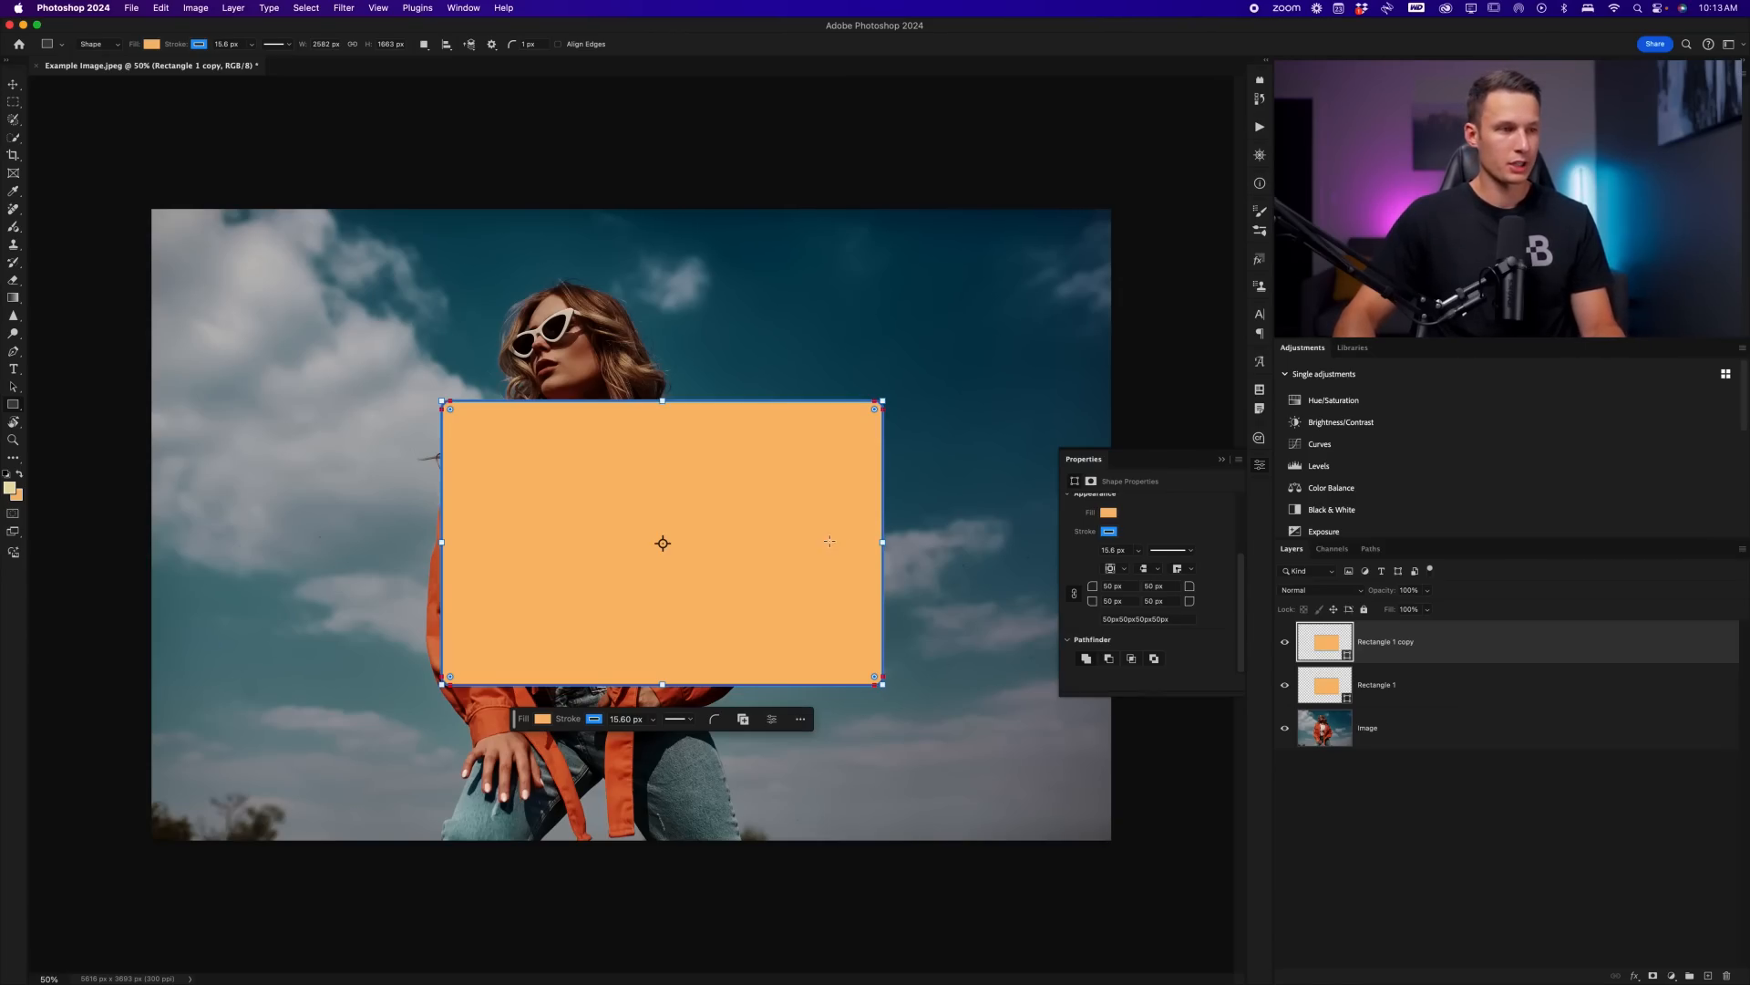
key(v)
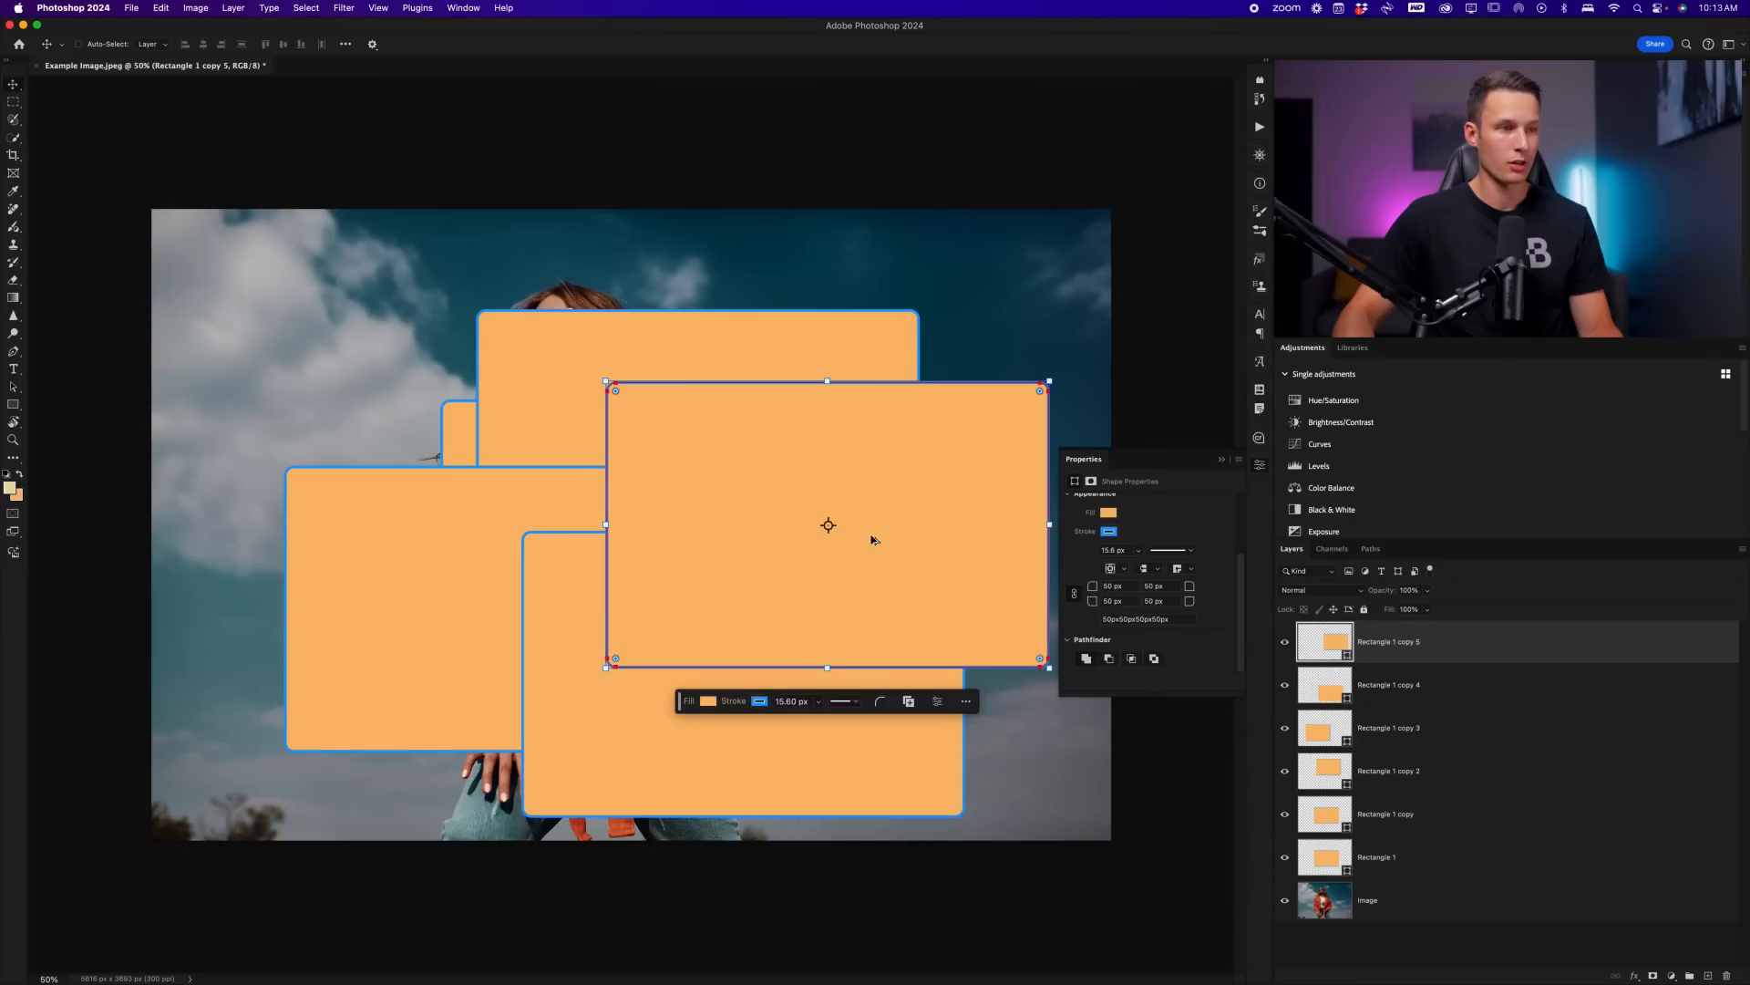
mouse_move(934, 707)
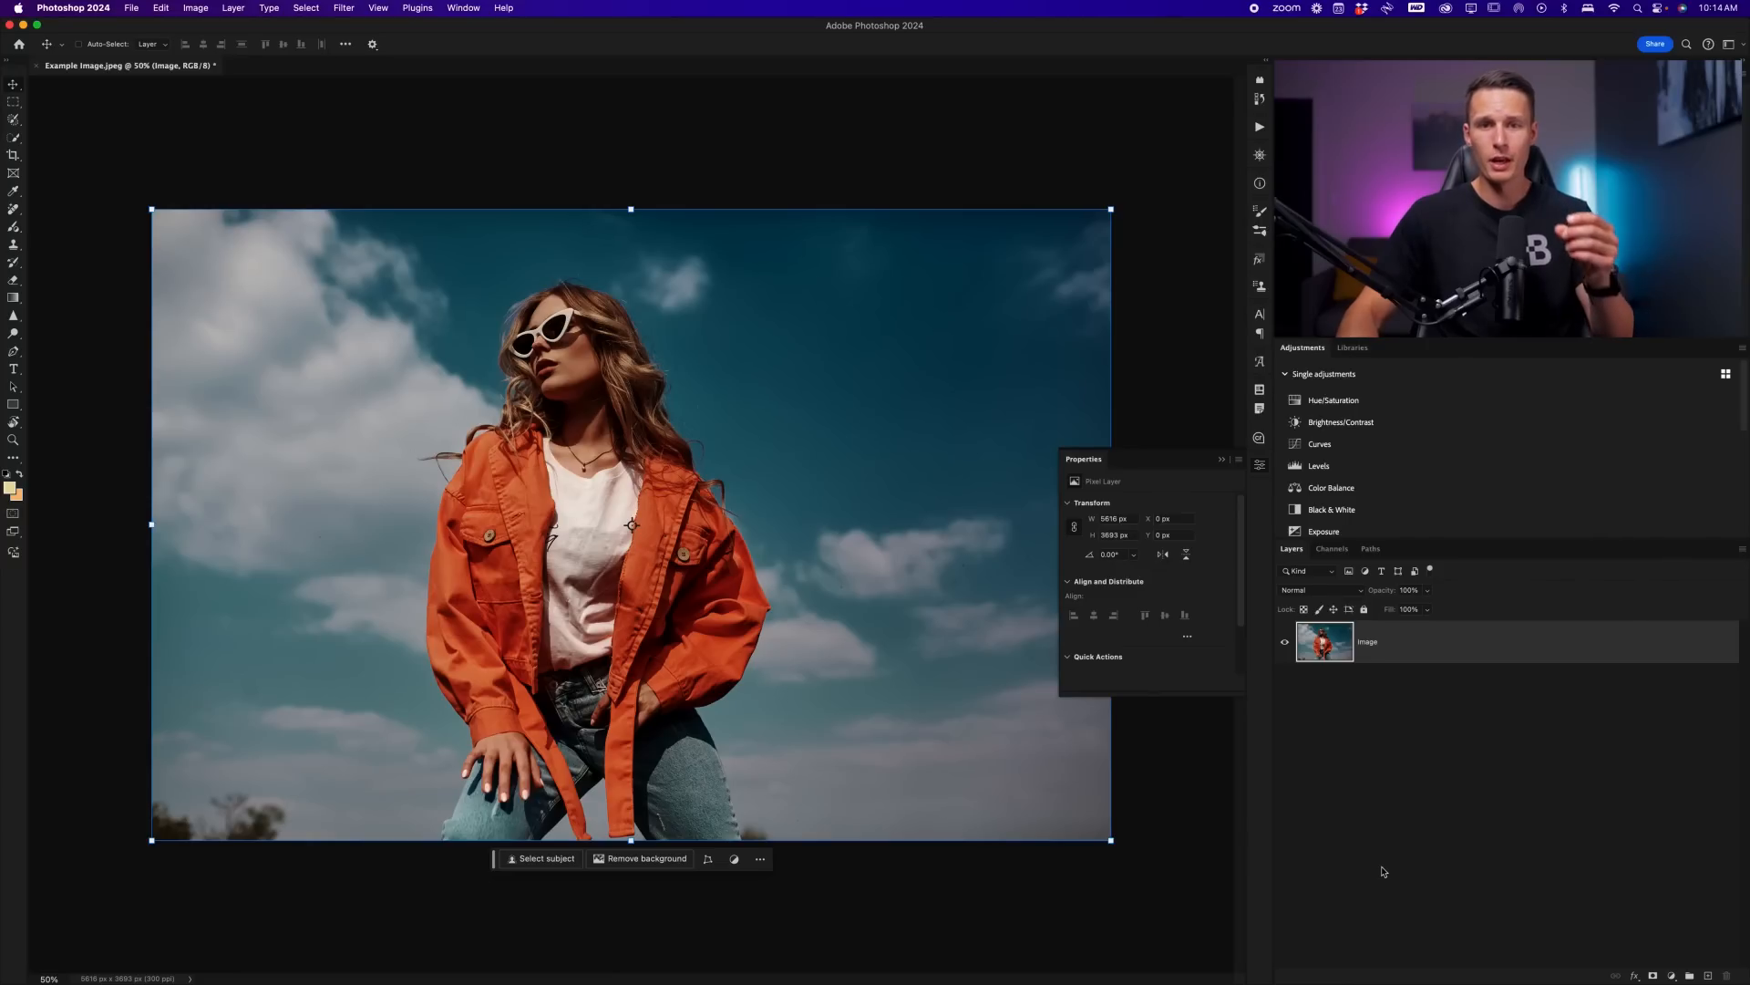
Remove the rectangles and type the dash list ending 'EXAMPLE 2' in the sky.
click(15, 368)
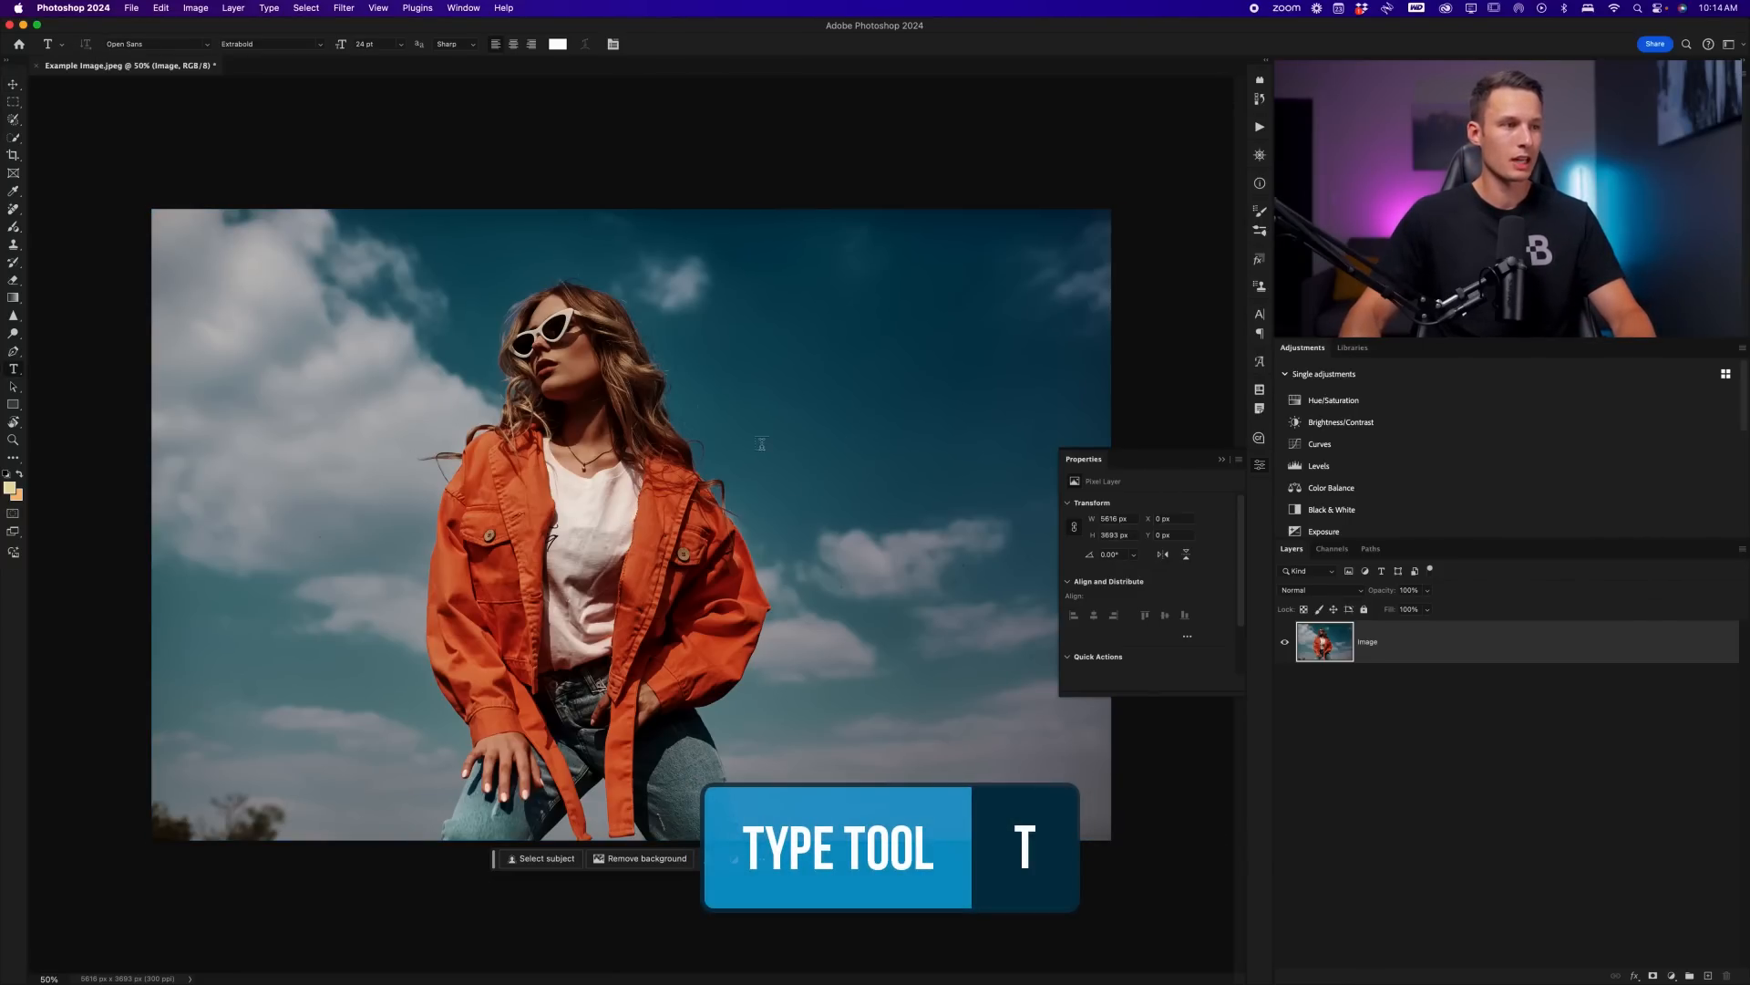
click(762, 443)
text(-)
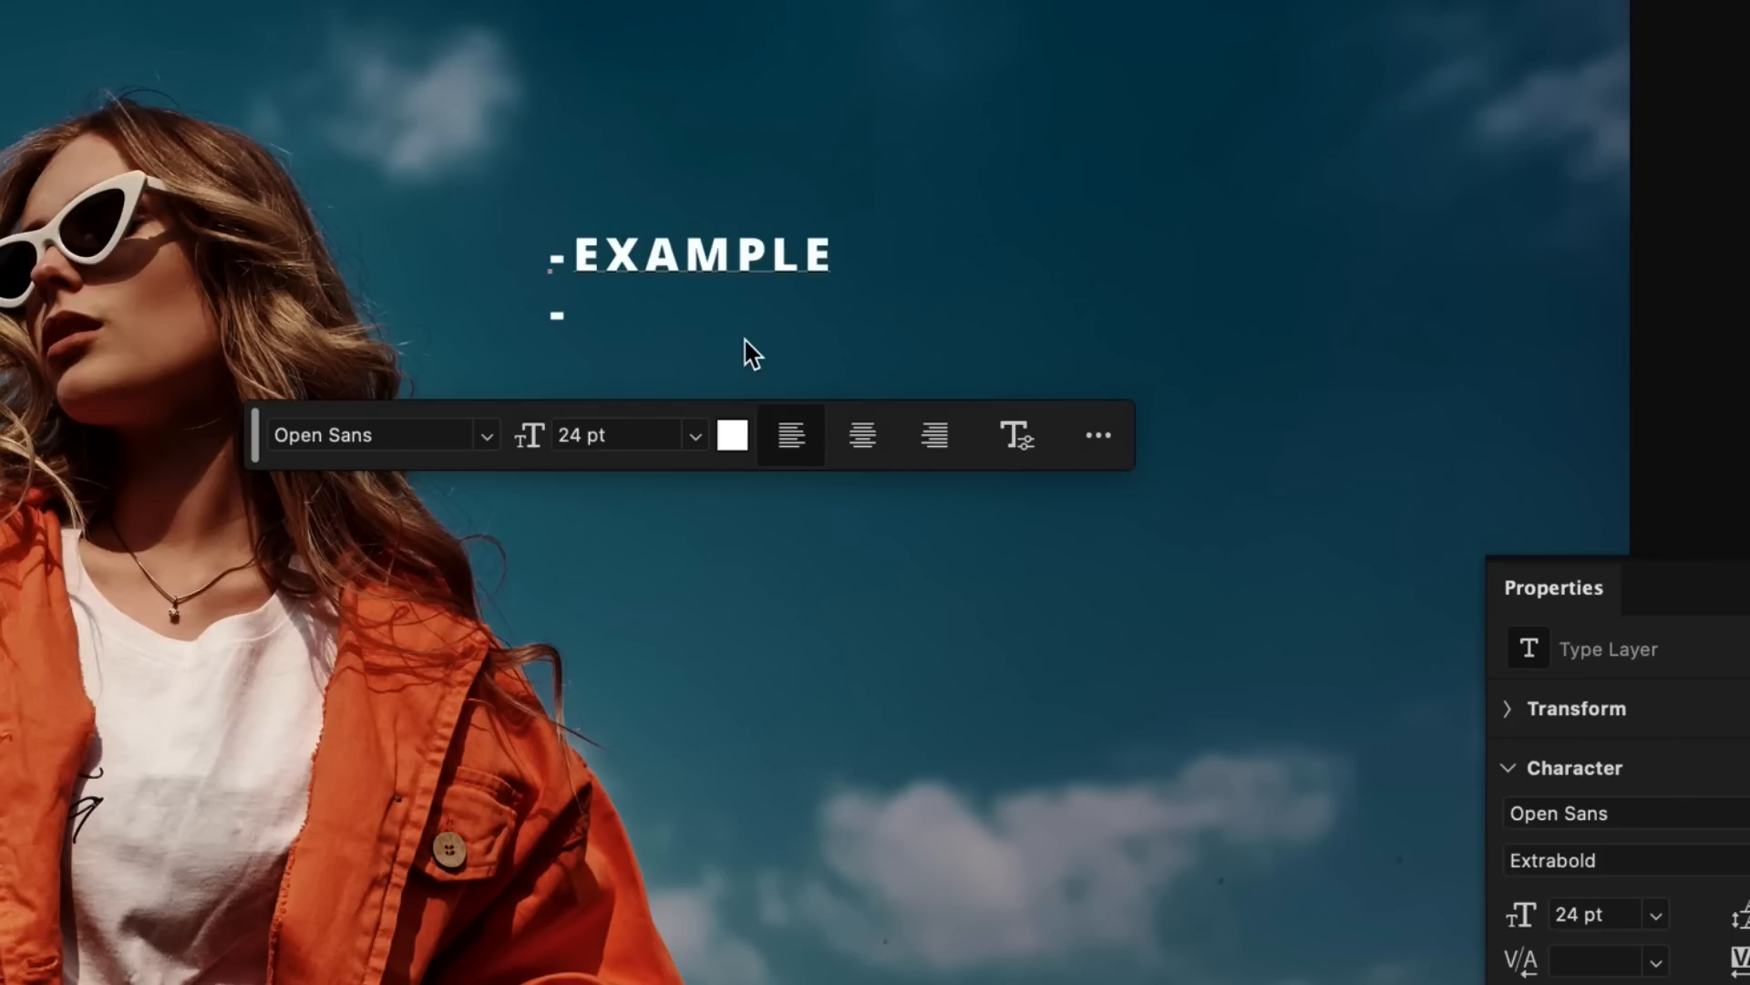
text(EXAMPLE 2)
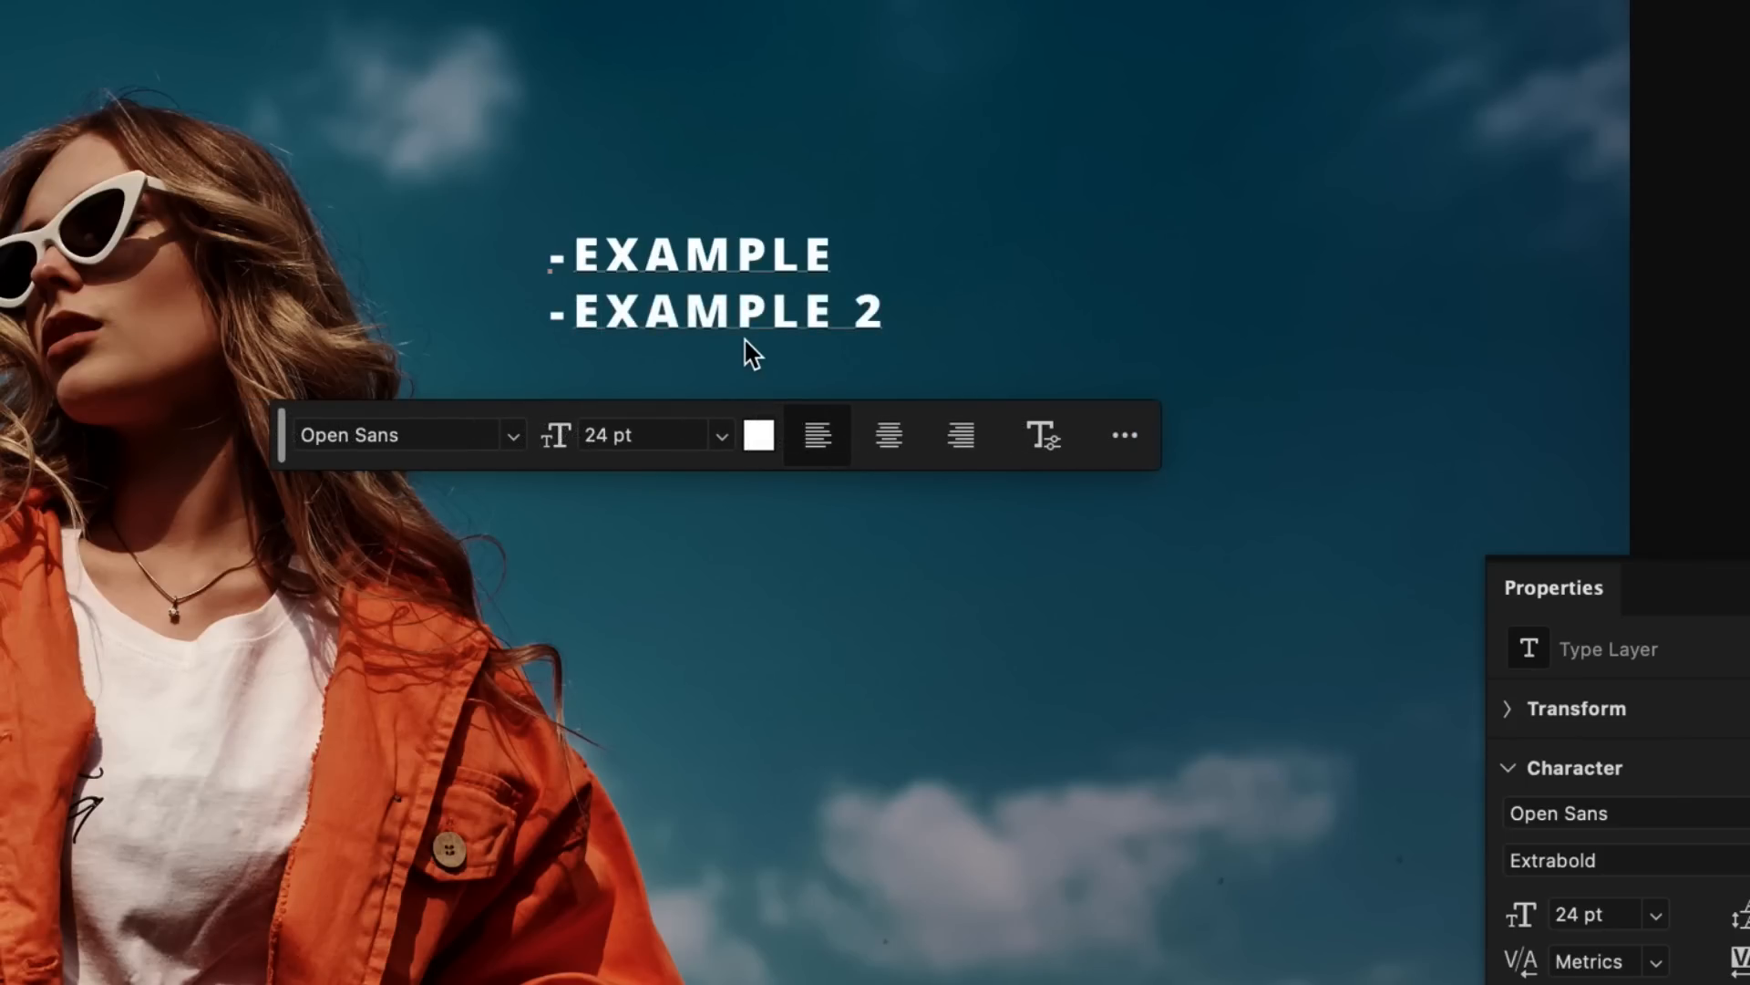
key(Return)
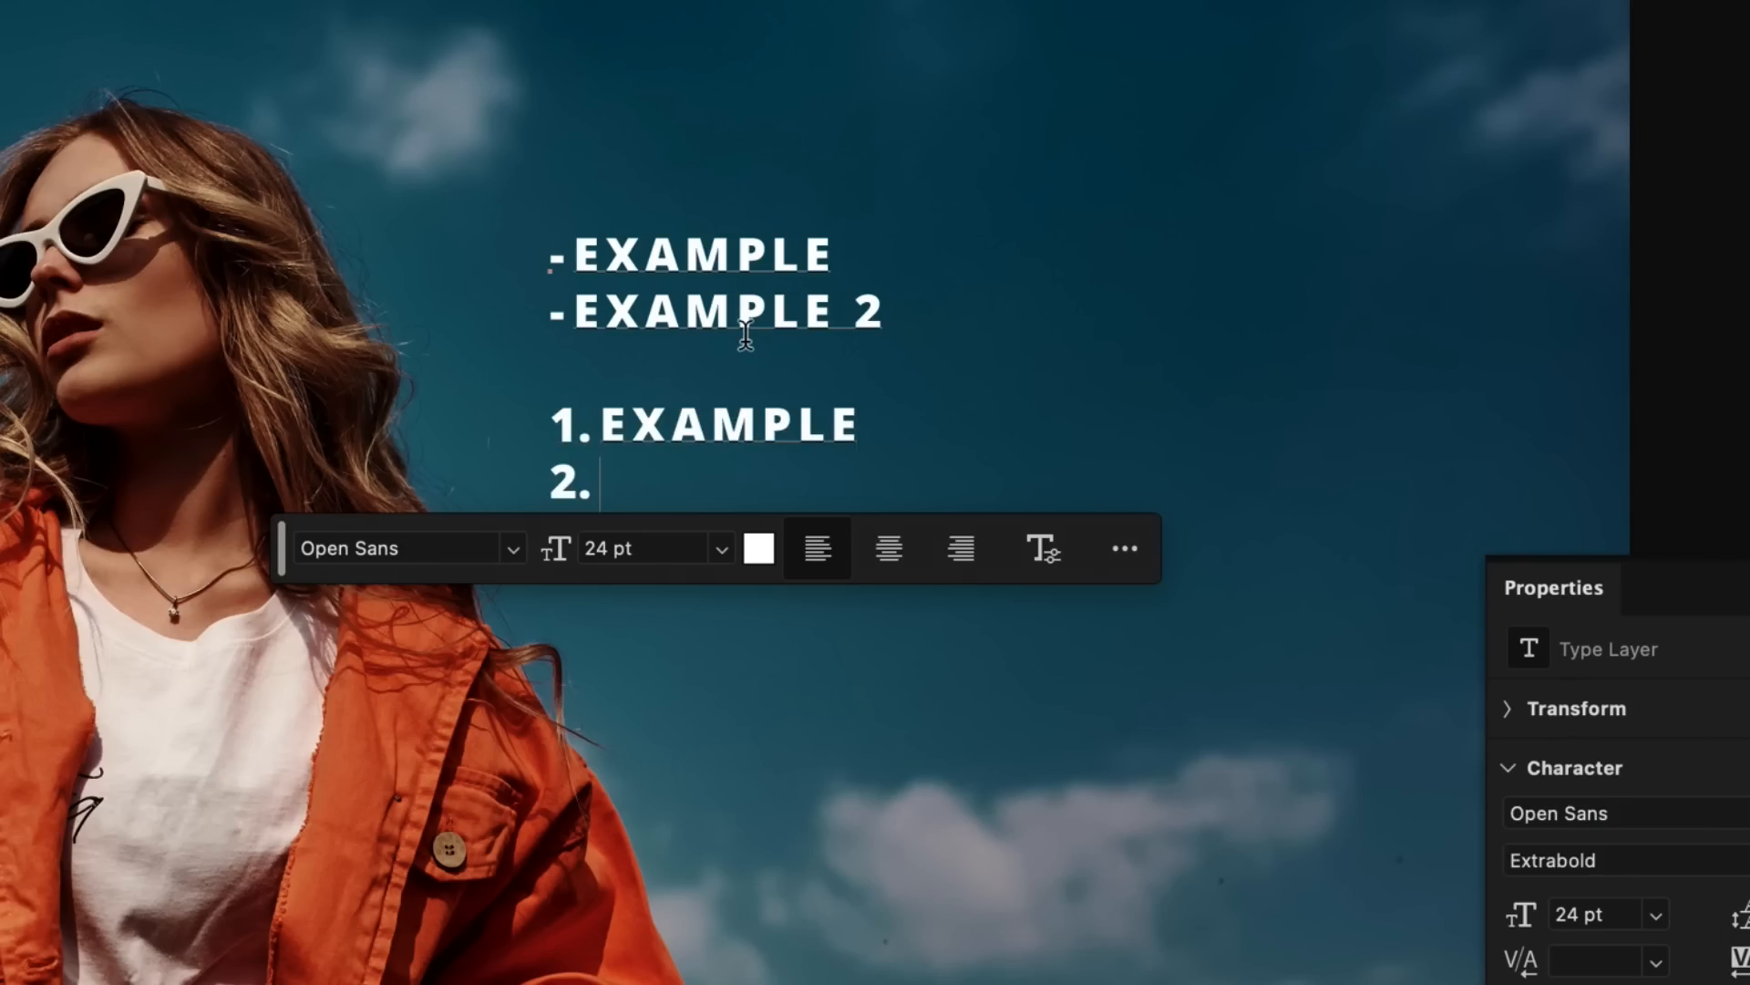
Type 'AJSG' into the text layer to continue the numbered list.
text(AJSG)
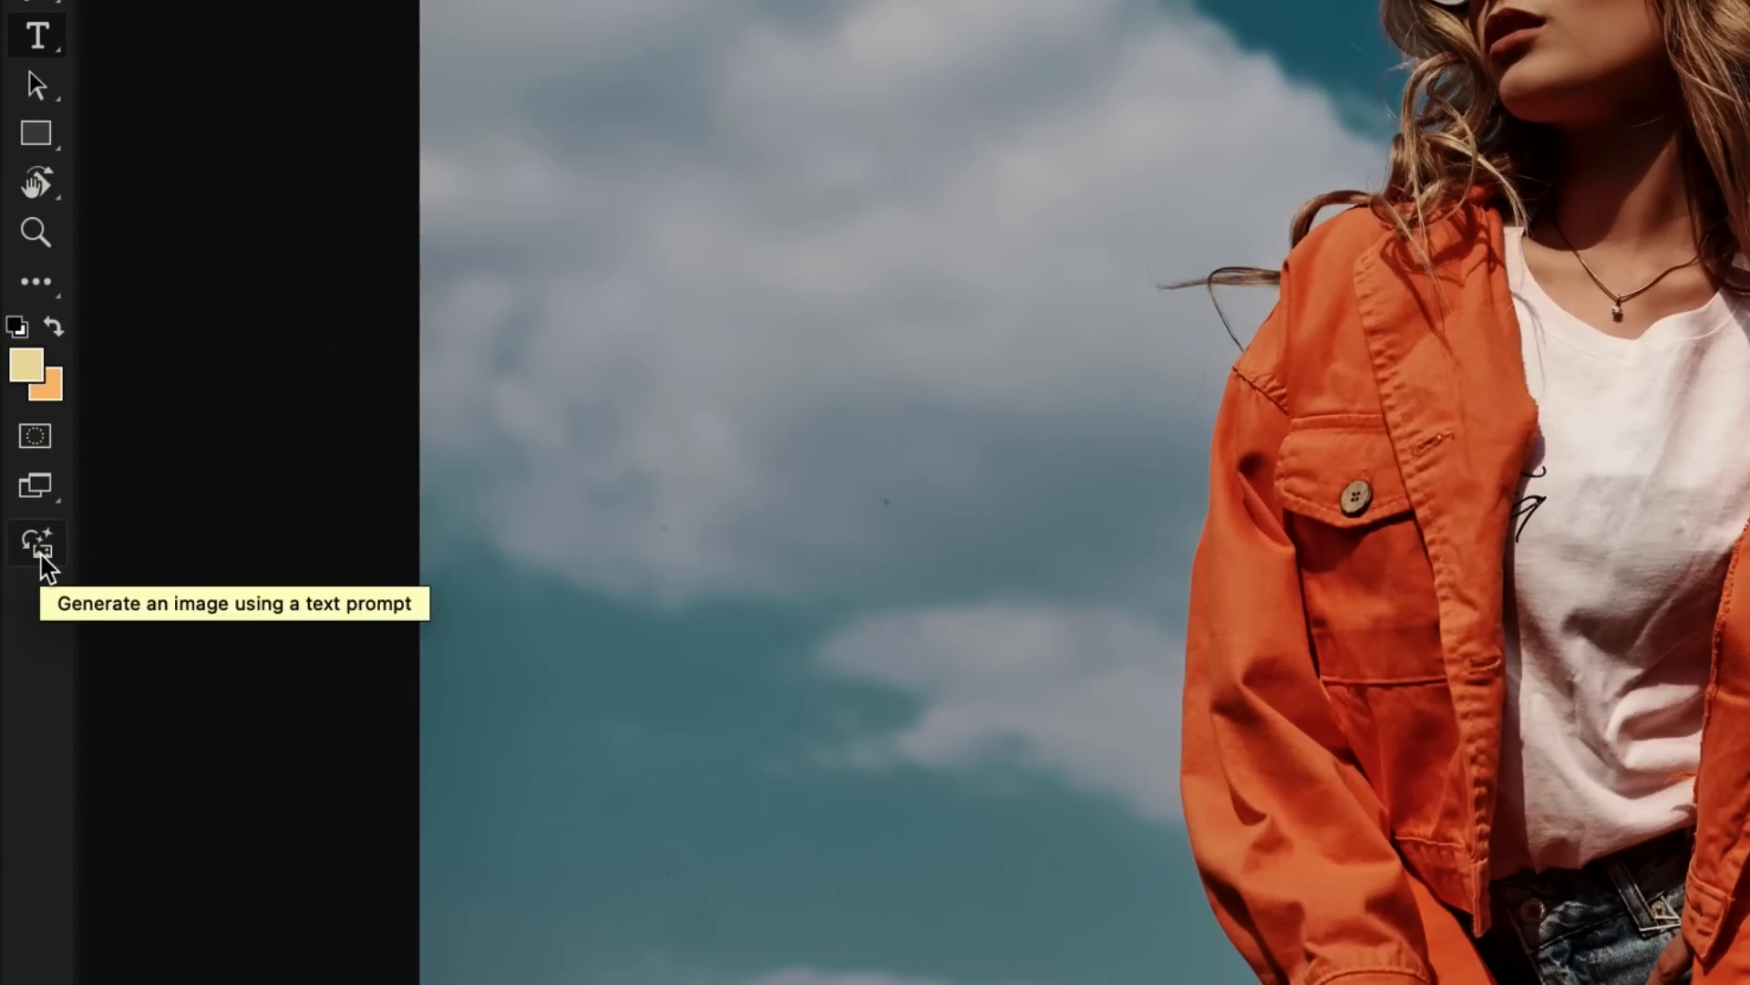
Launch Generate Image from the toolbar and browse the Prompt inspiration gallery.
click(37, 545)
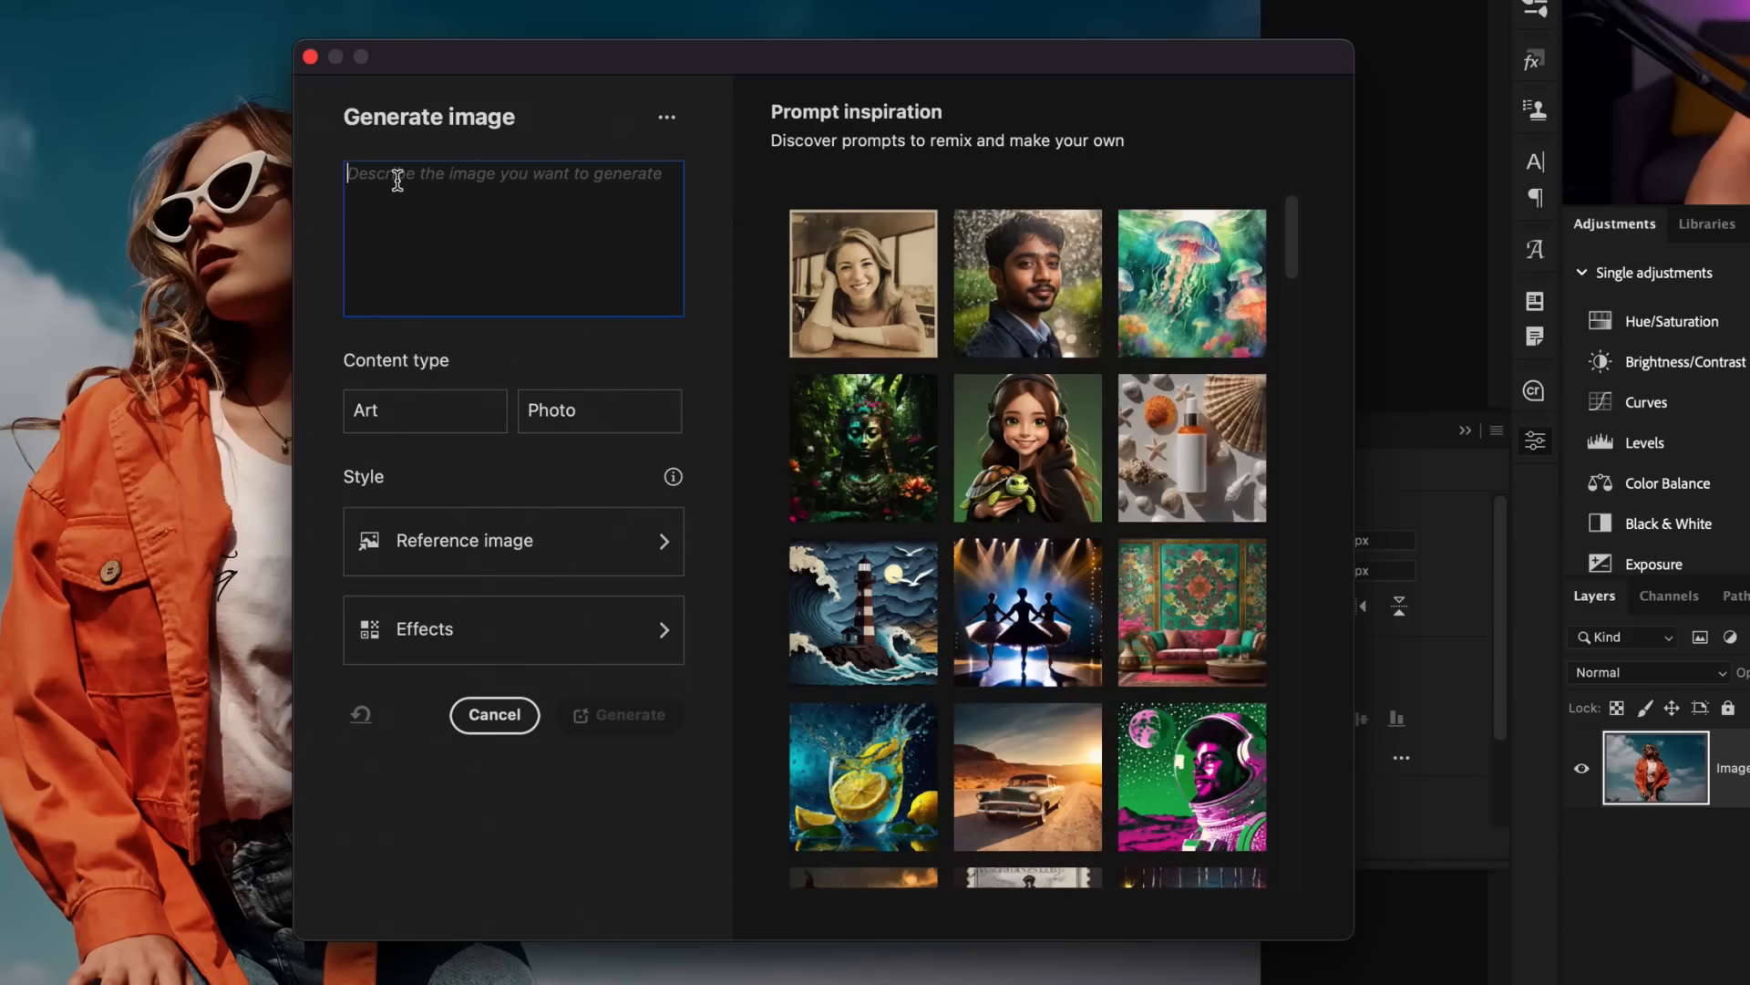
mouse_move(413, 151)
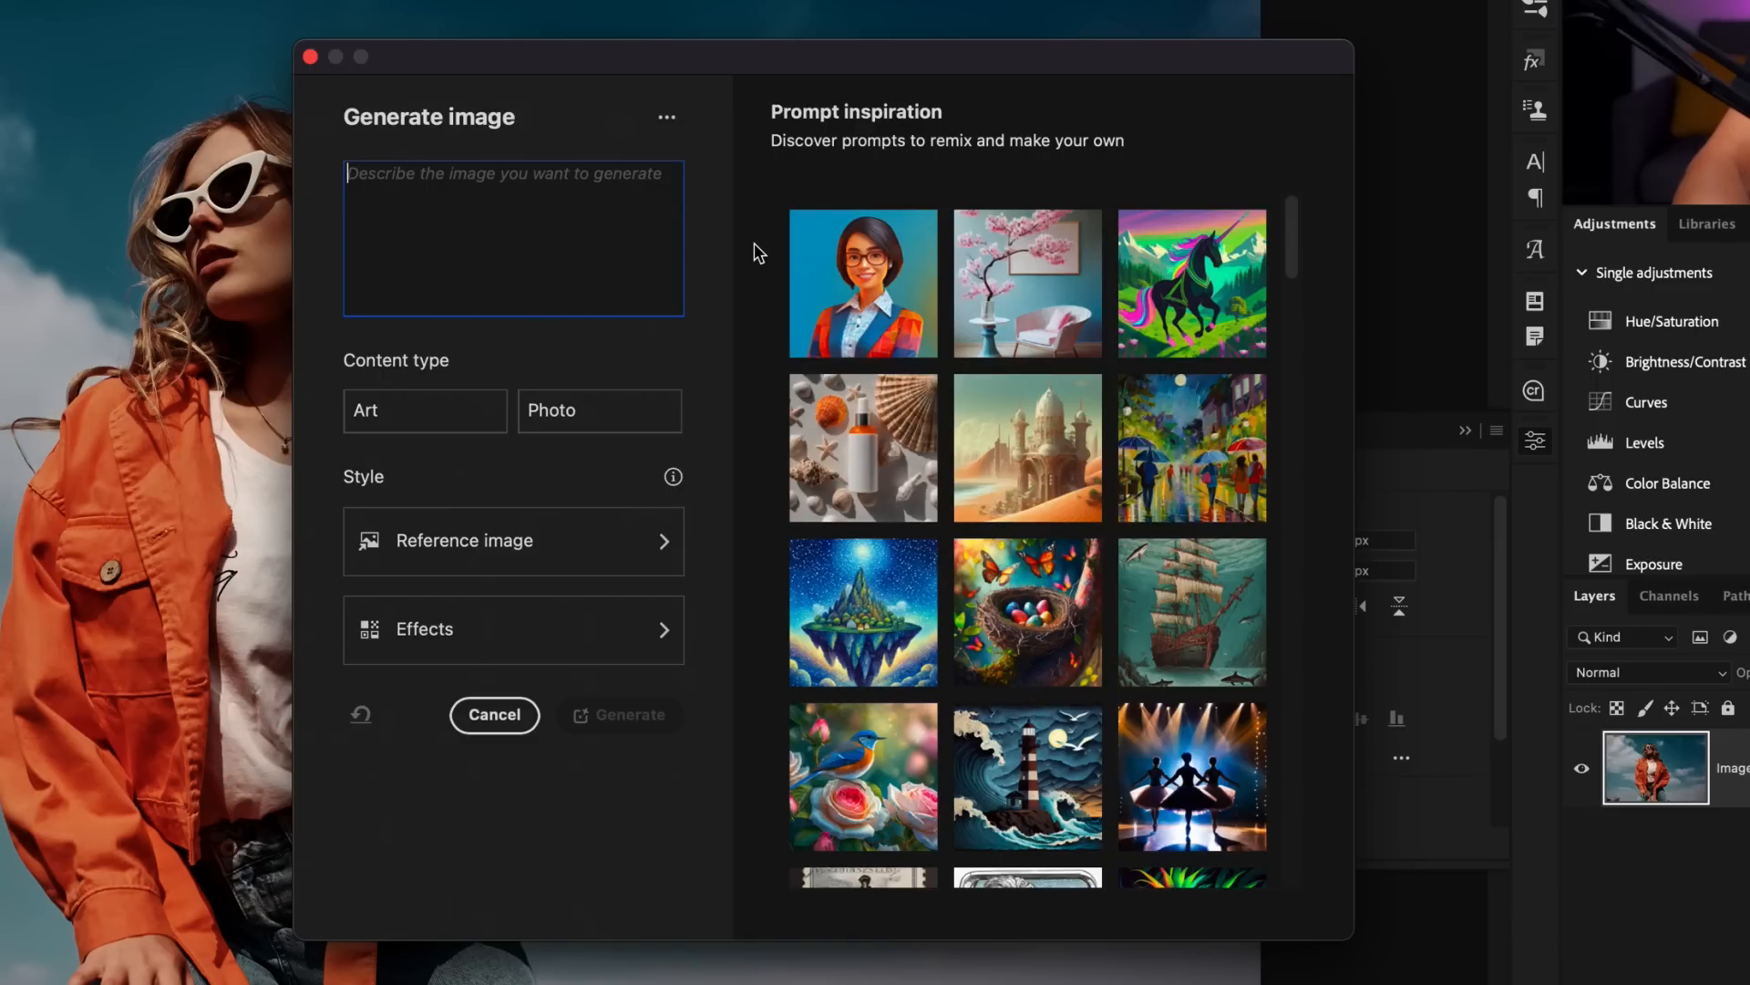
mouse_move(741, 221)
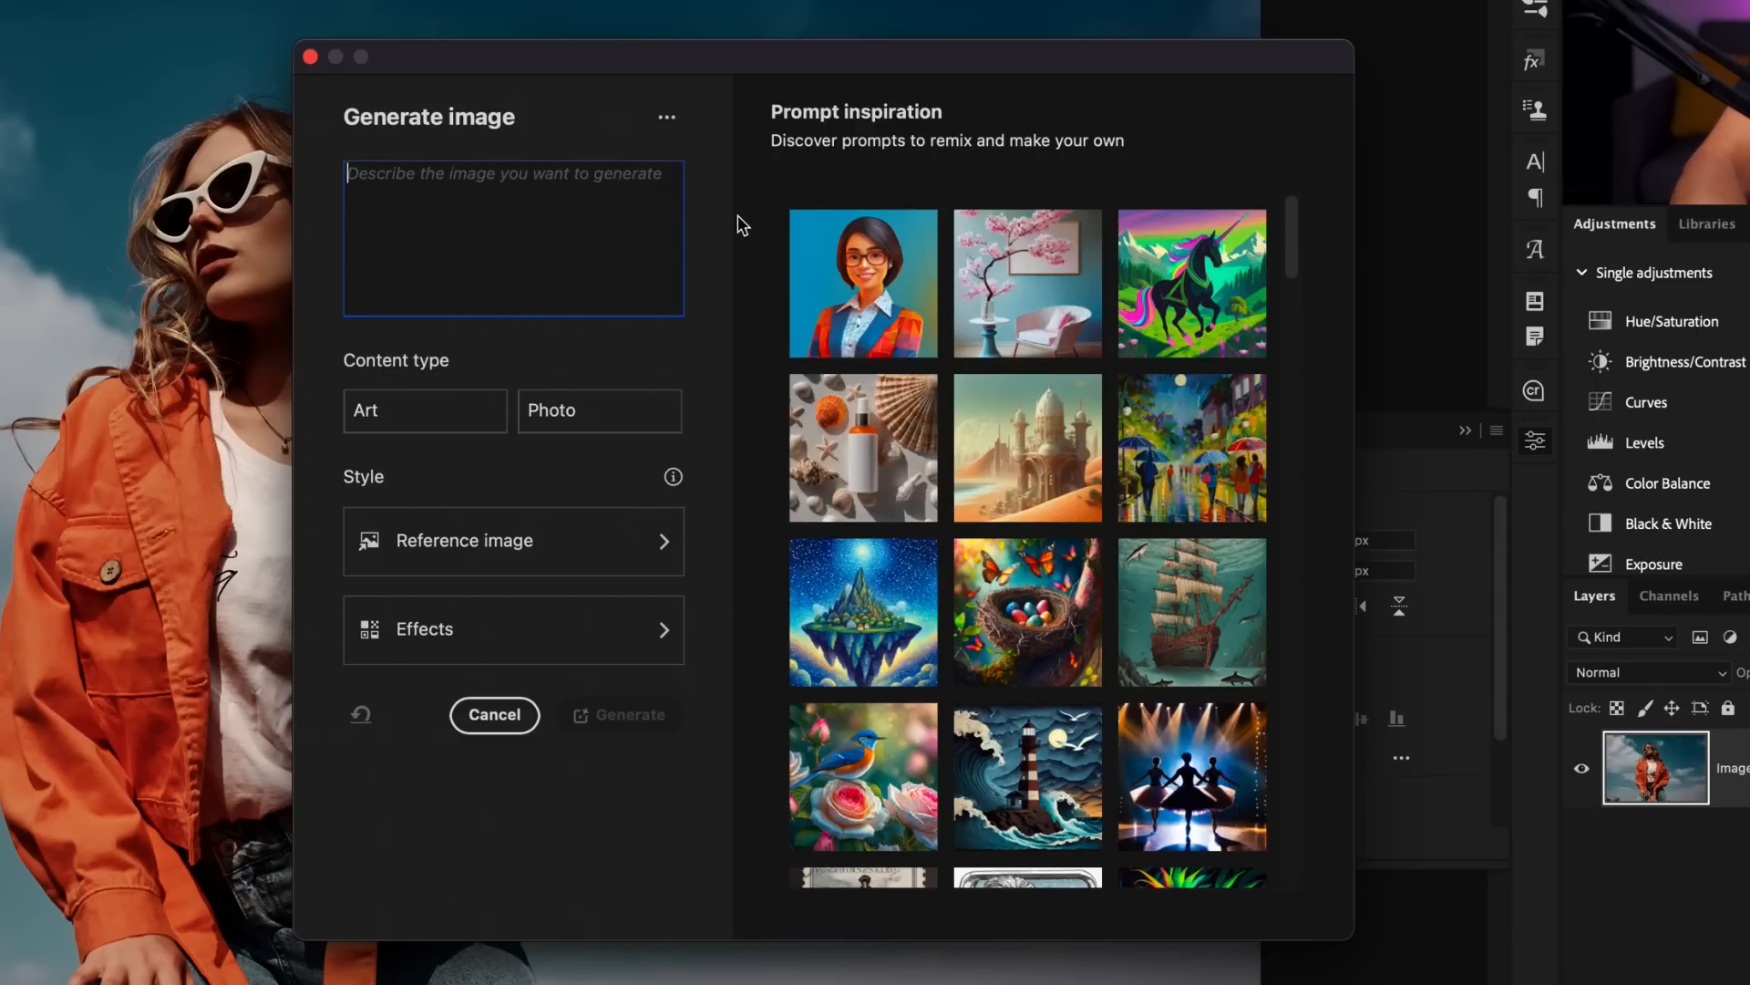
mouse_move(1025, 173)
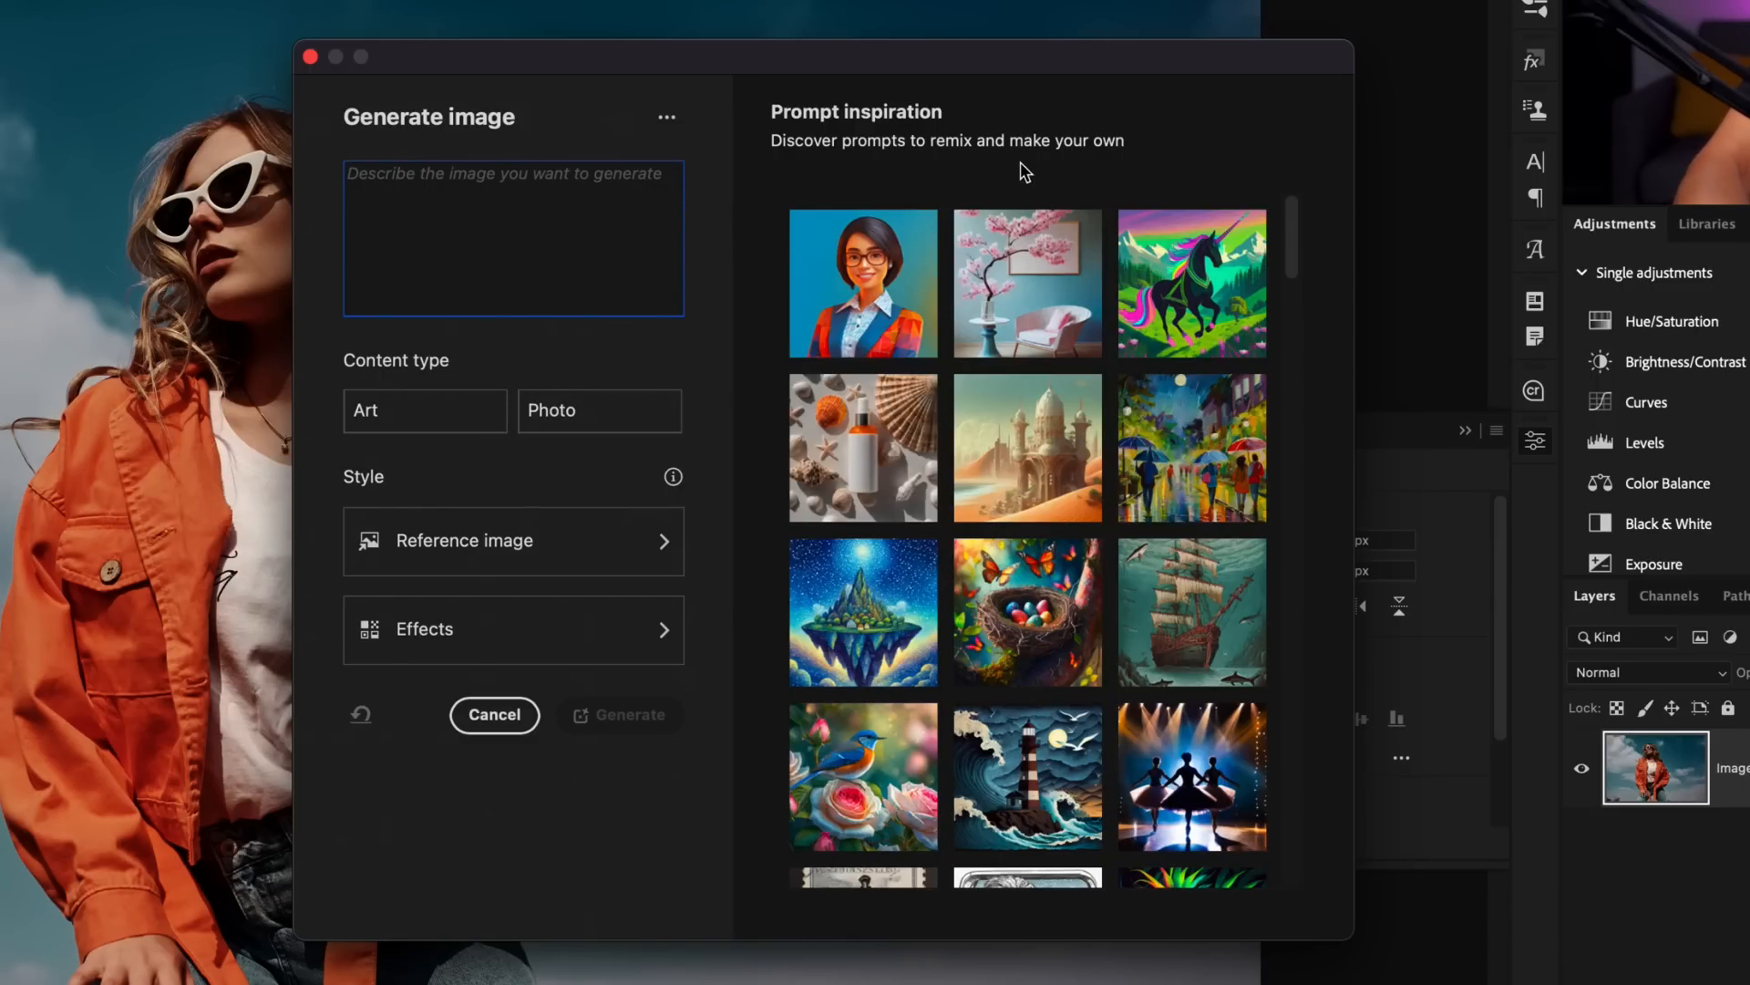
mouse_move(1026, 611)
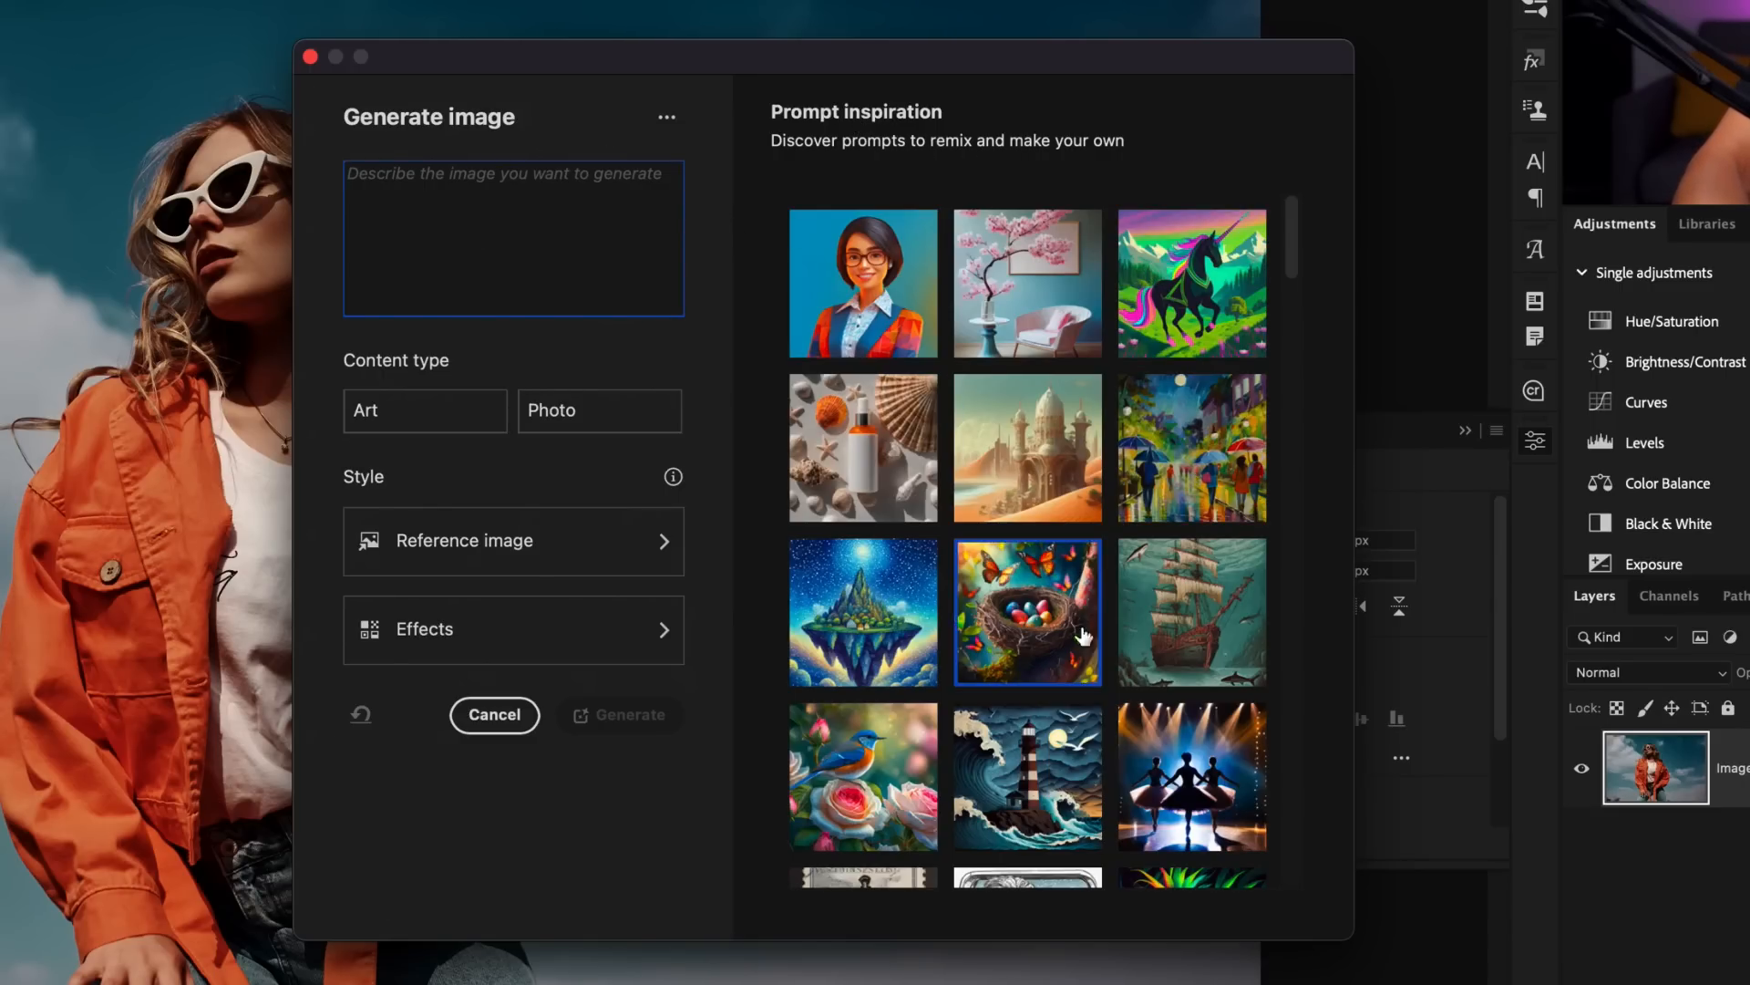
scroll(down, 3)
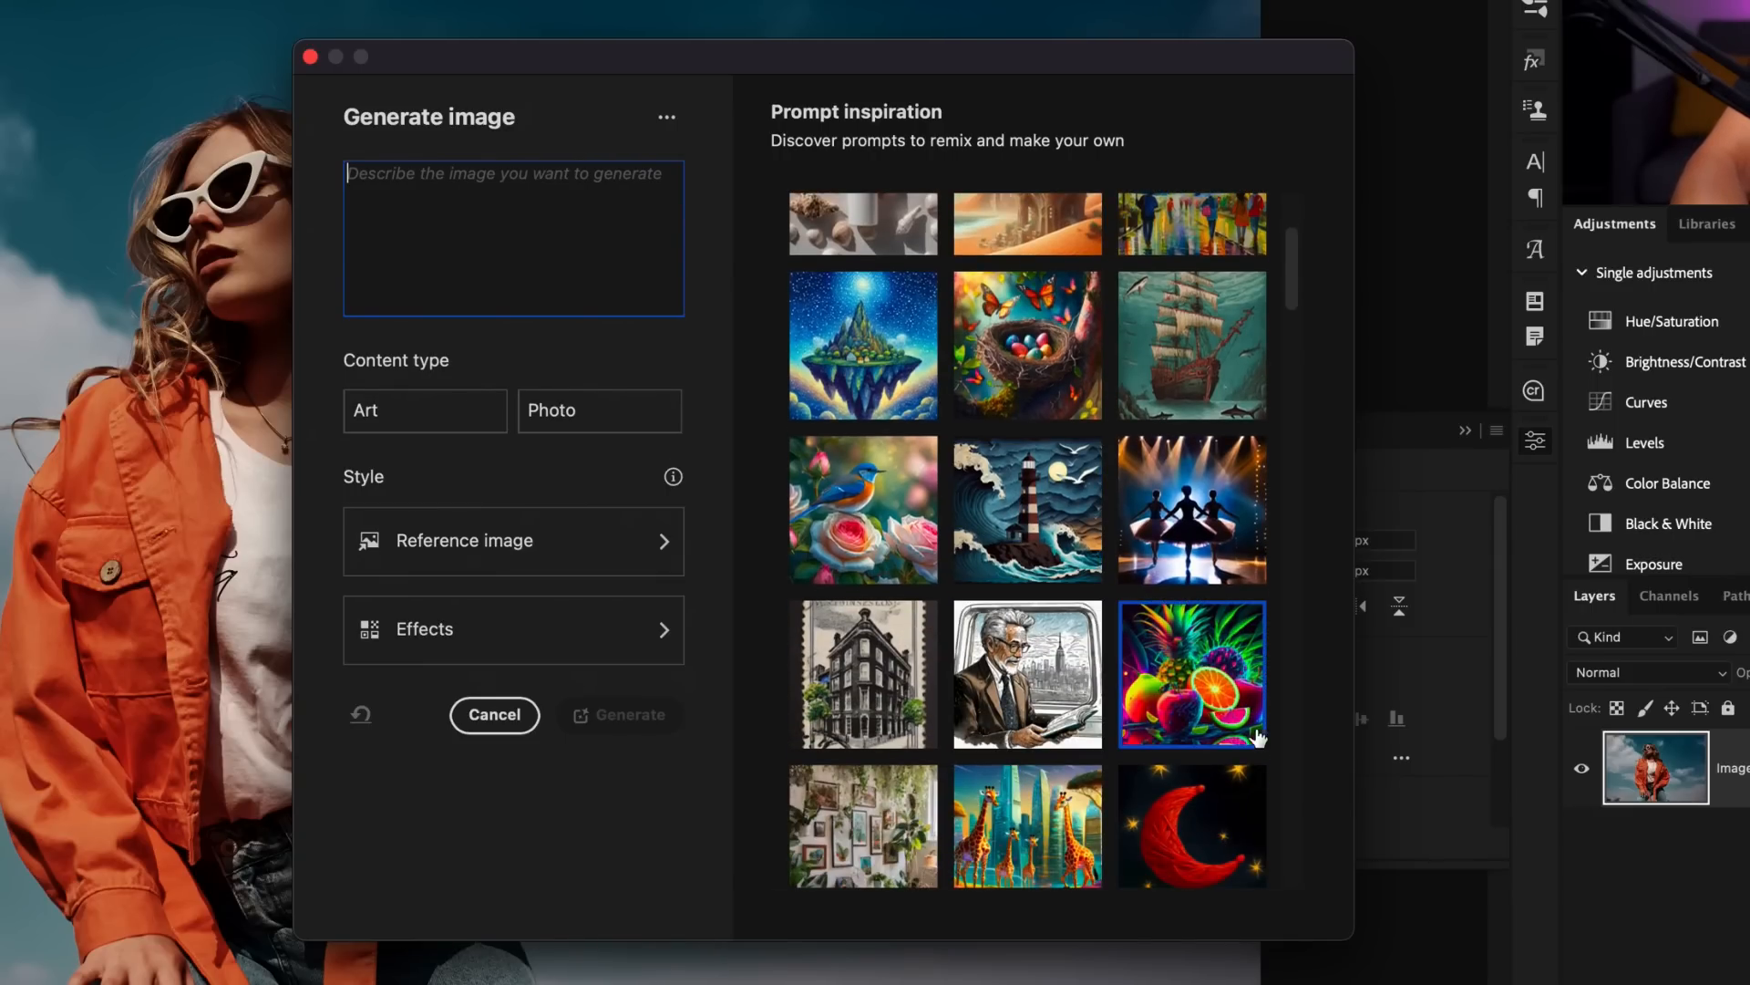
Change the prompt to vegetables with cinematic, cool-toned neon lights and generate.
text(Fruits. With a cinematic atmosphere and cool tone, neon lights)
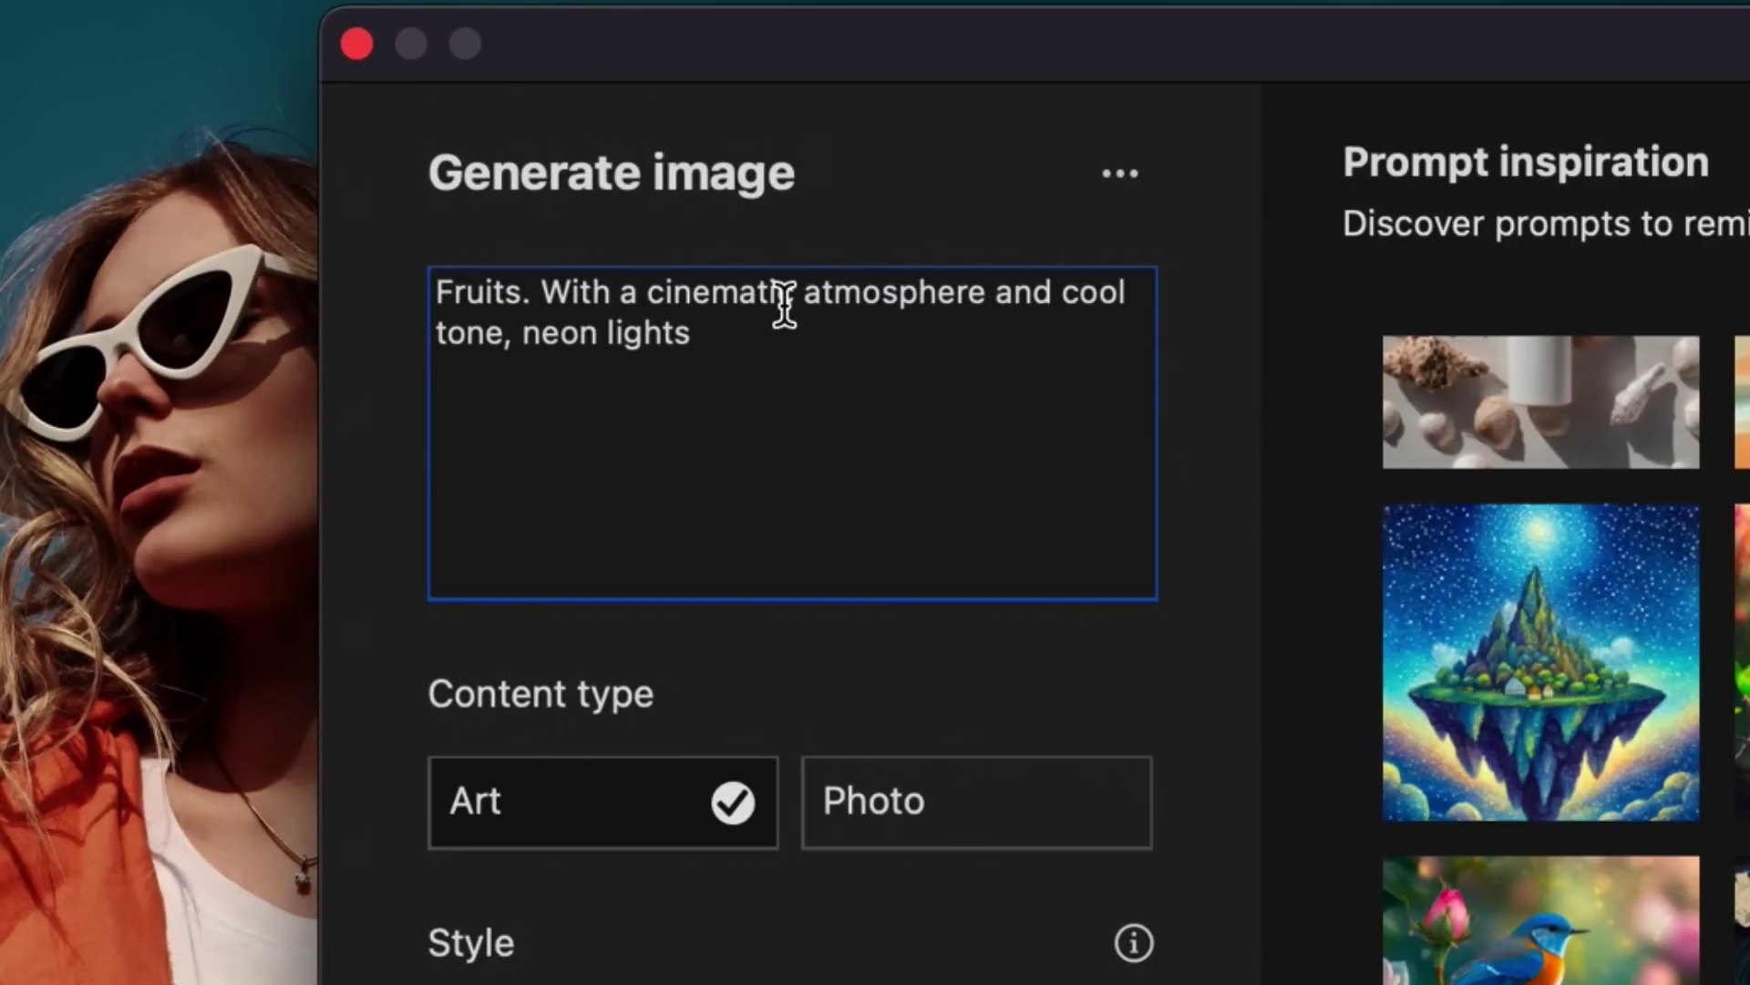
text(vegtable)
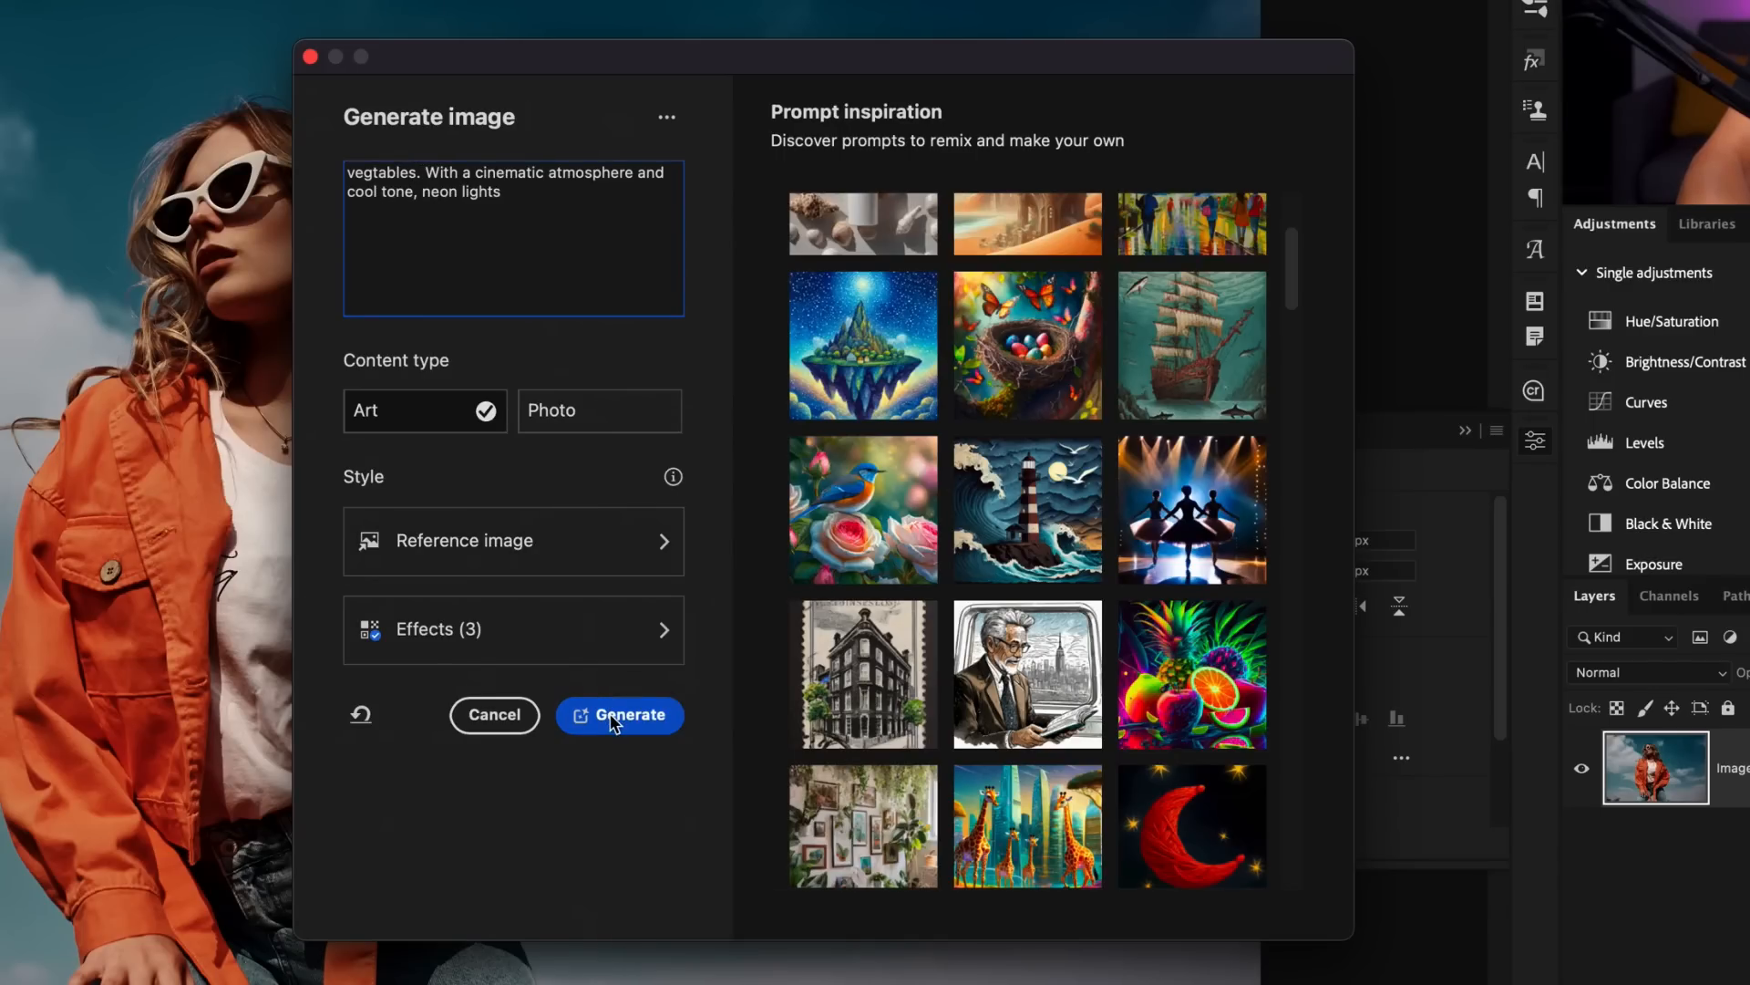
click(620, 714)
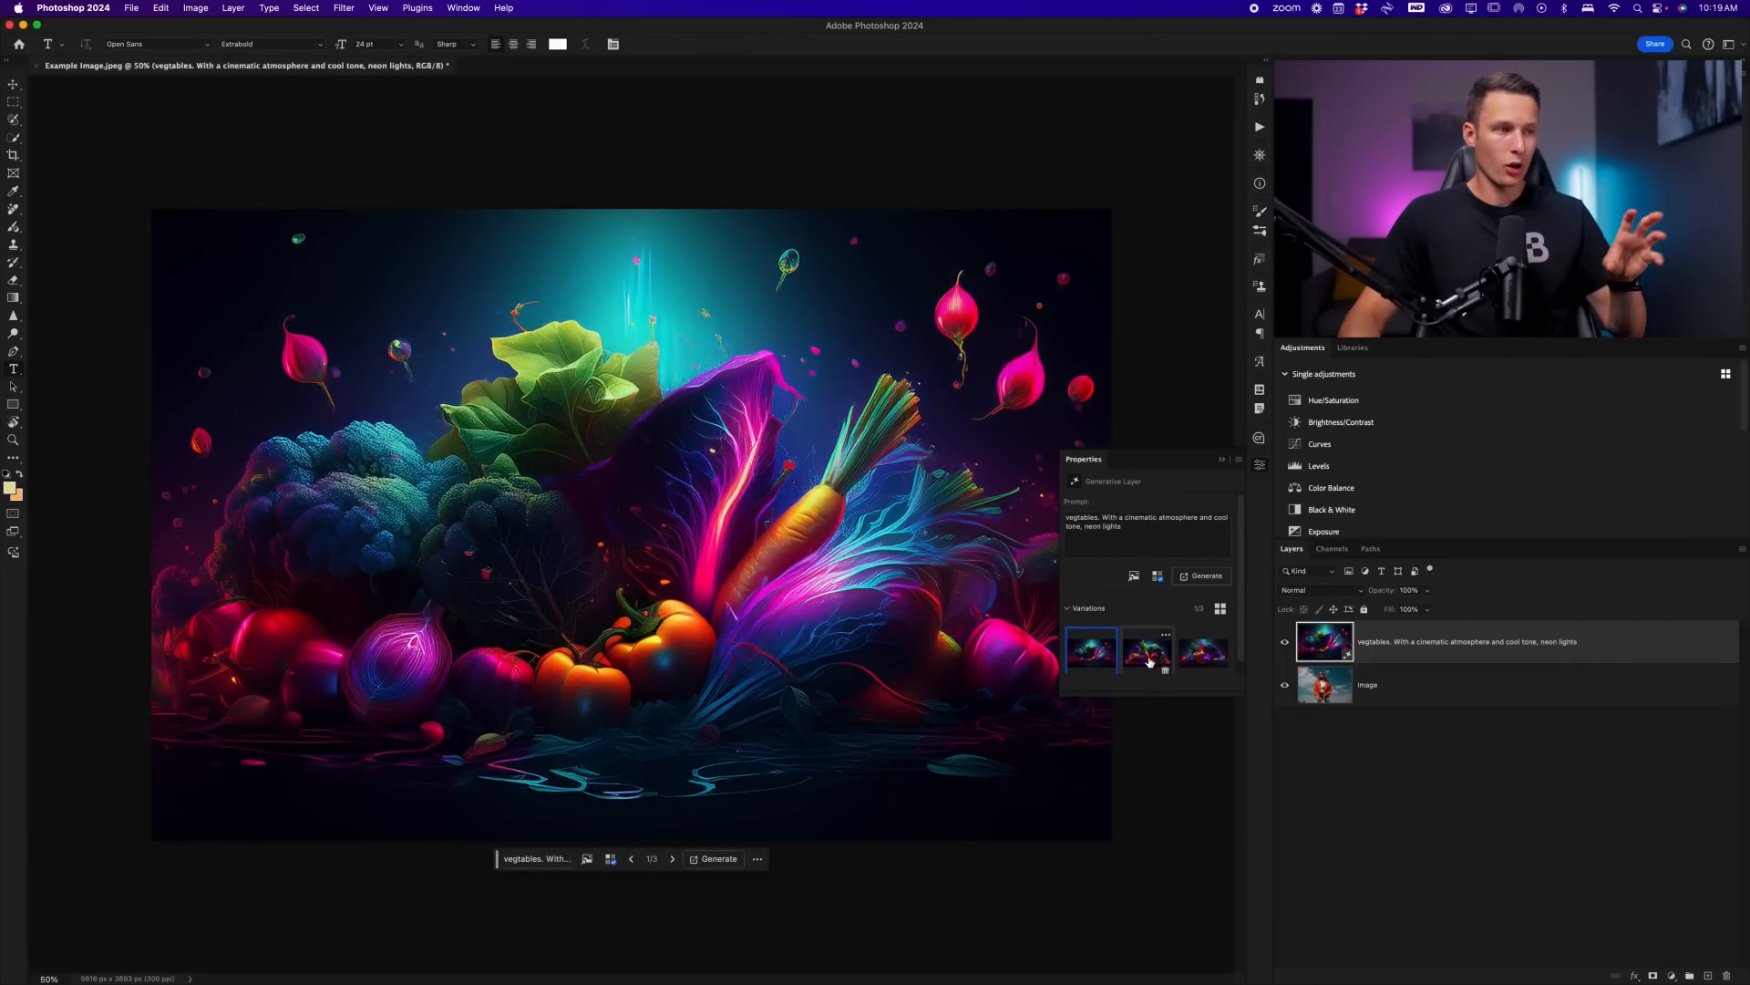
Preview the third generated neon vegetables variation.
click(1203, 651)
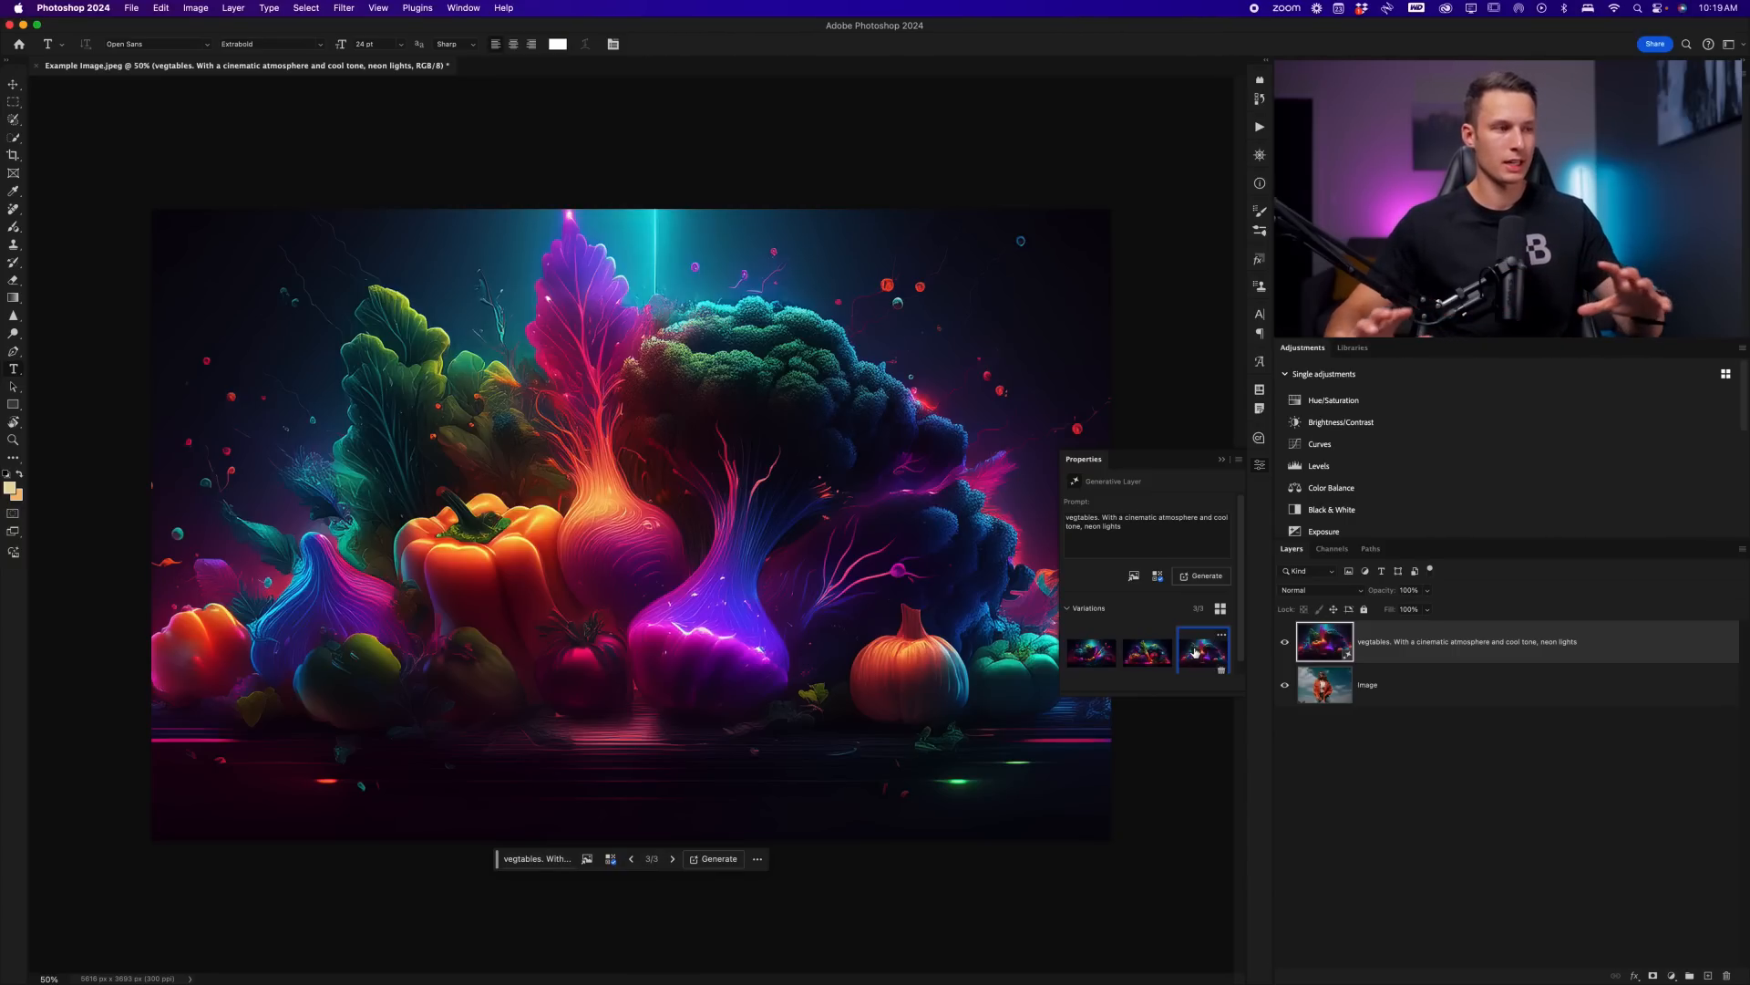
mouse_move(1444, 646)
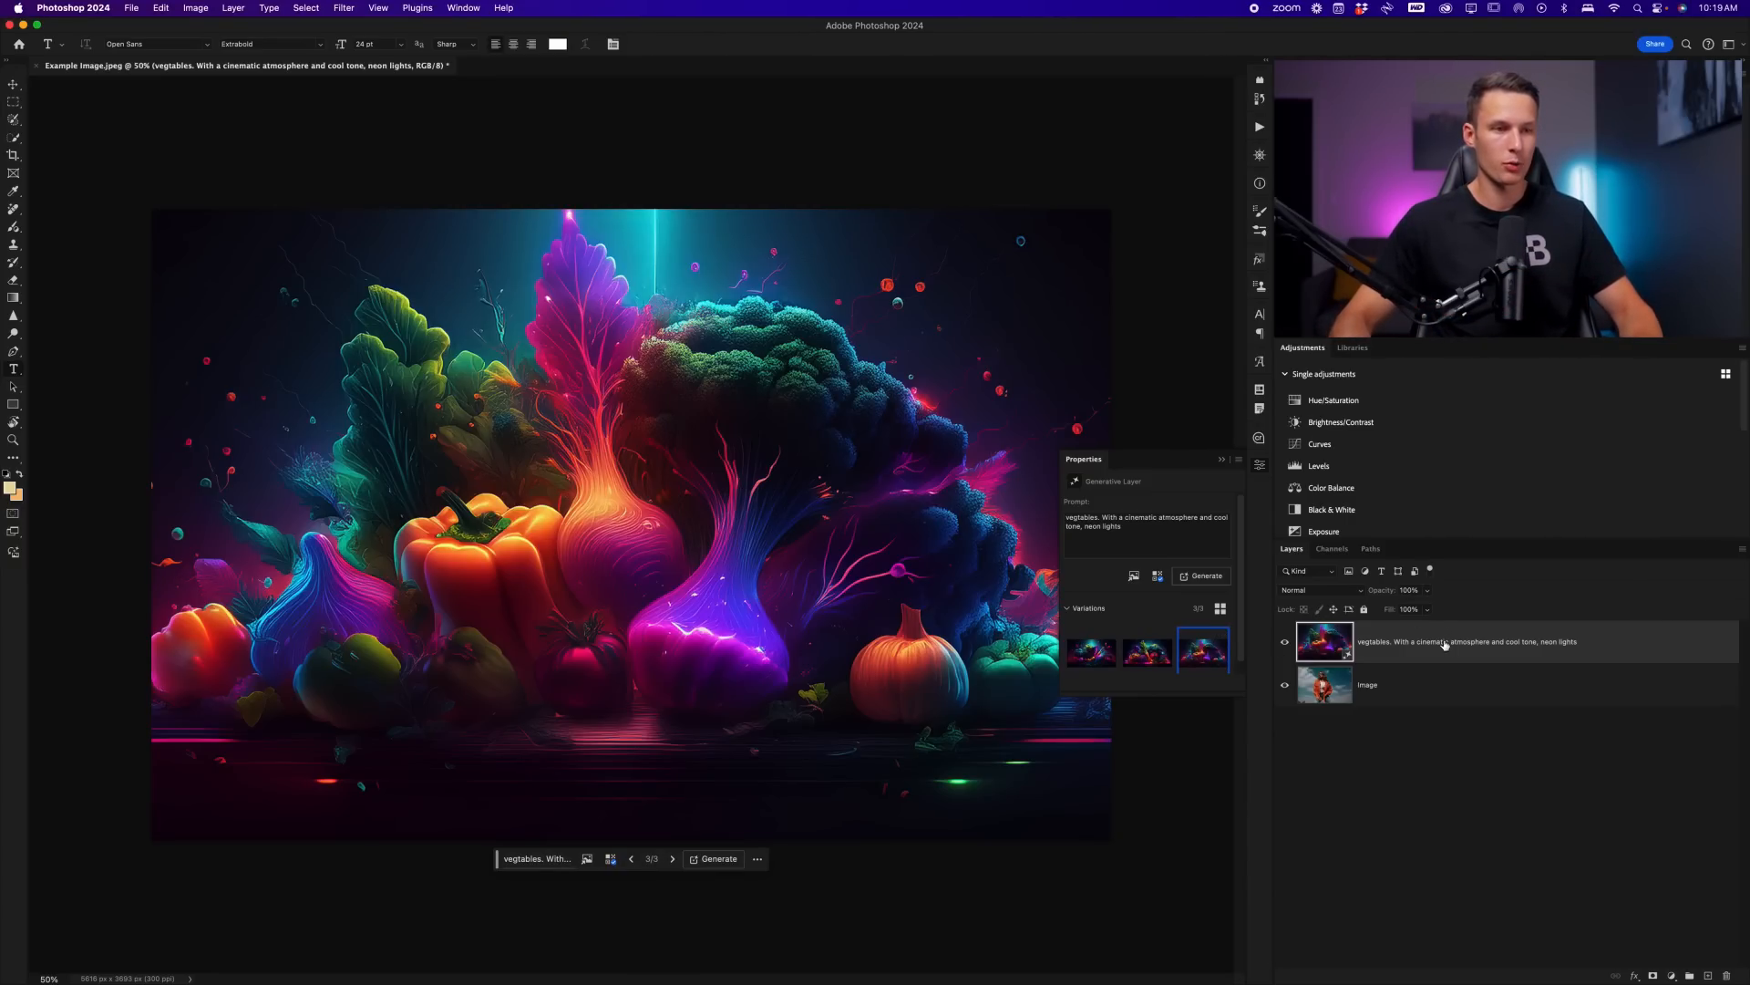